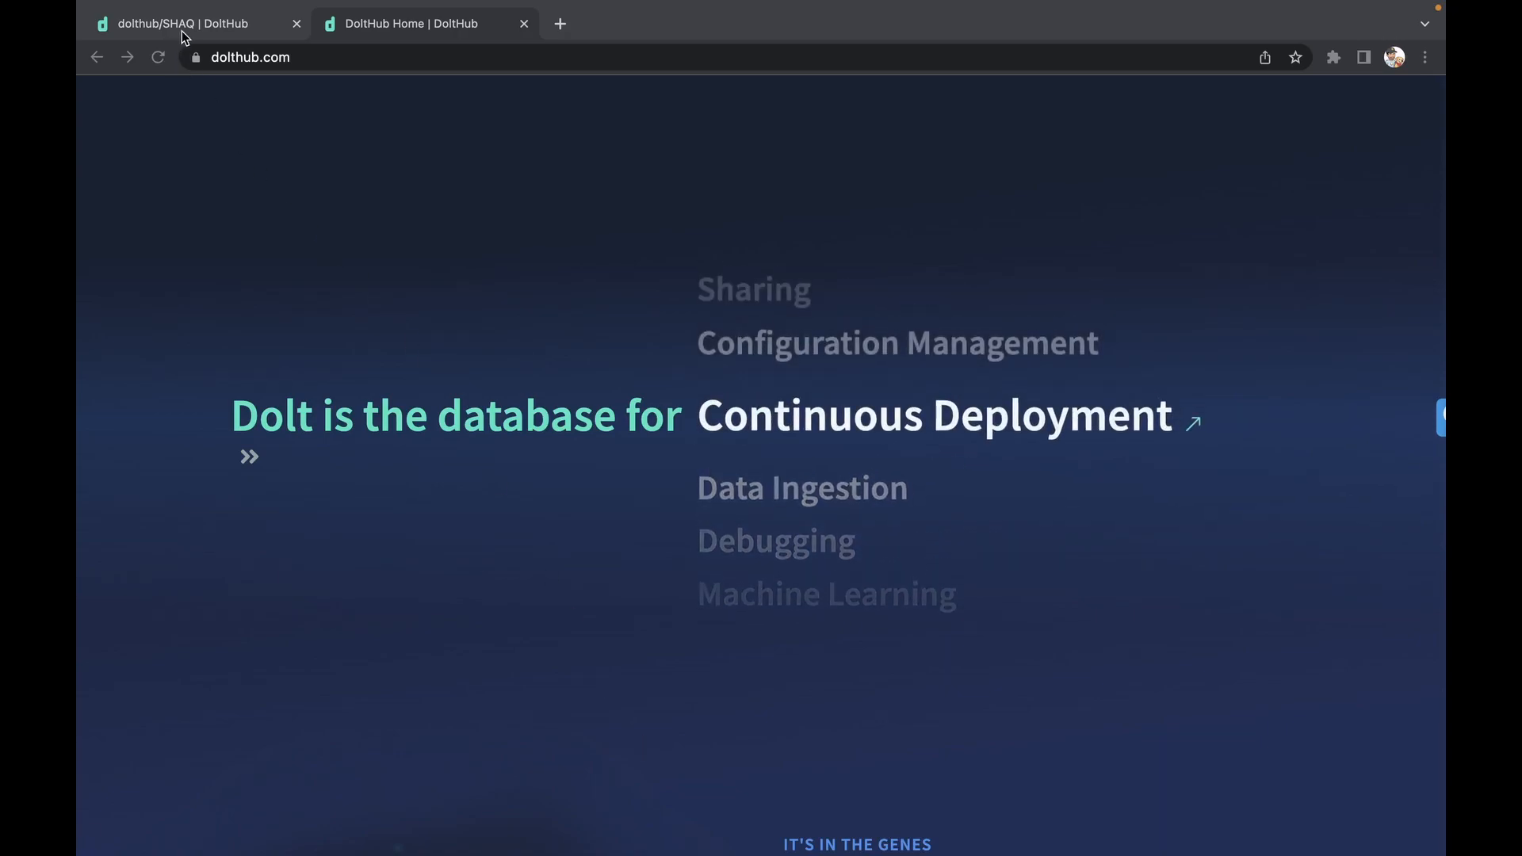
Return to the dolthub/SHAQ page and scroll through the league_seasons table rows.
left_click(175, 23)
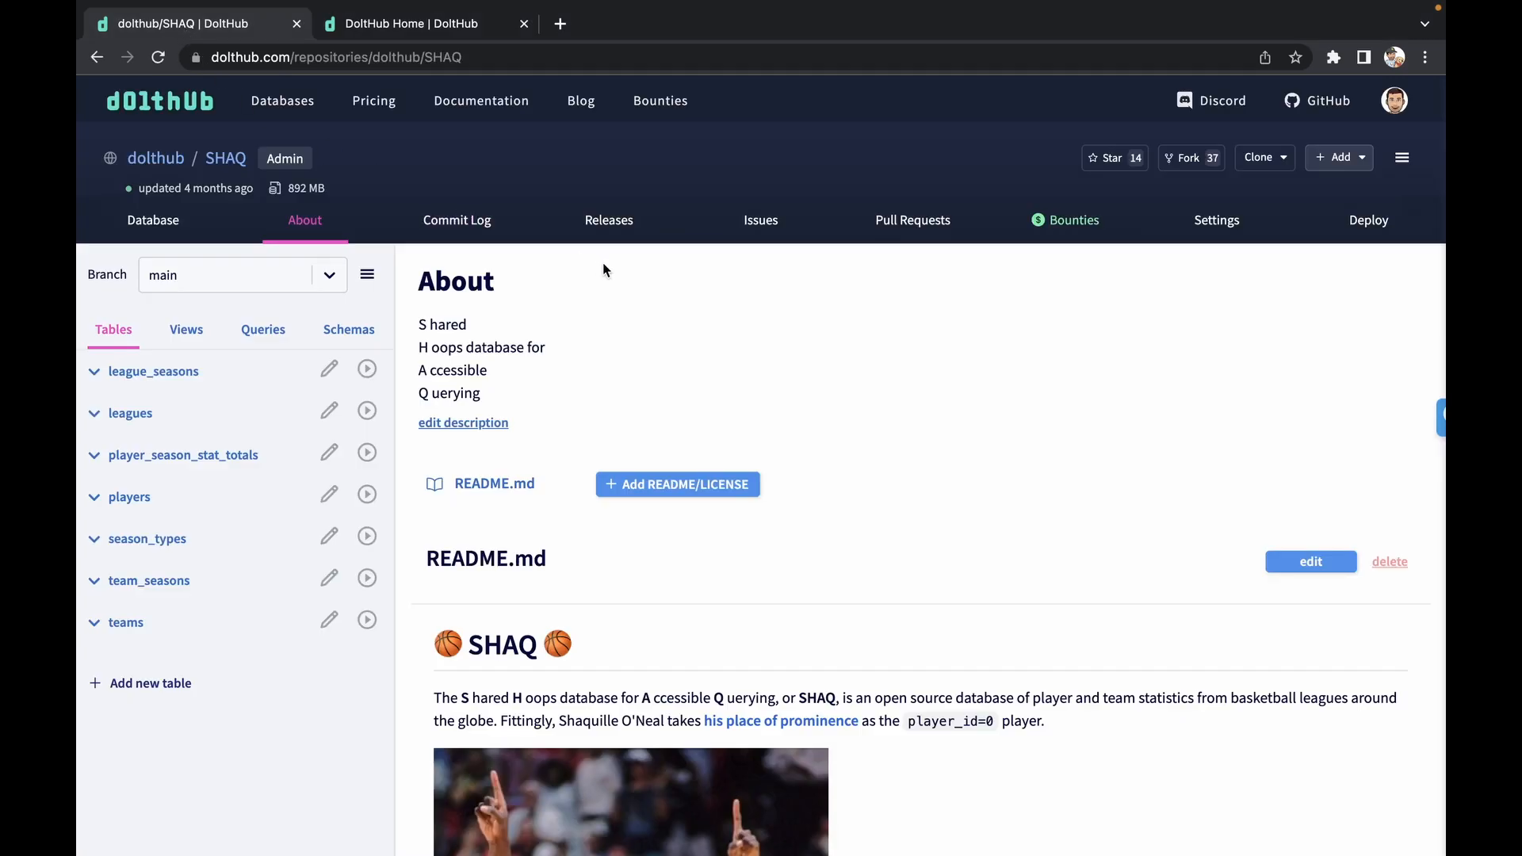
scroll("down", 3)
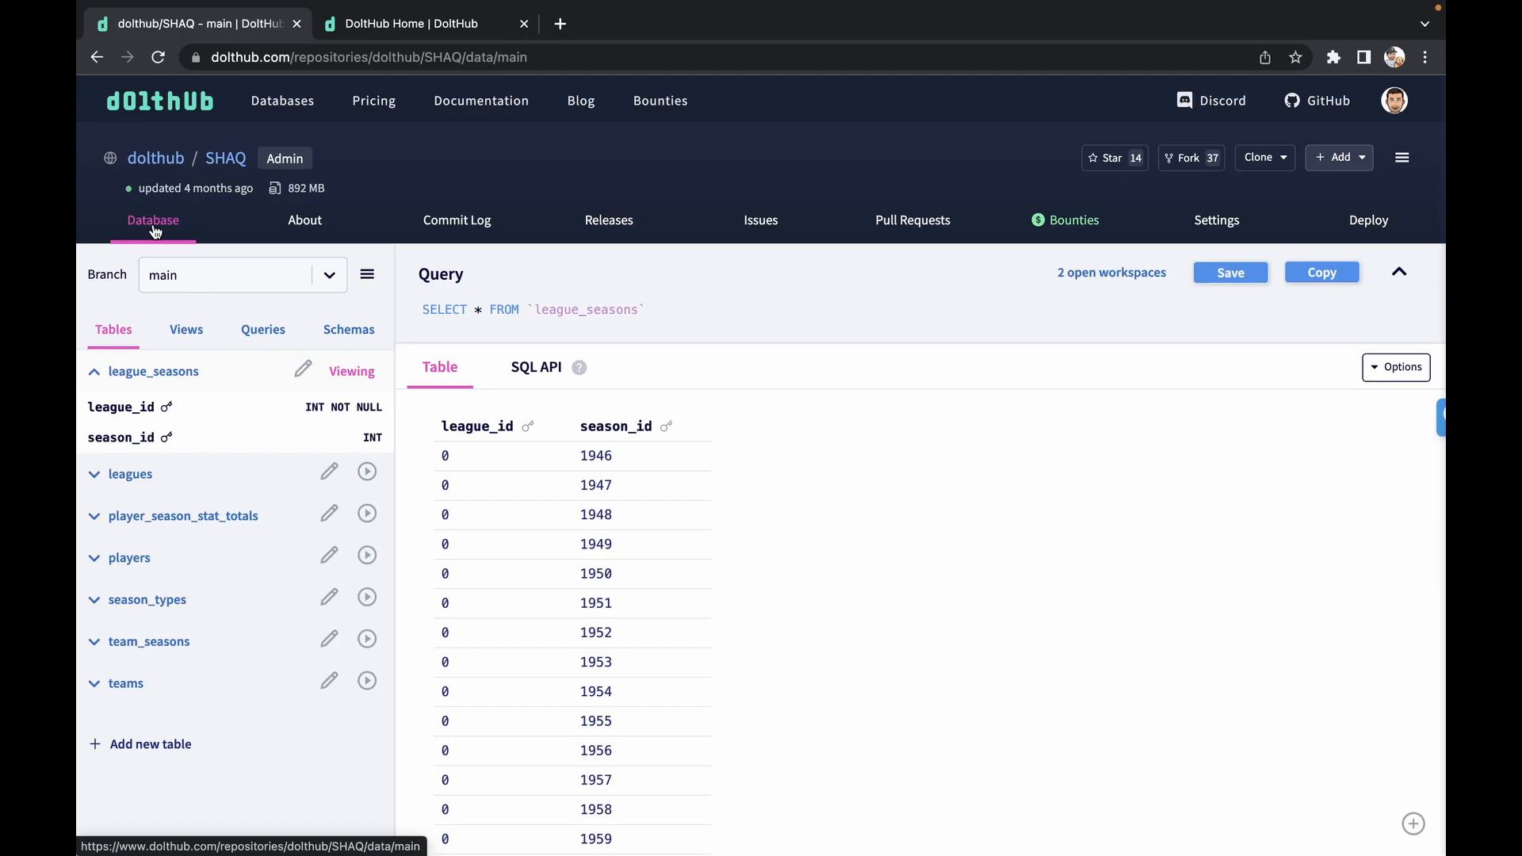
mouse_move(912, 220)
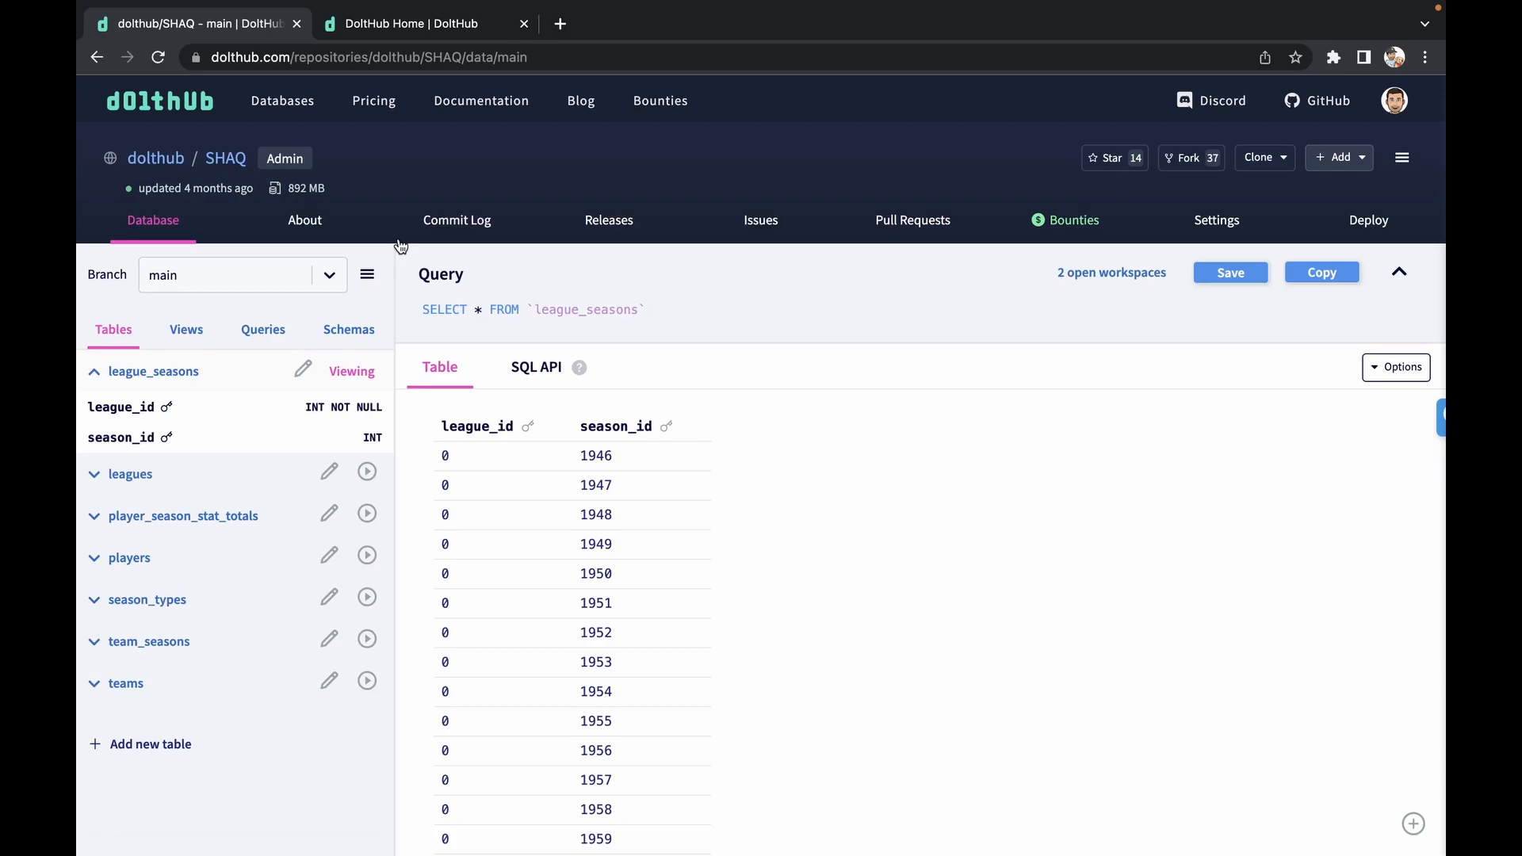
Fork the SHAQ database into the bpf120 account.
left_click(1185, 157)
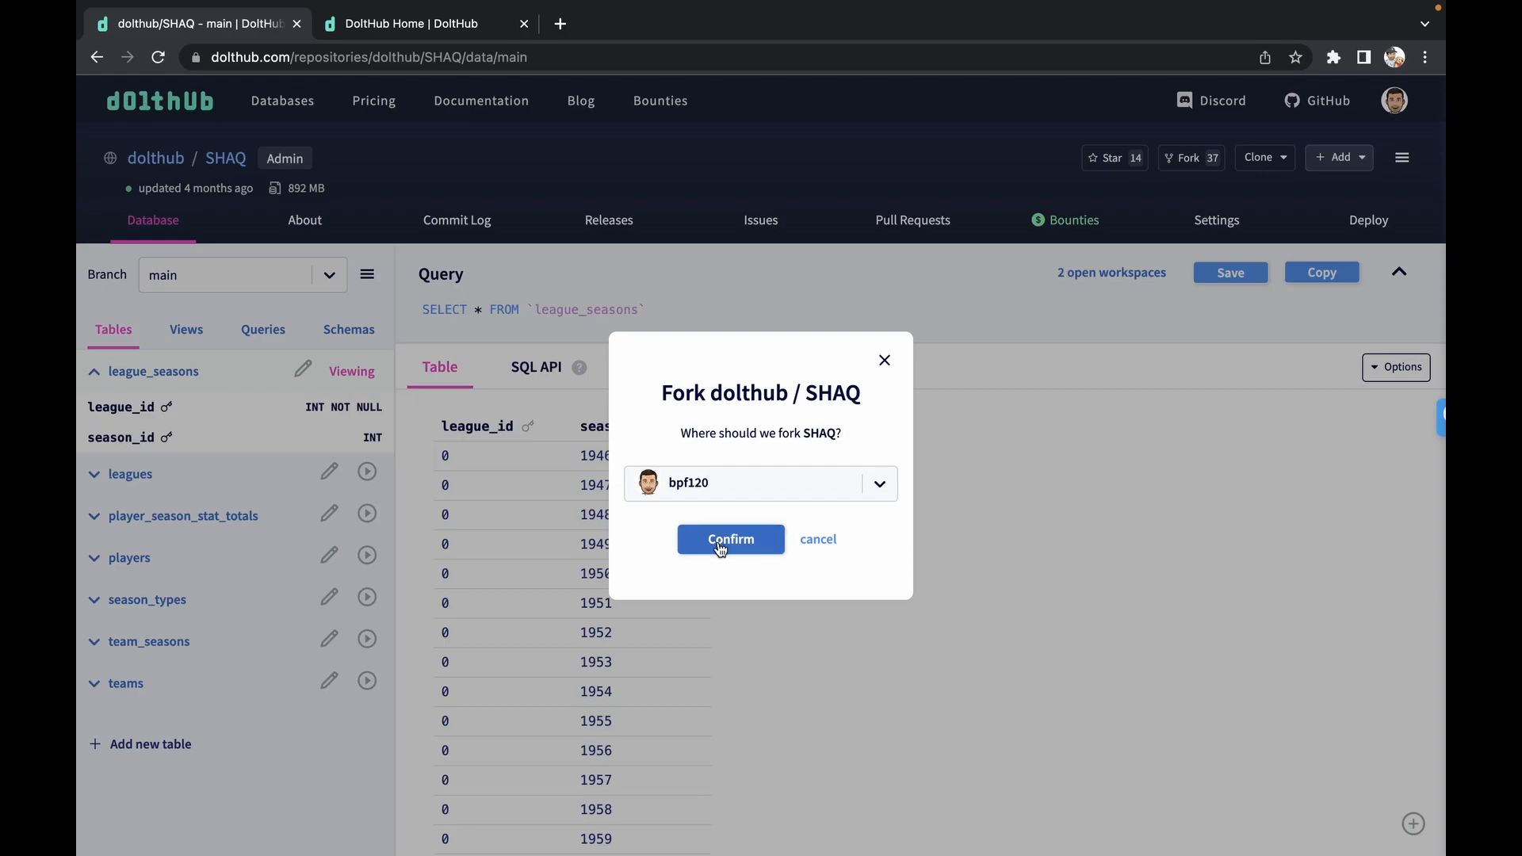
left_click(730, 539)
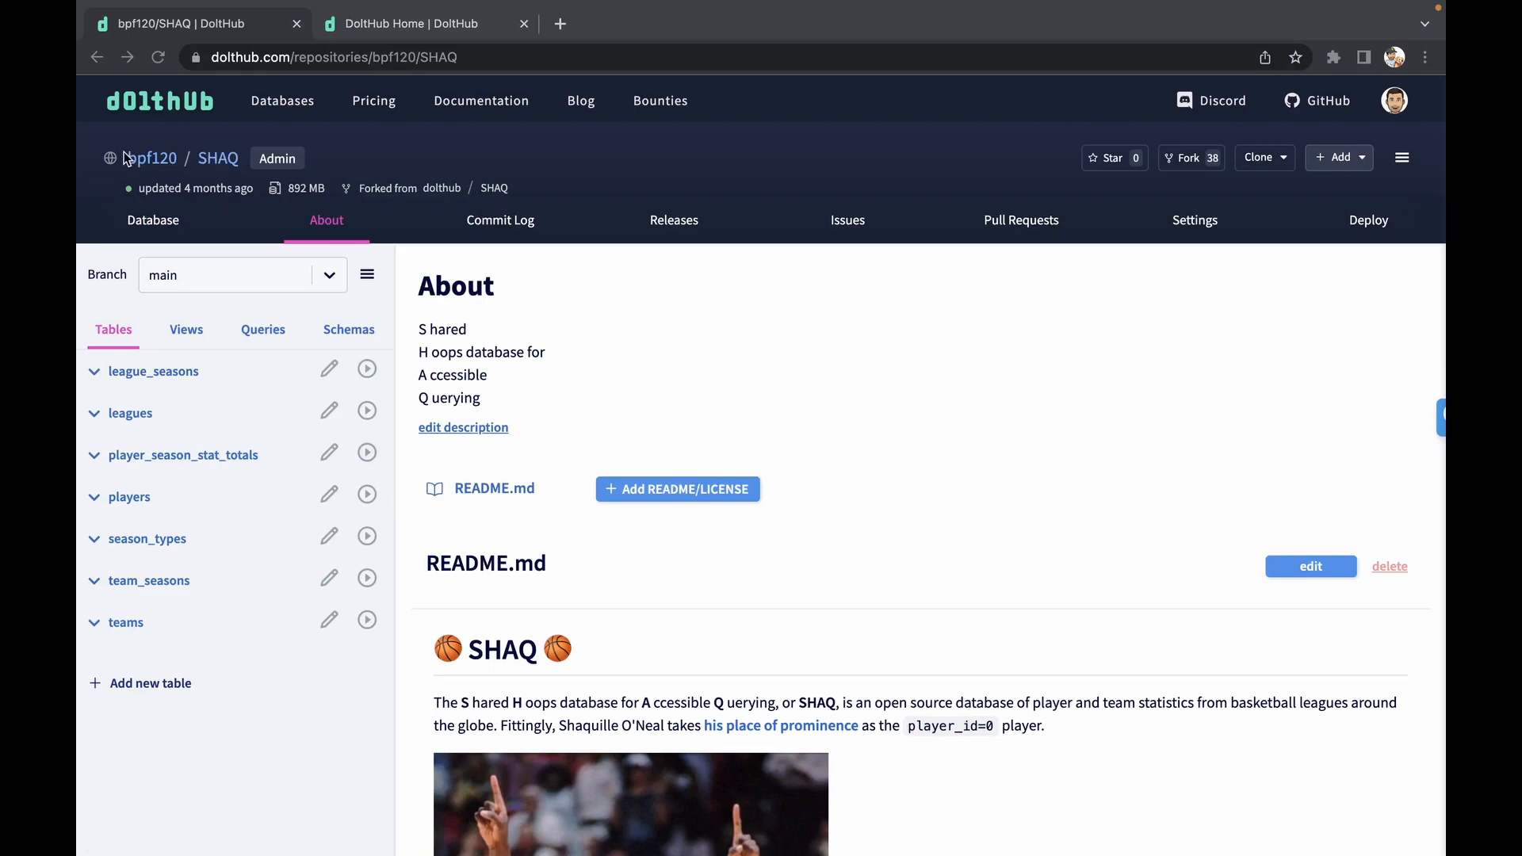
mouse_move(151, 165)
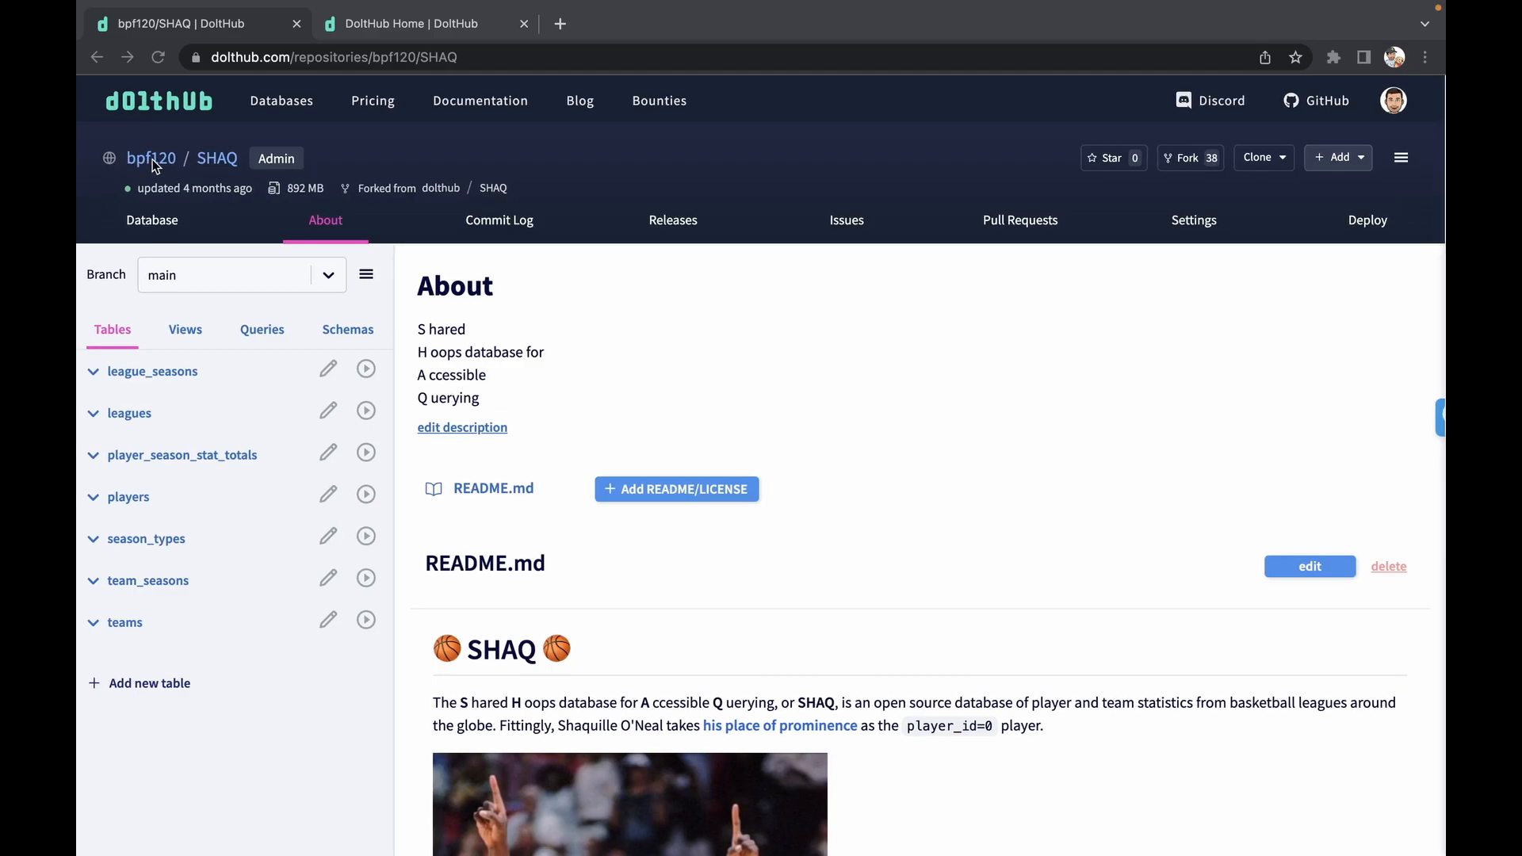
mouse_move(706, 174)
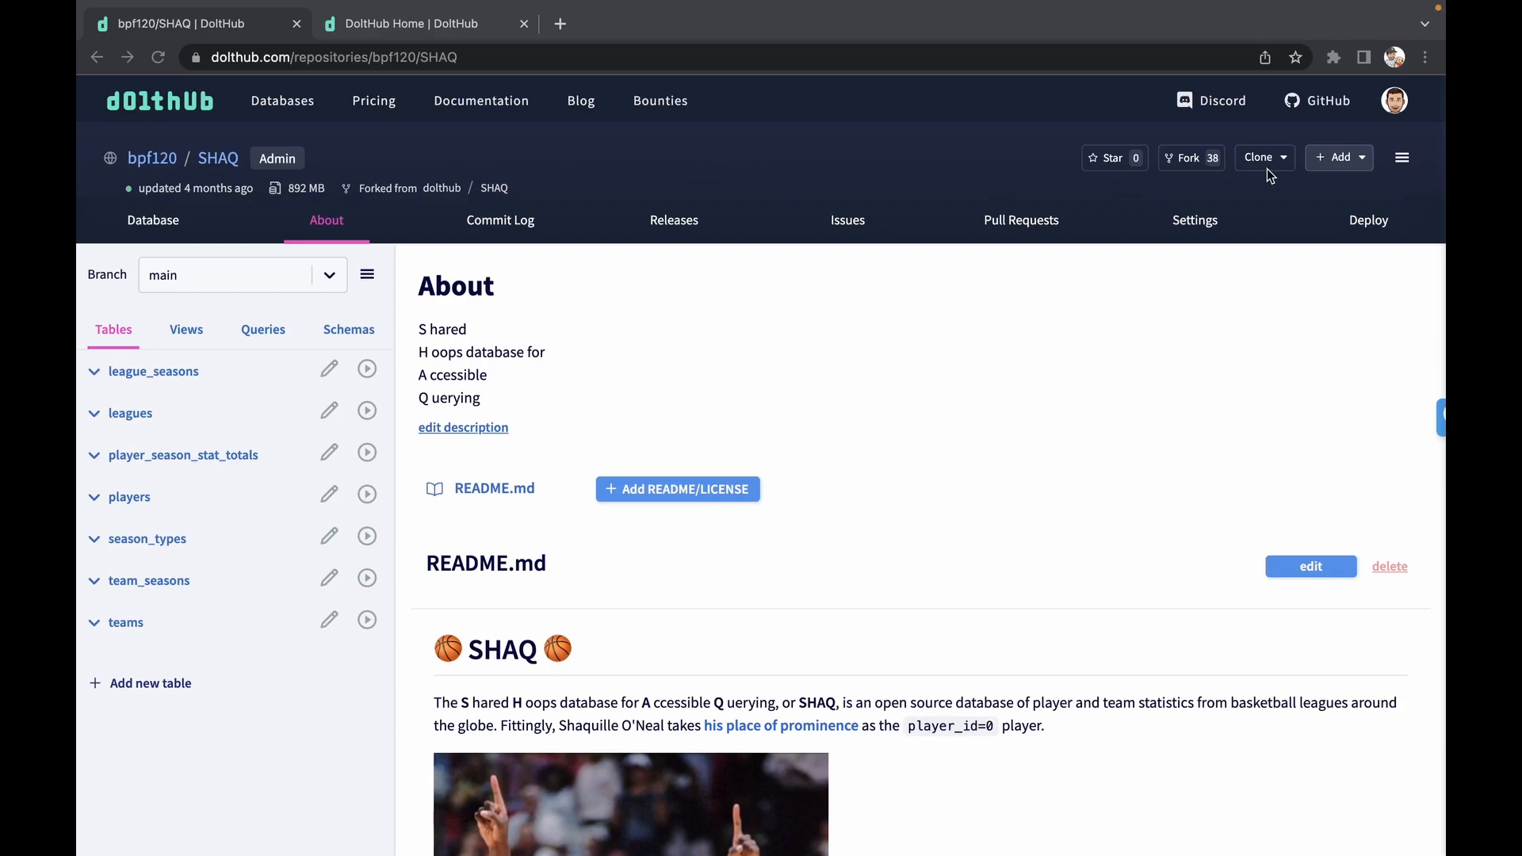
Copy the fork's dolt clone command from the Clone dropdown and bring up Terminal.
left_click(1259, 157)
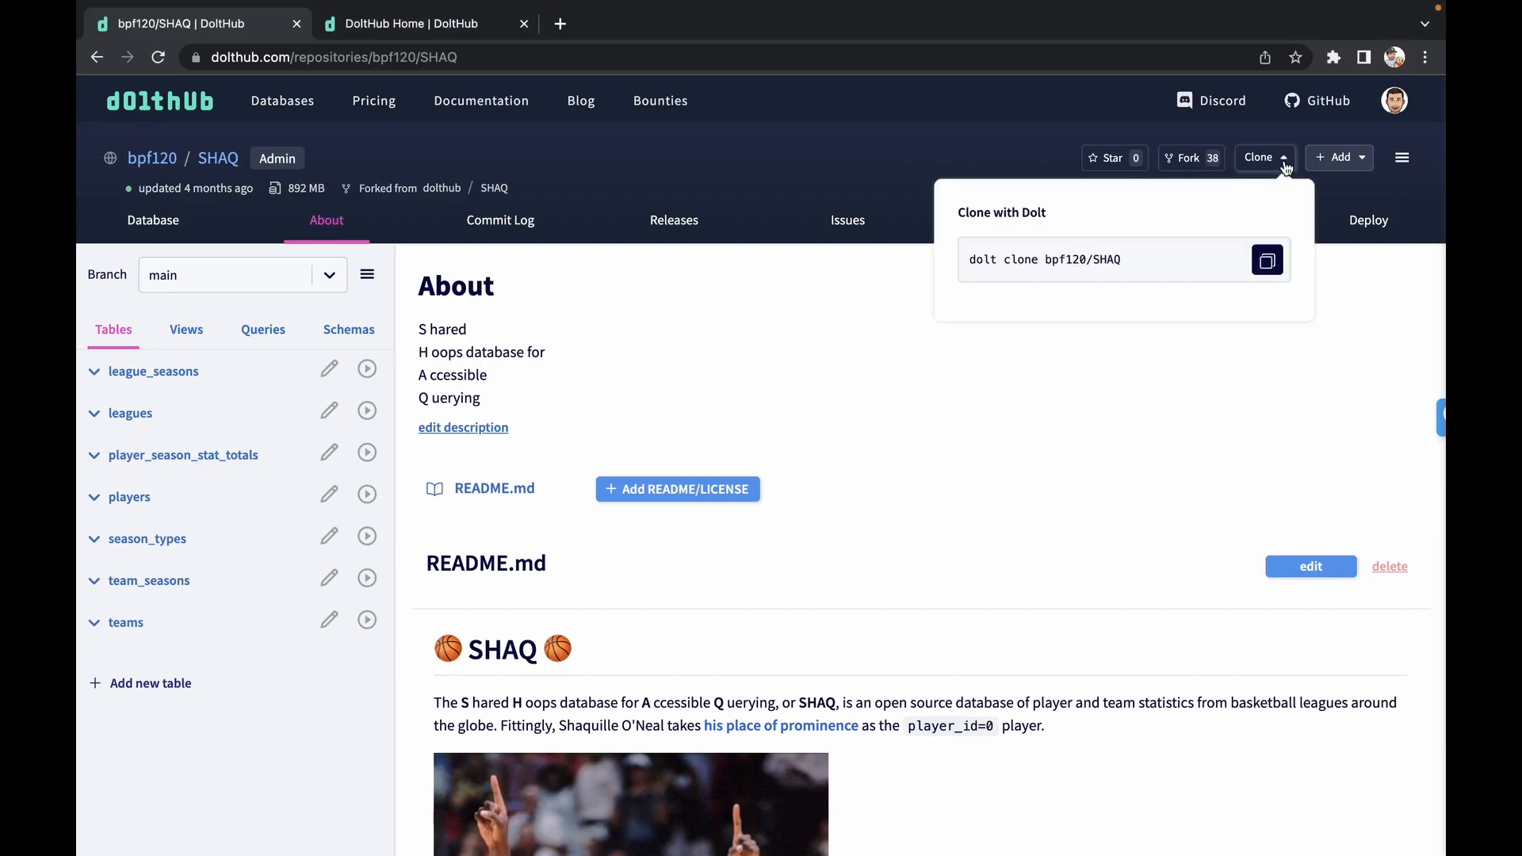
left_click(1266, 259)
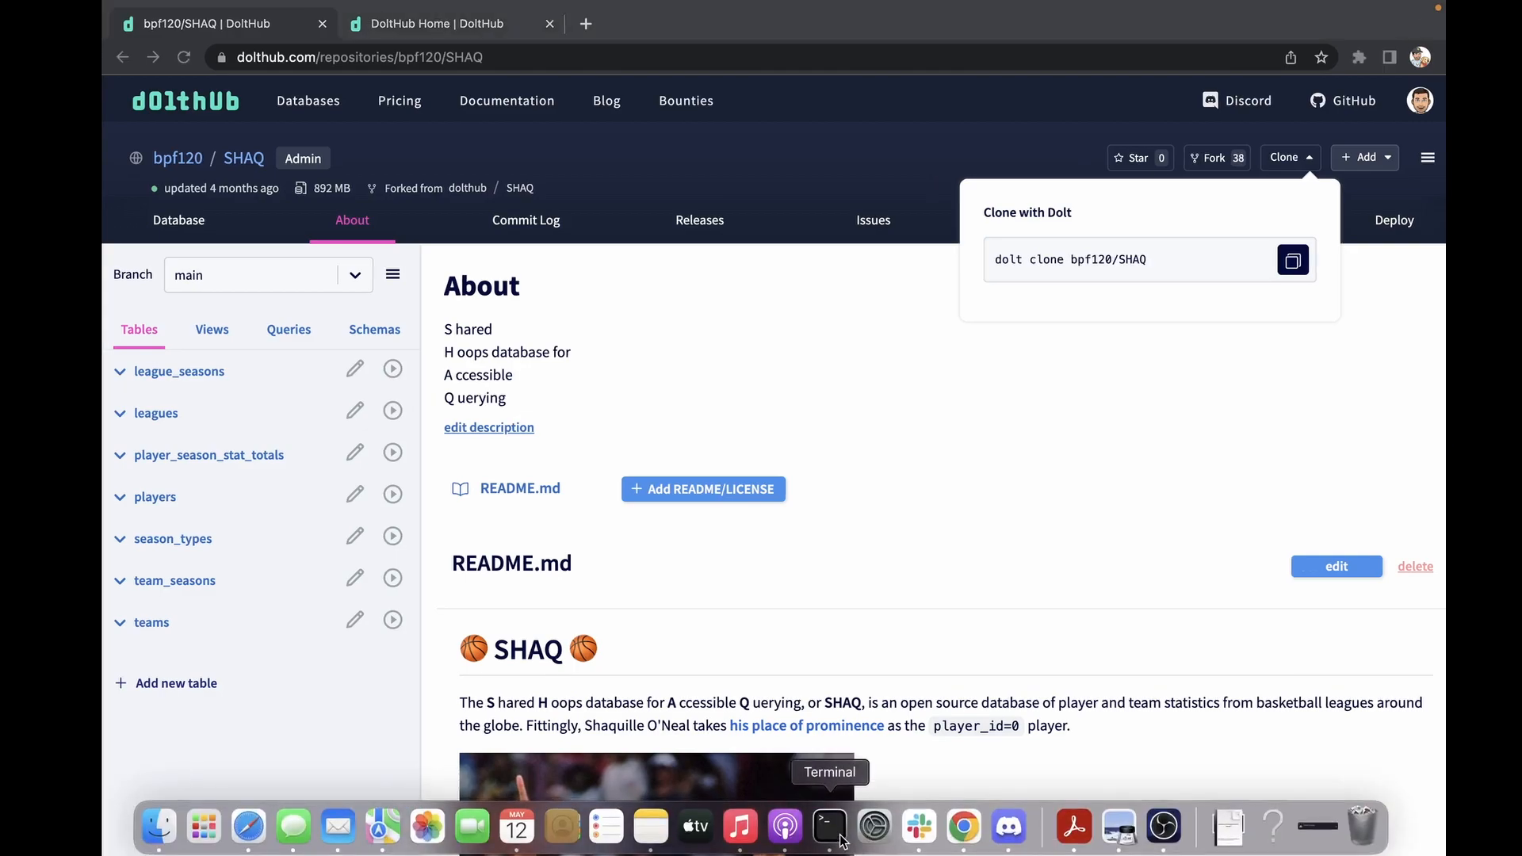
left_click(828, 825)
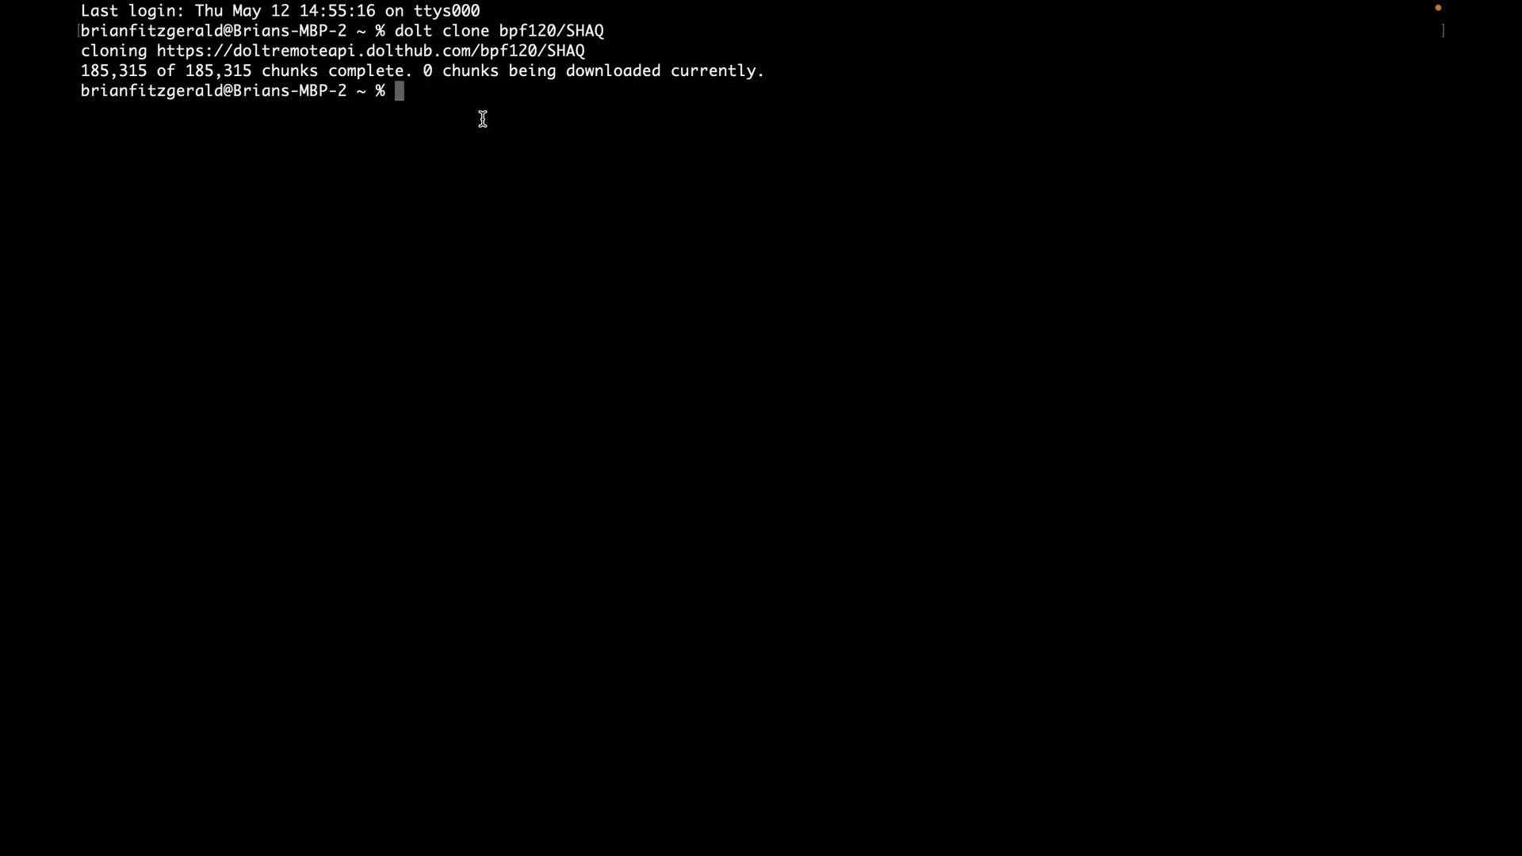
Run cd shaq, then dolt sql -q "show tables" to list seven tables.
type("cd shaq")
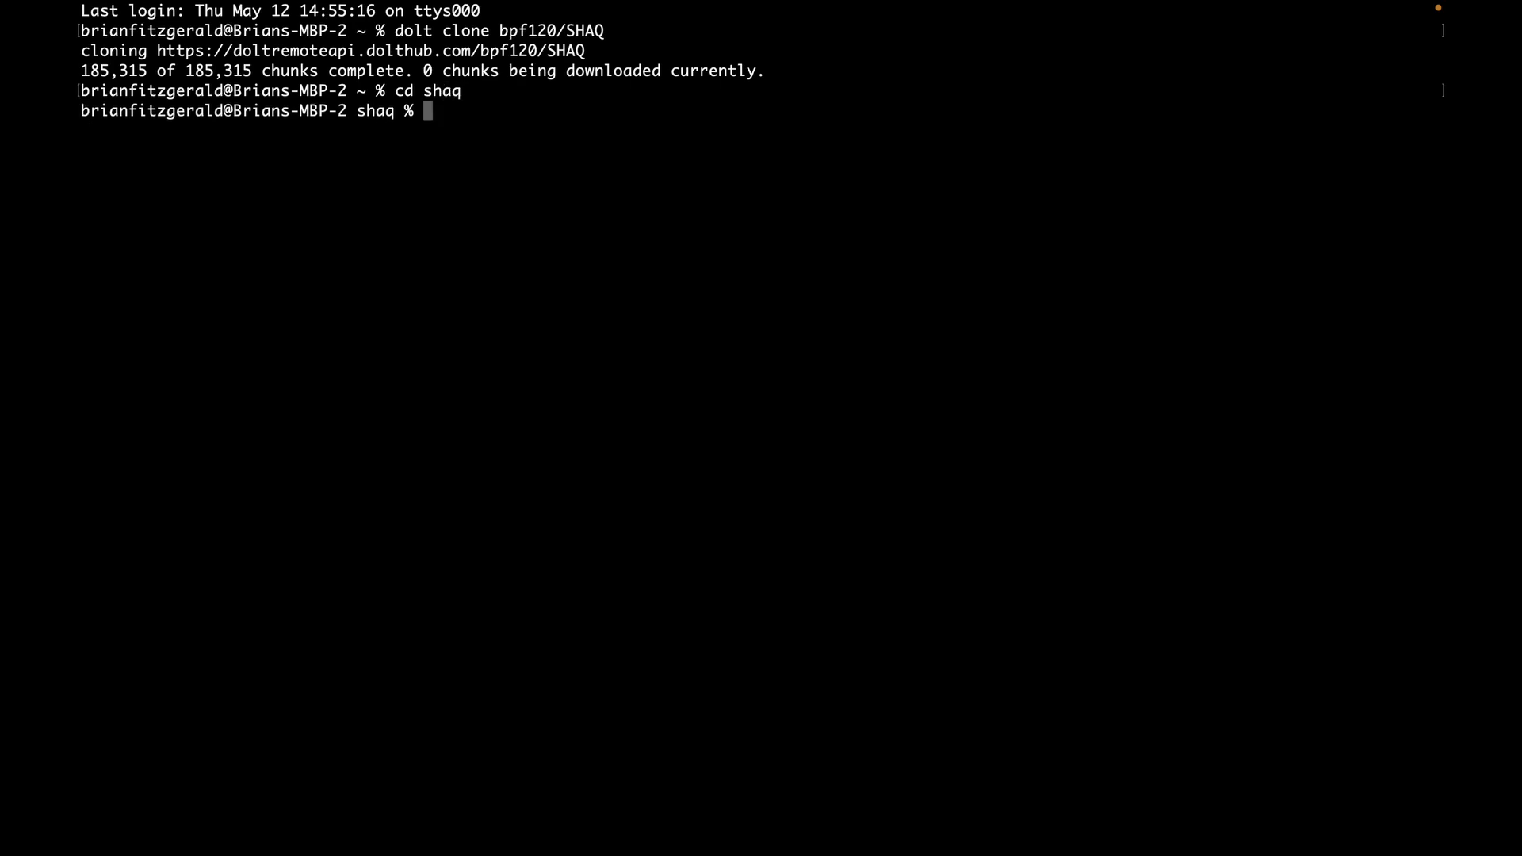
type("dolt sql -q")
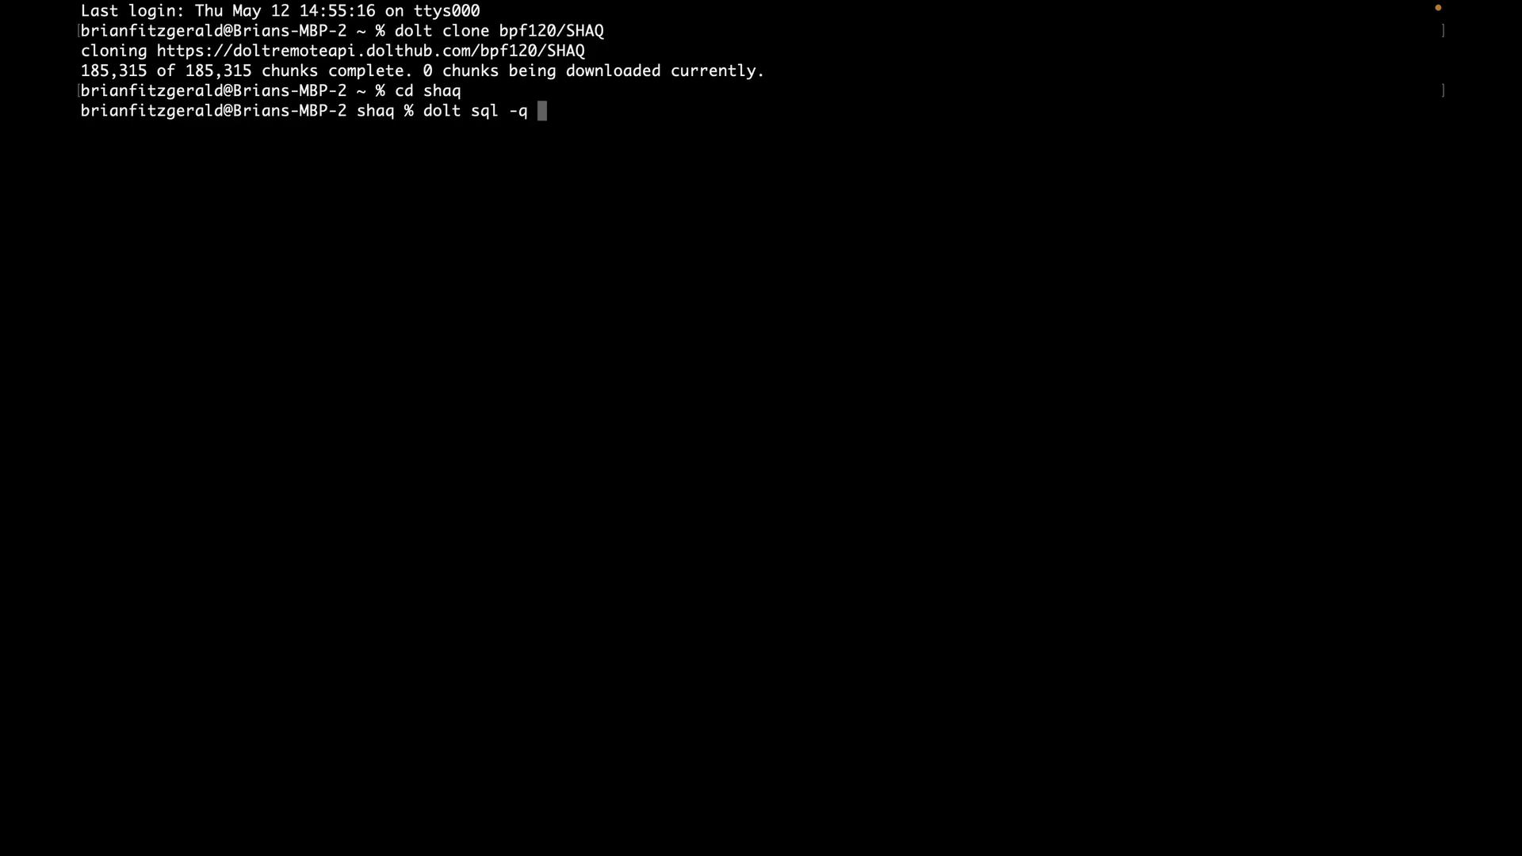
type("\"sh")
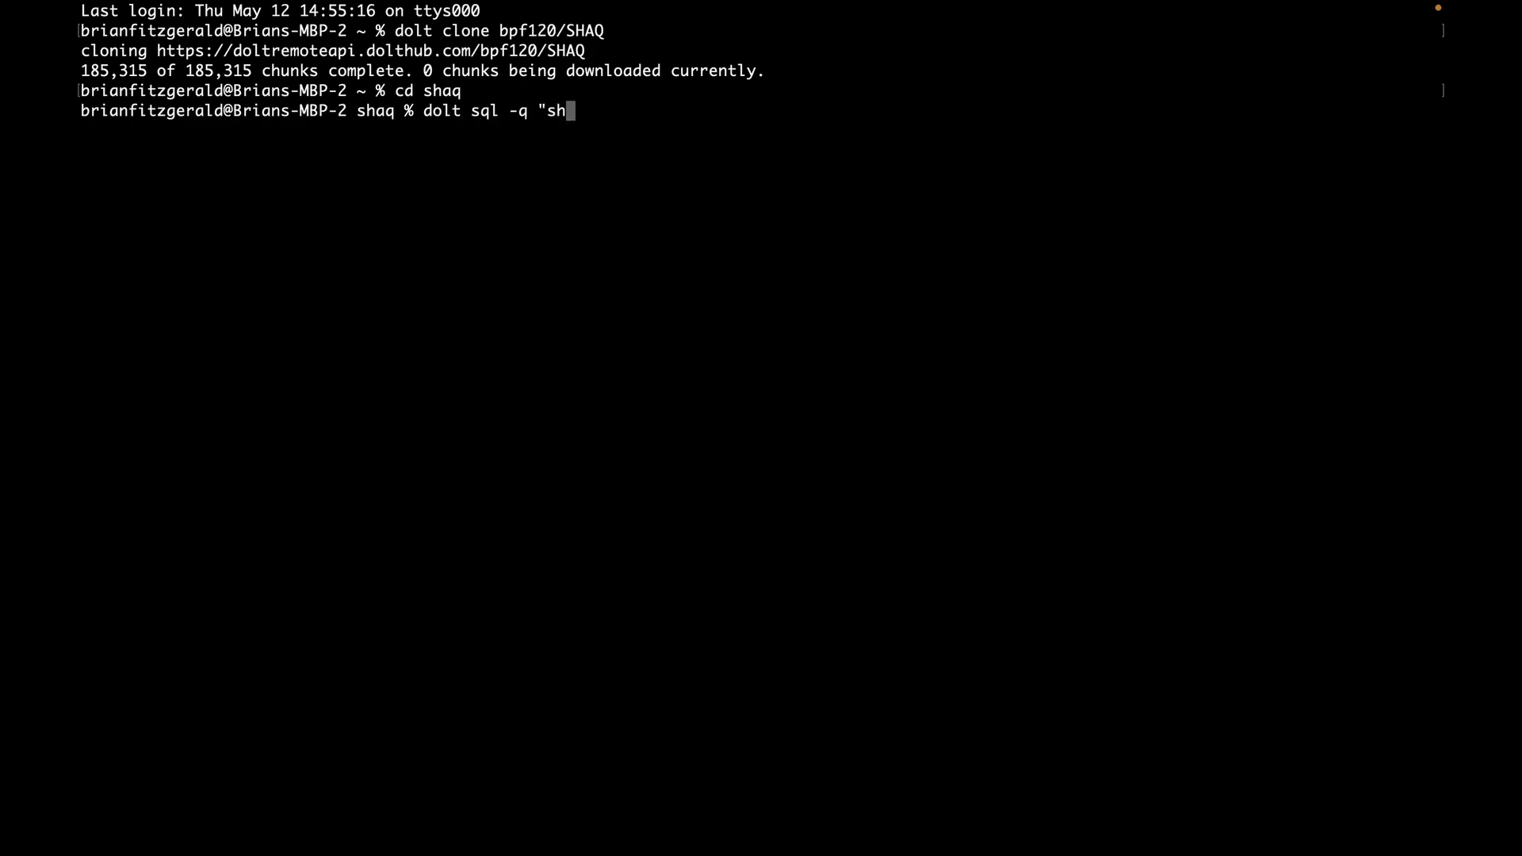
type("ow tables")
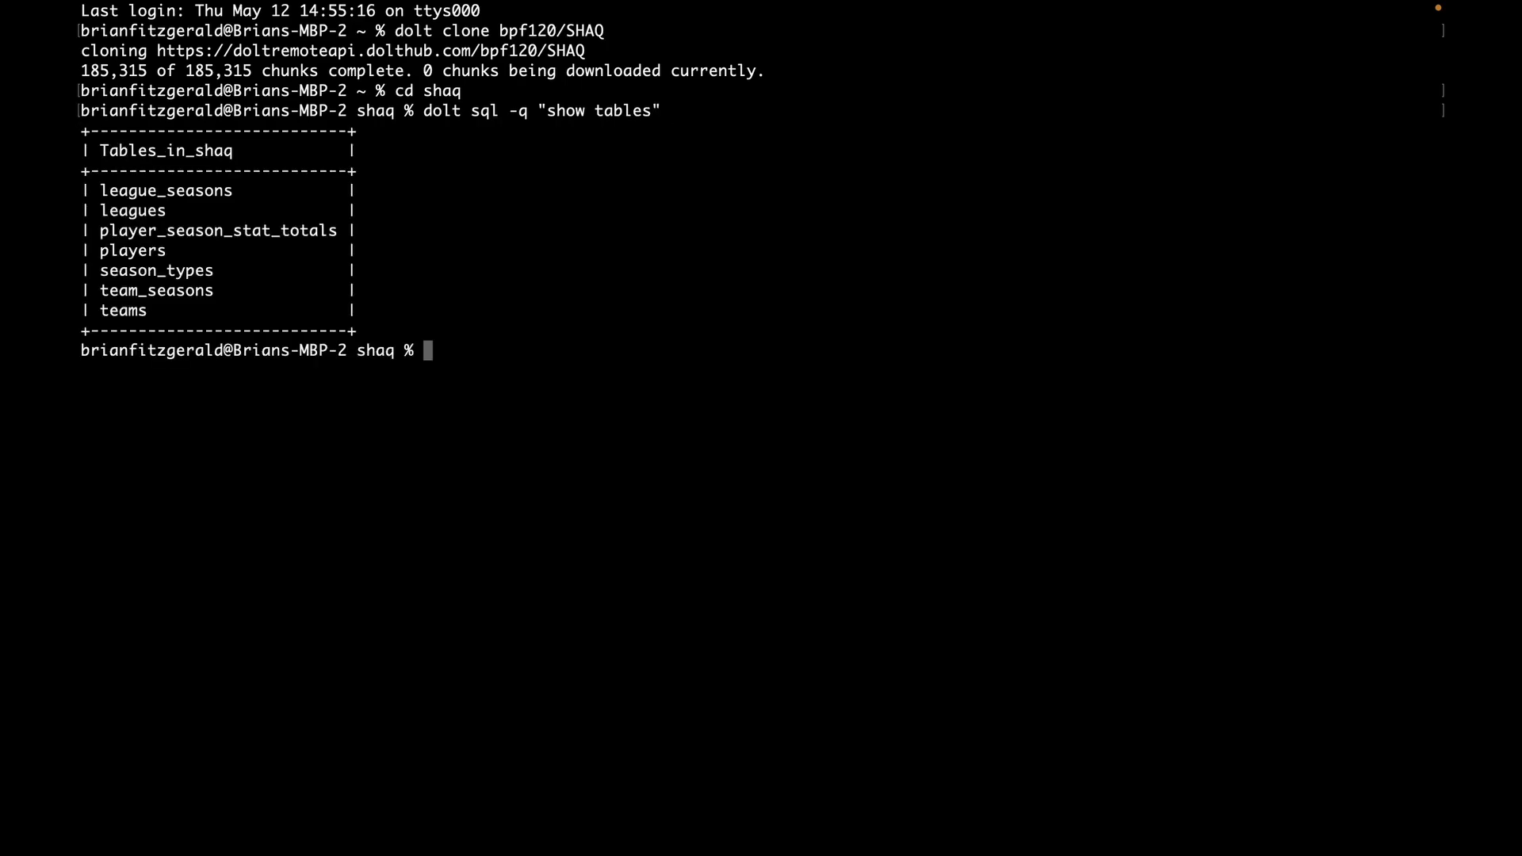
mouse_move(154, 233)
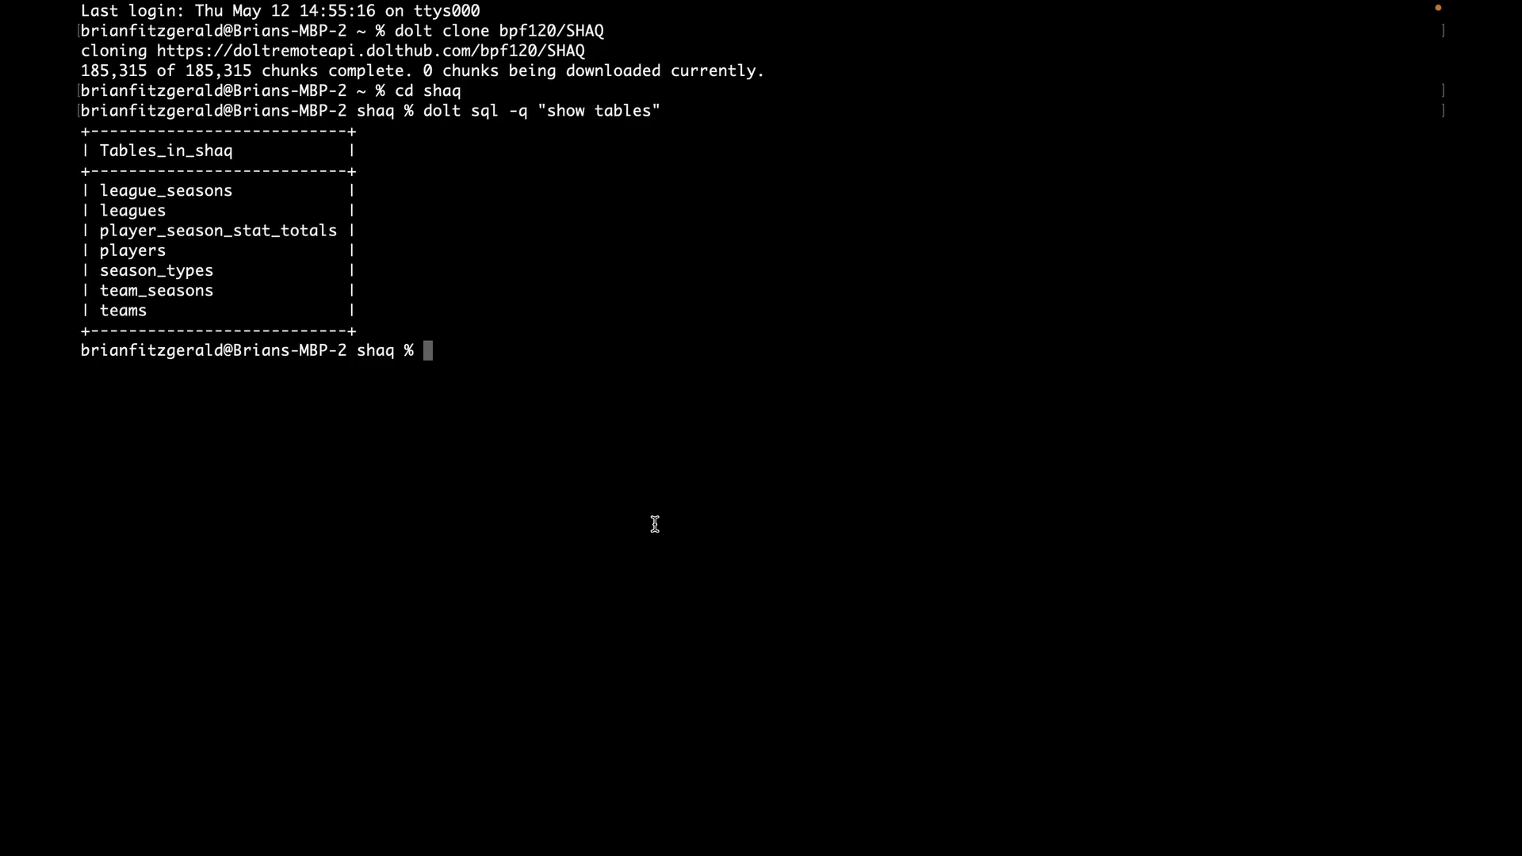
mouse_move(654, 519)
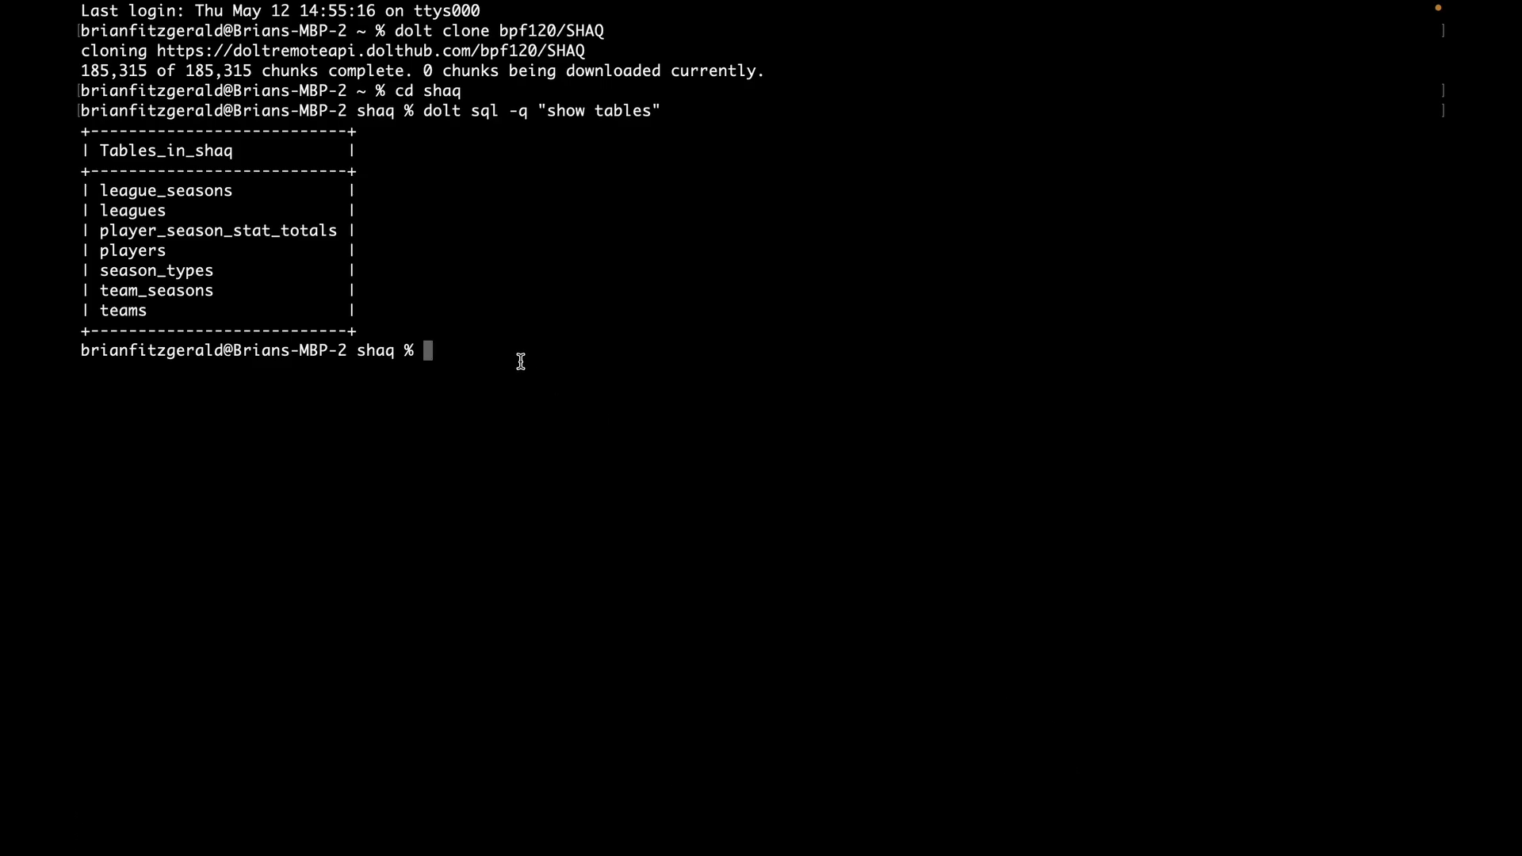
Drop the teams table with dolt sql -q "drop table teams".
type("dp")
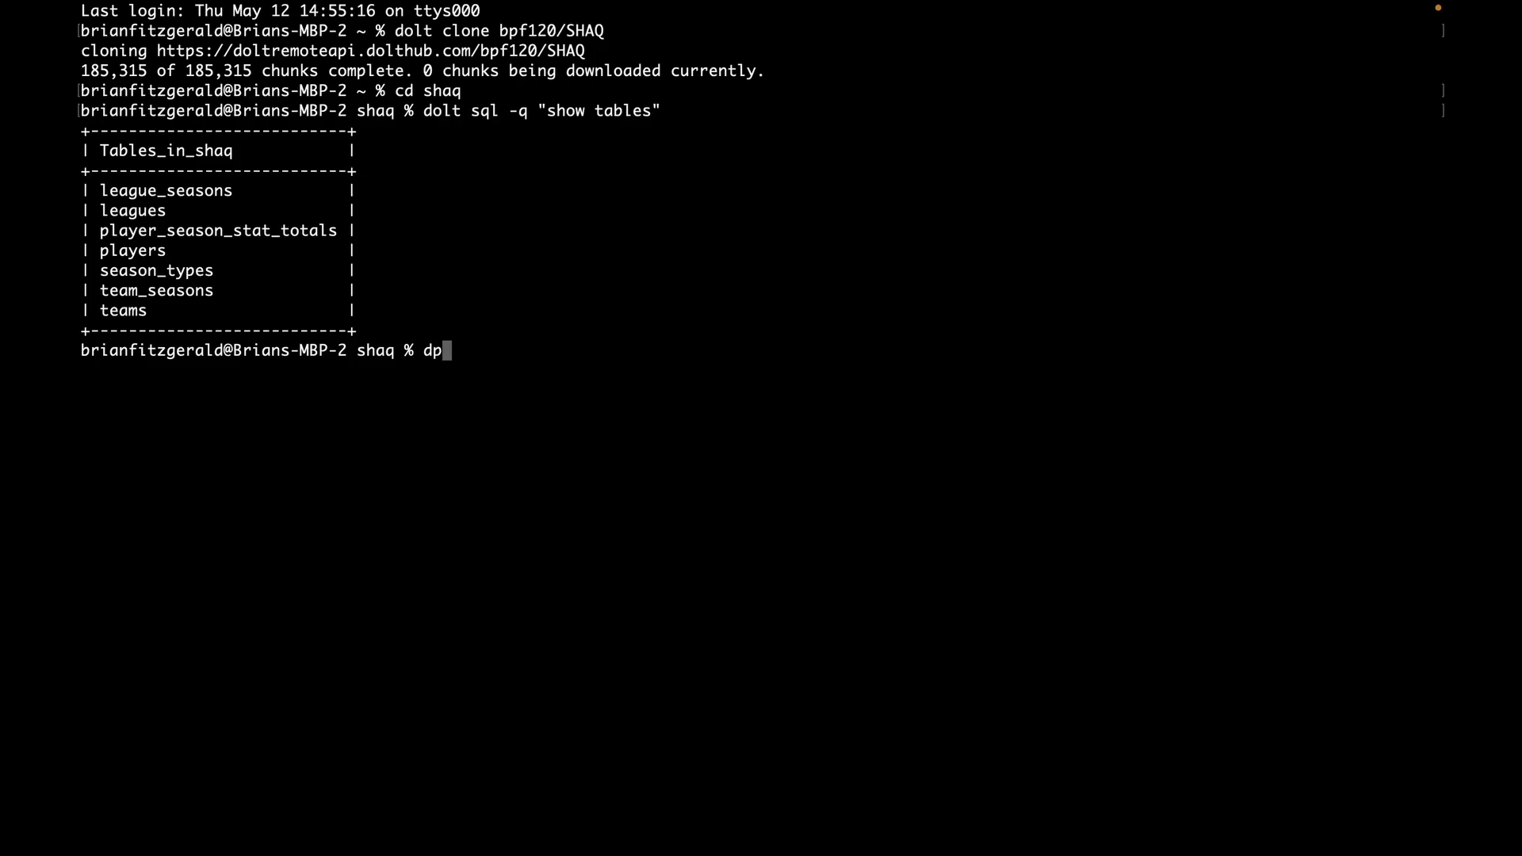
type("olt")
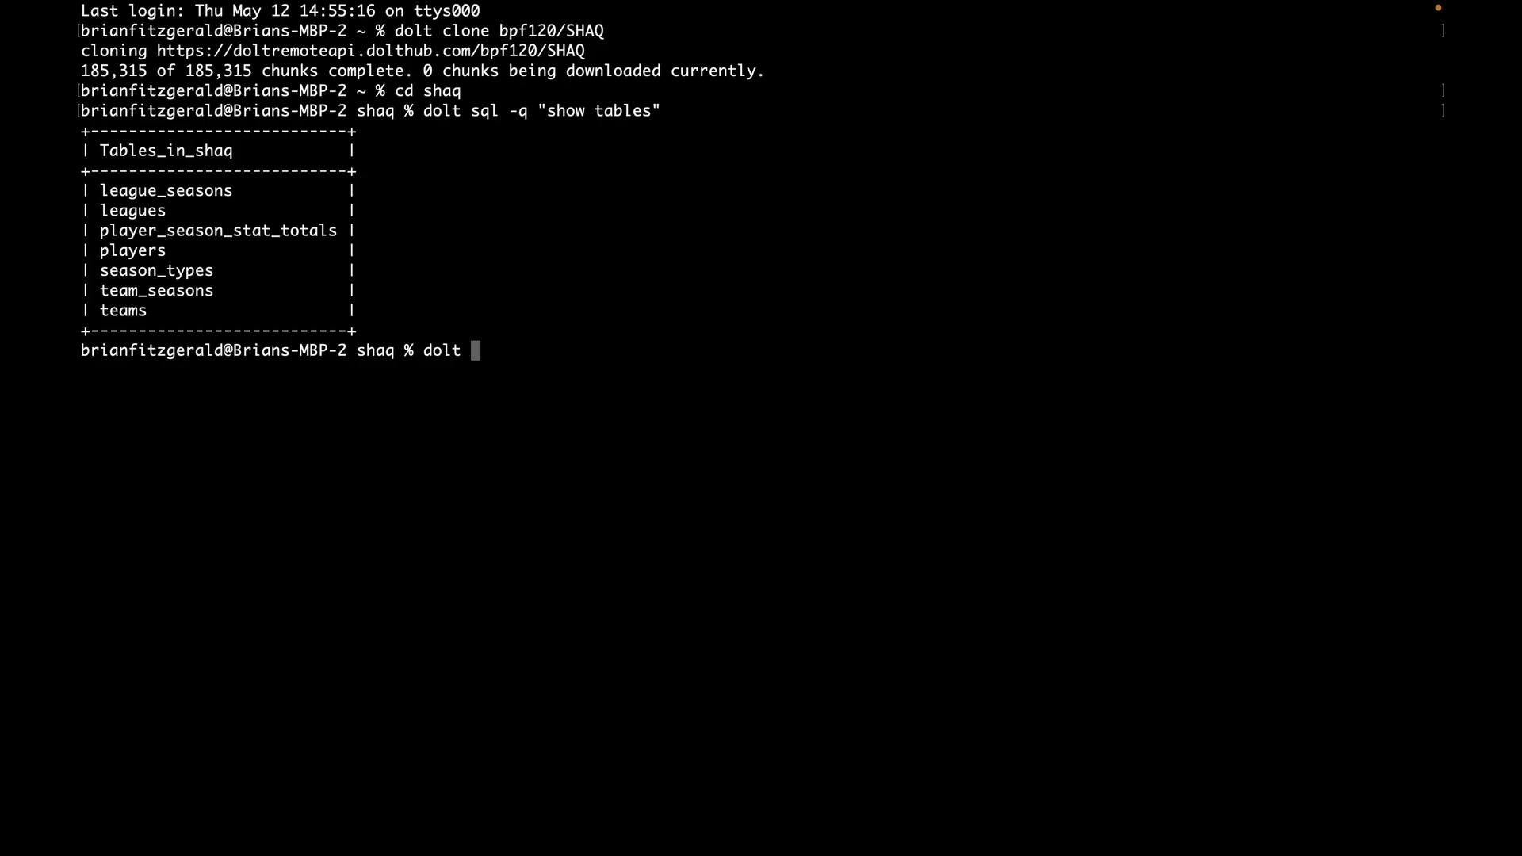
type("sql")
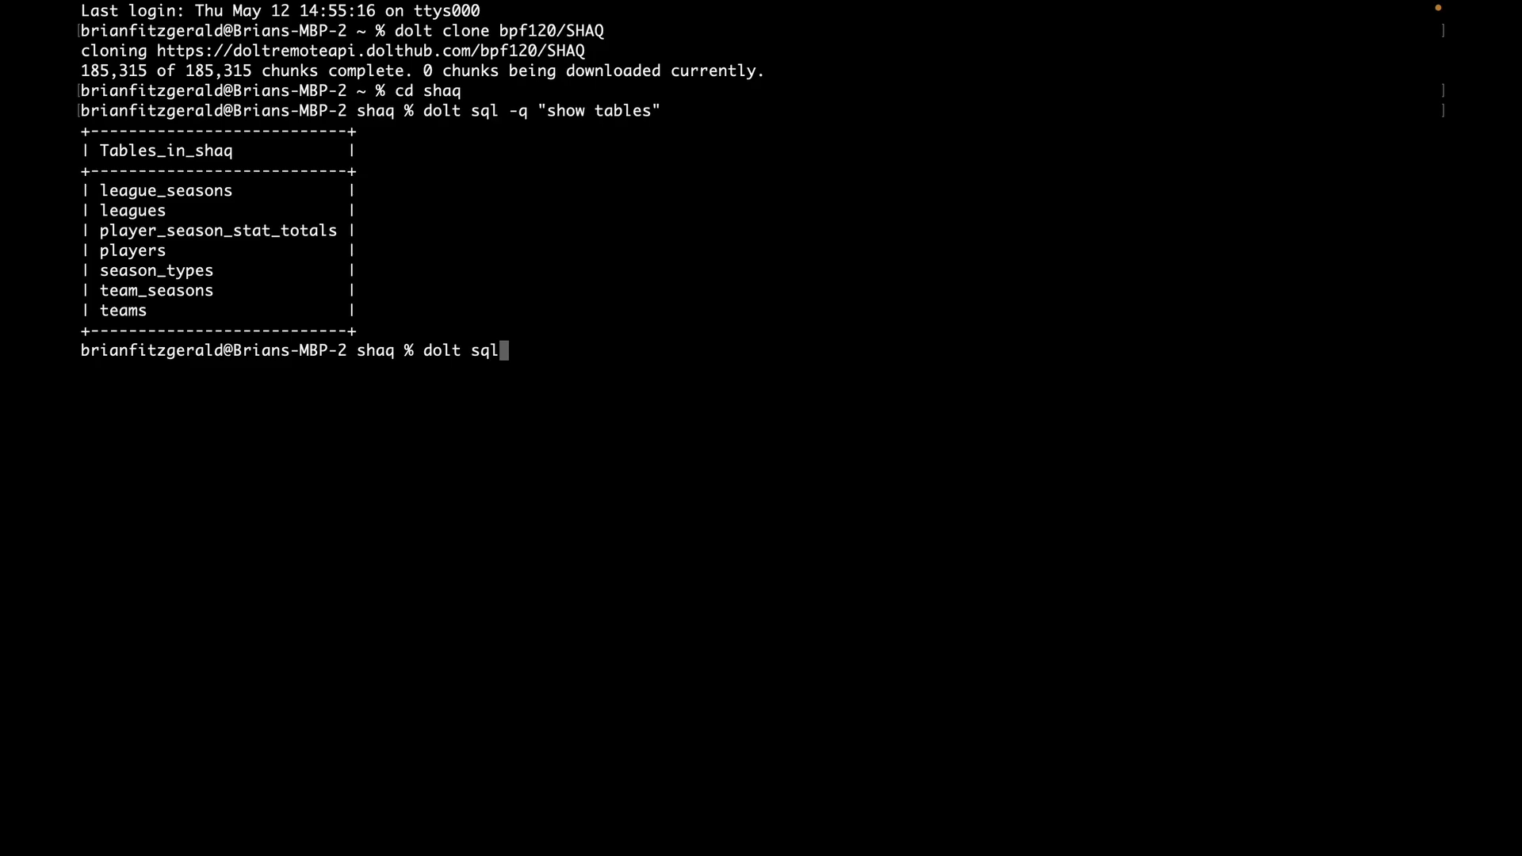
type("=q")
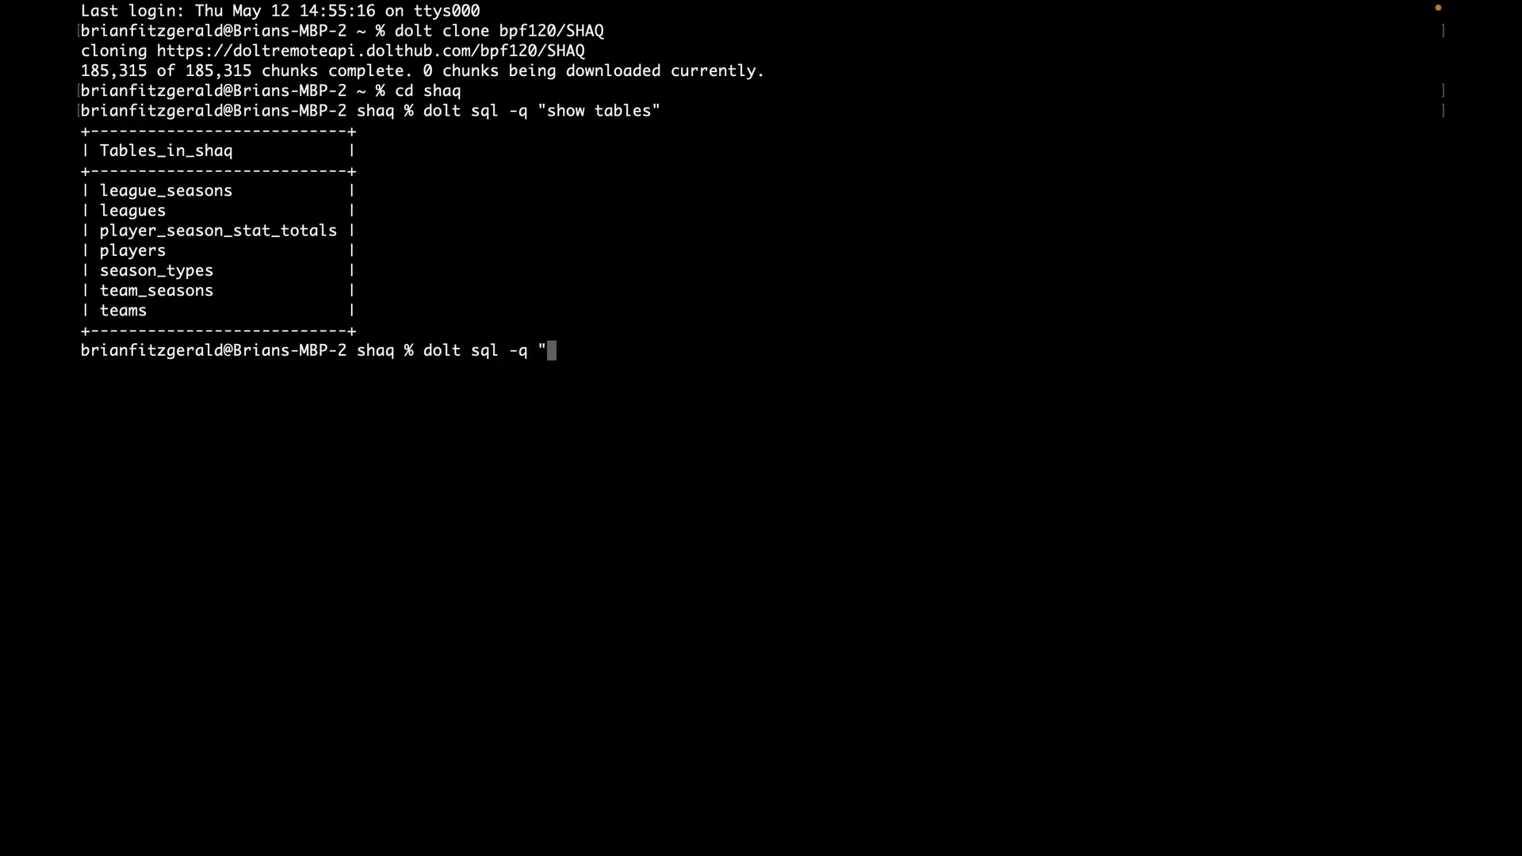
type("drop table teams\"")
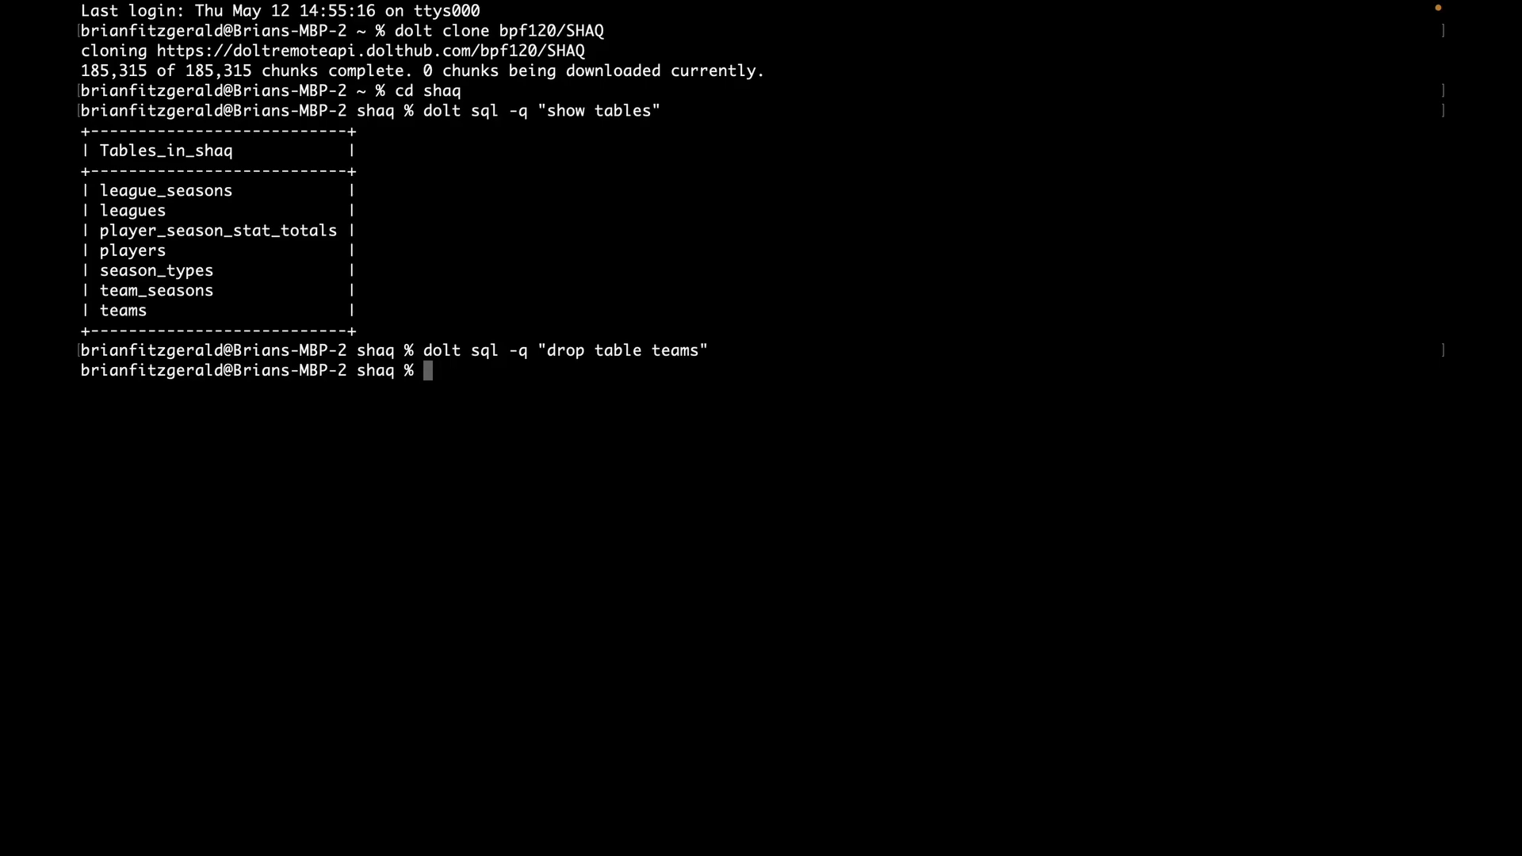
List the six remaining tables and run dolt status showing teams deleted.
type("dolt s")
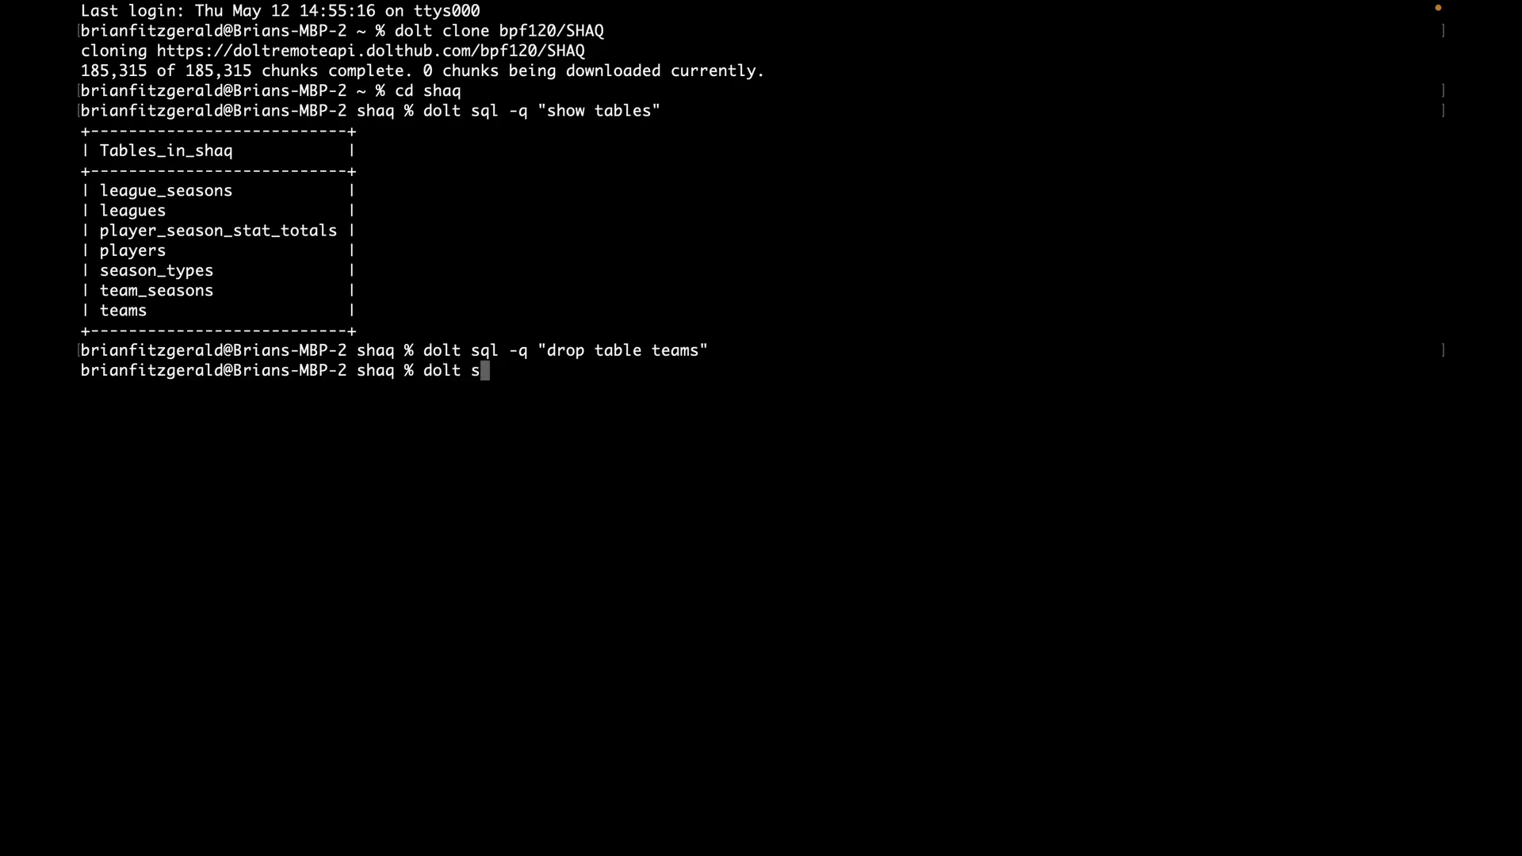
type("ql -q")
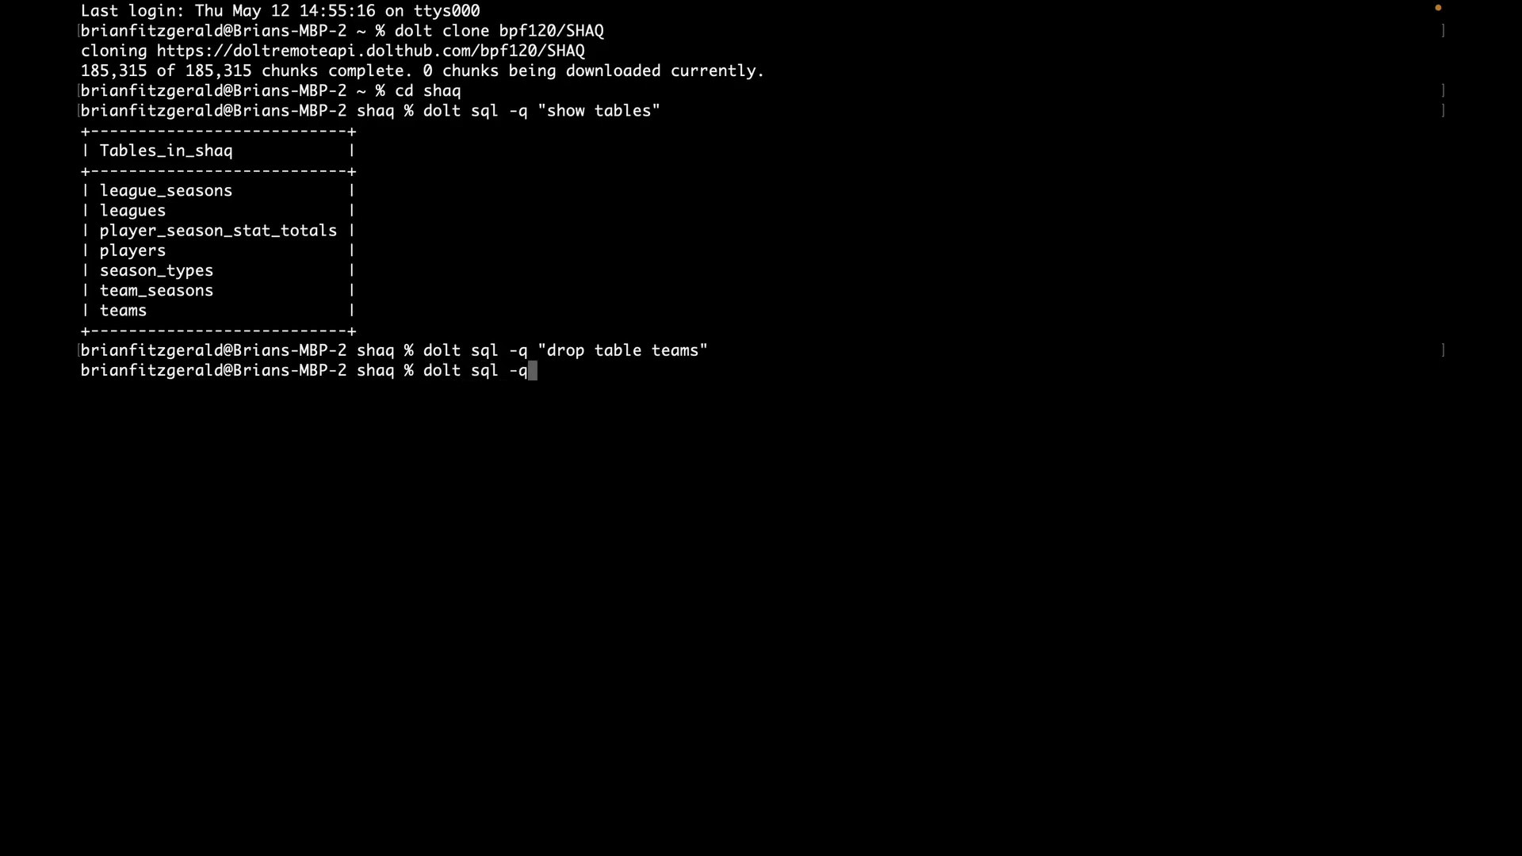
type("\"")
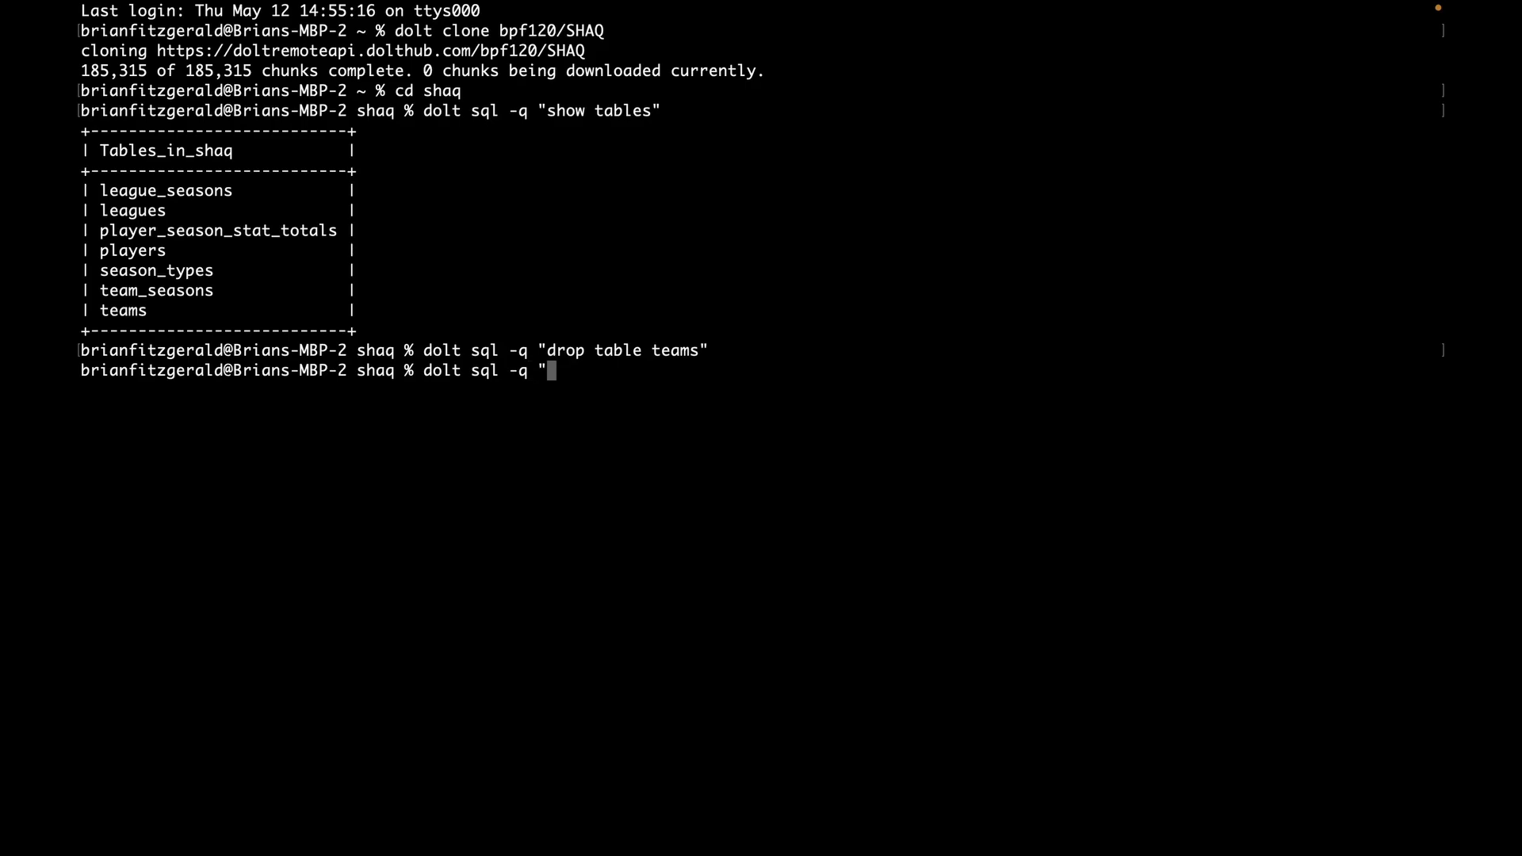
type("show tables")
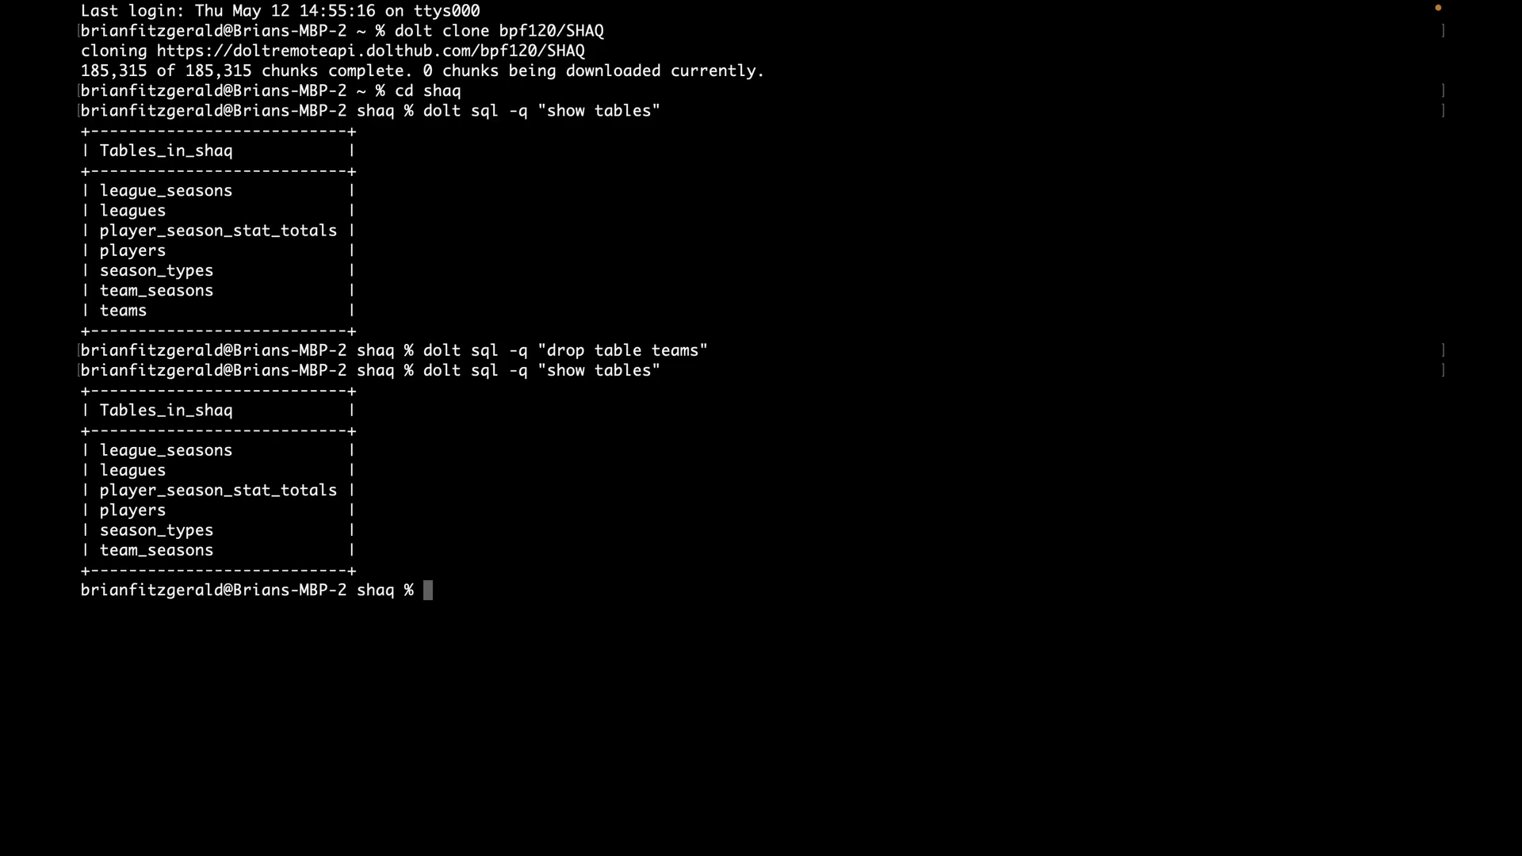
type("dolt status")
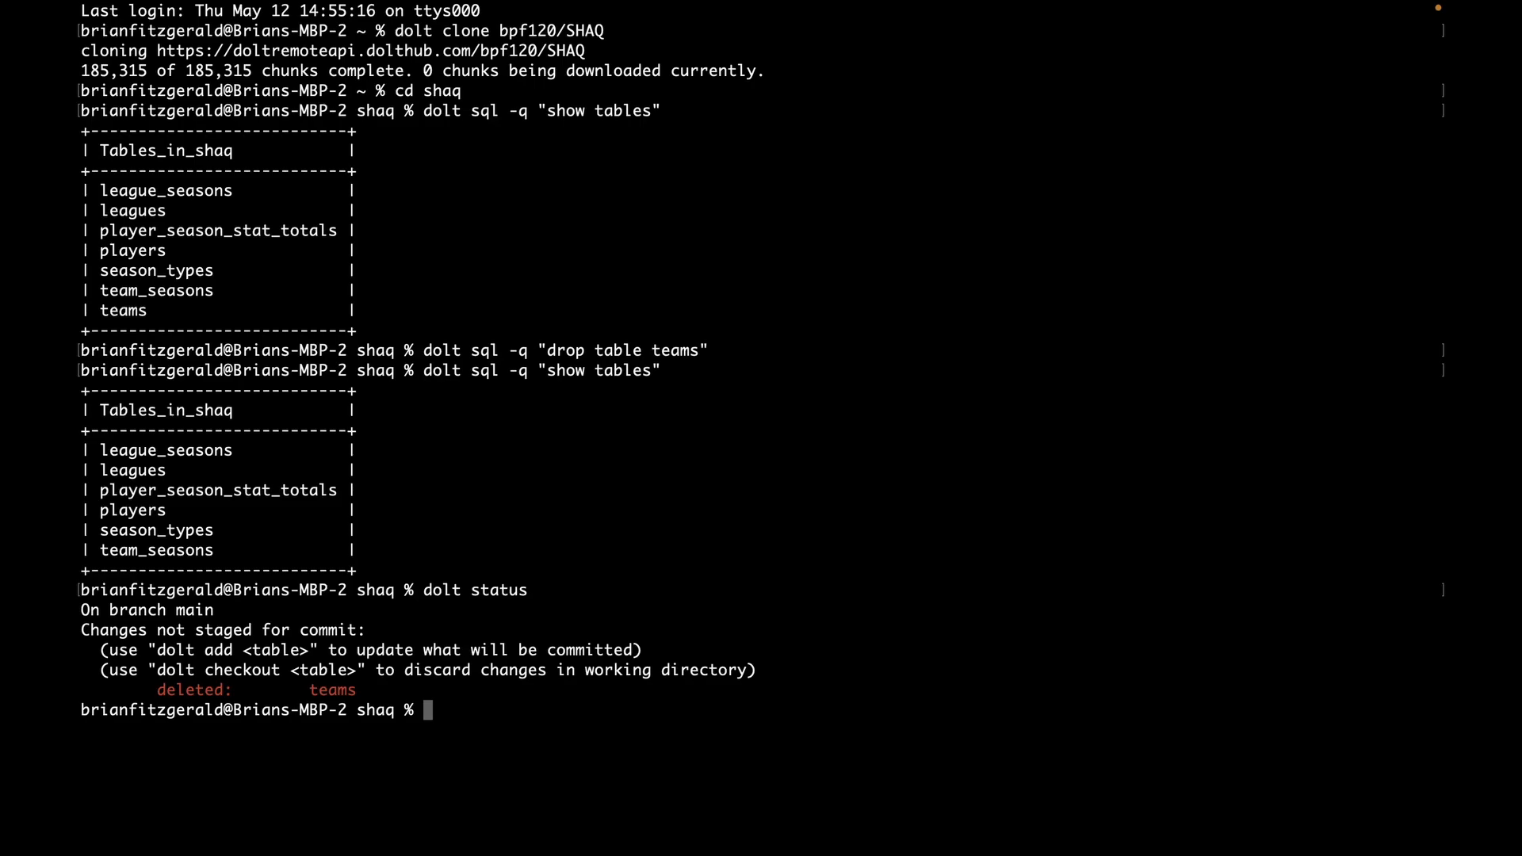
Hard-reset to restore teams, confirm a clean dolt status, and run dolt log.
type("dolt reset --har")
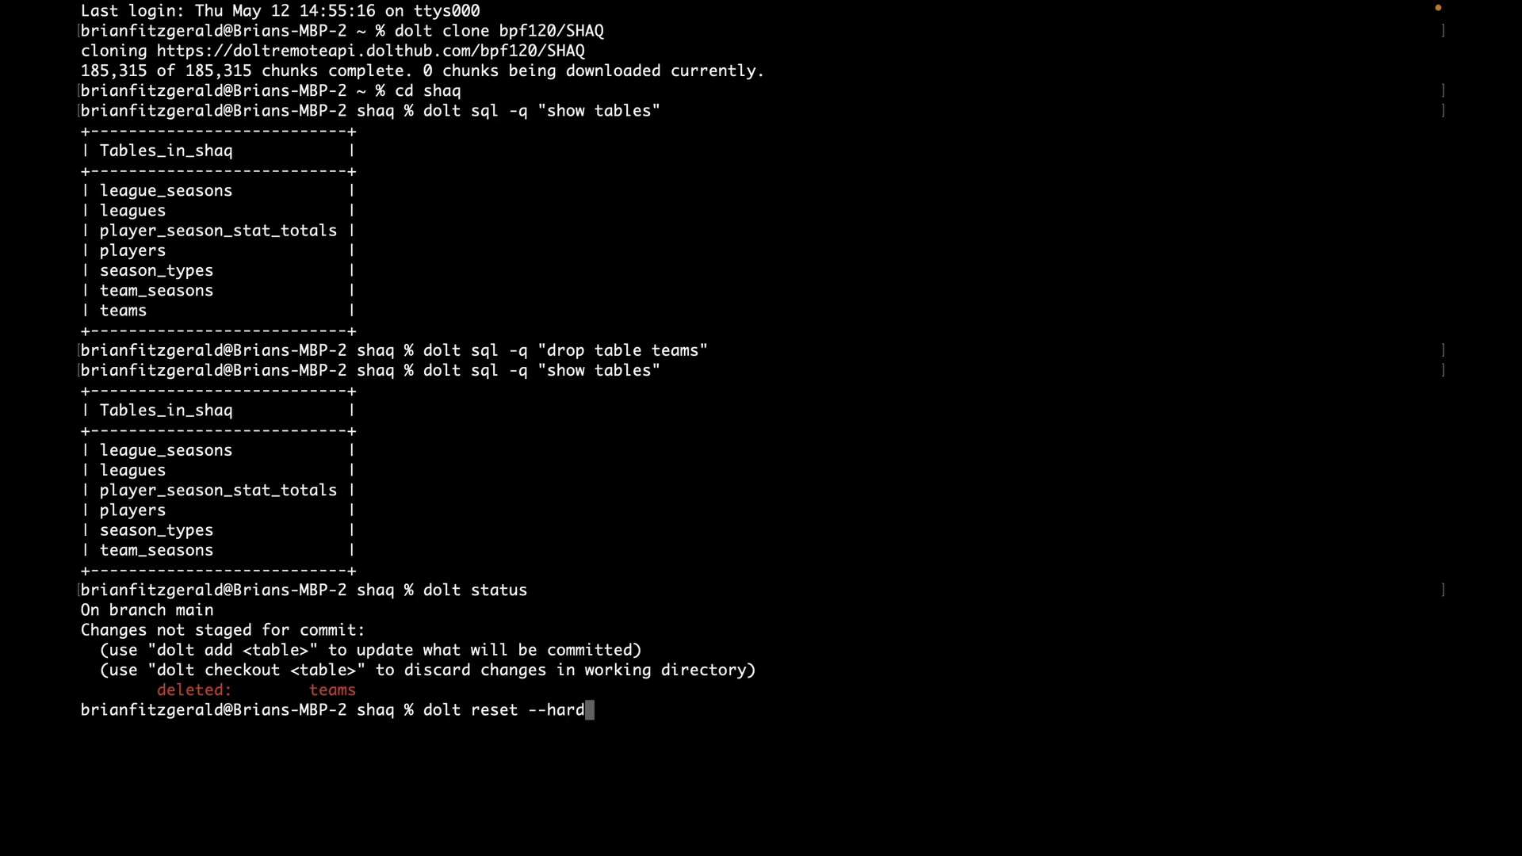
type("dolt status")
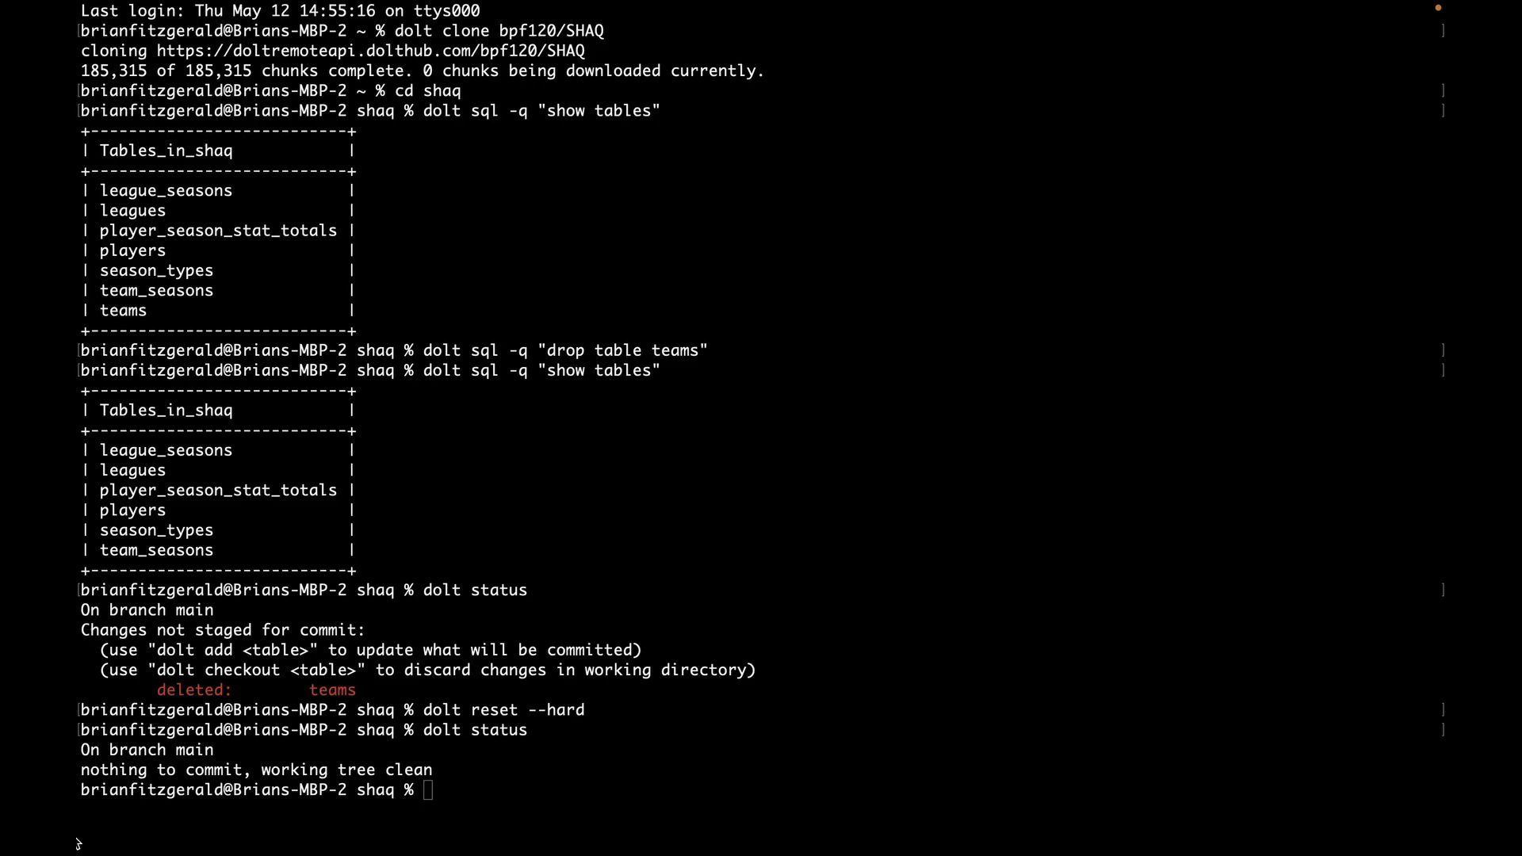
type("do")
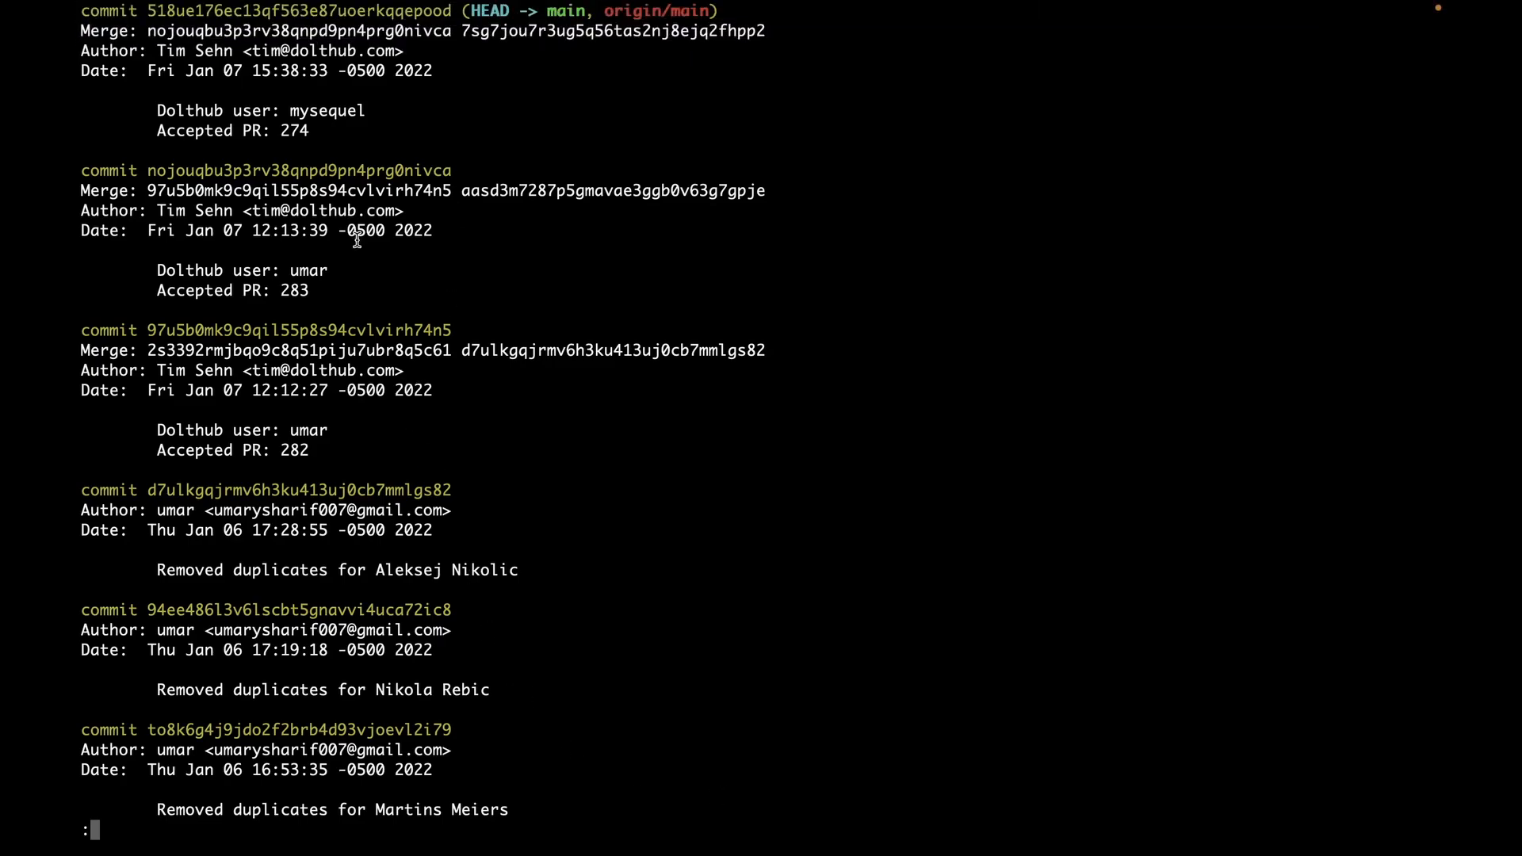
mouse_move(388, 227)
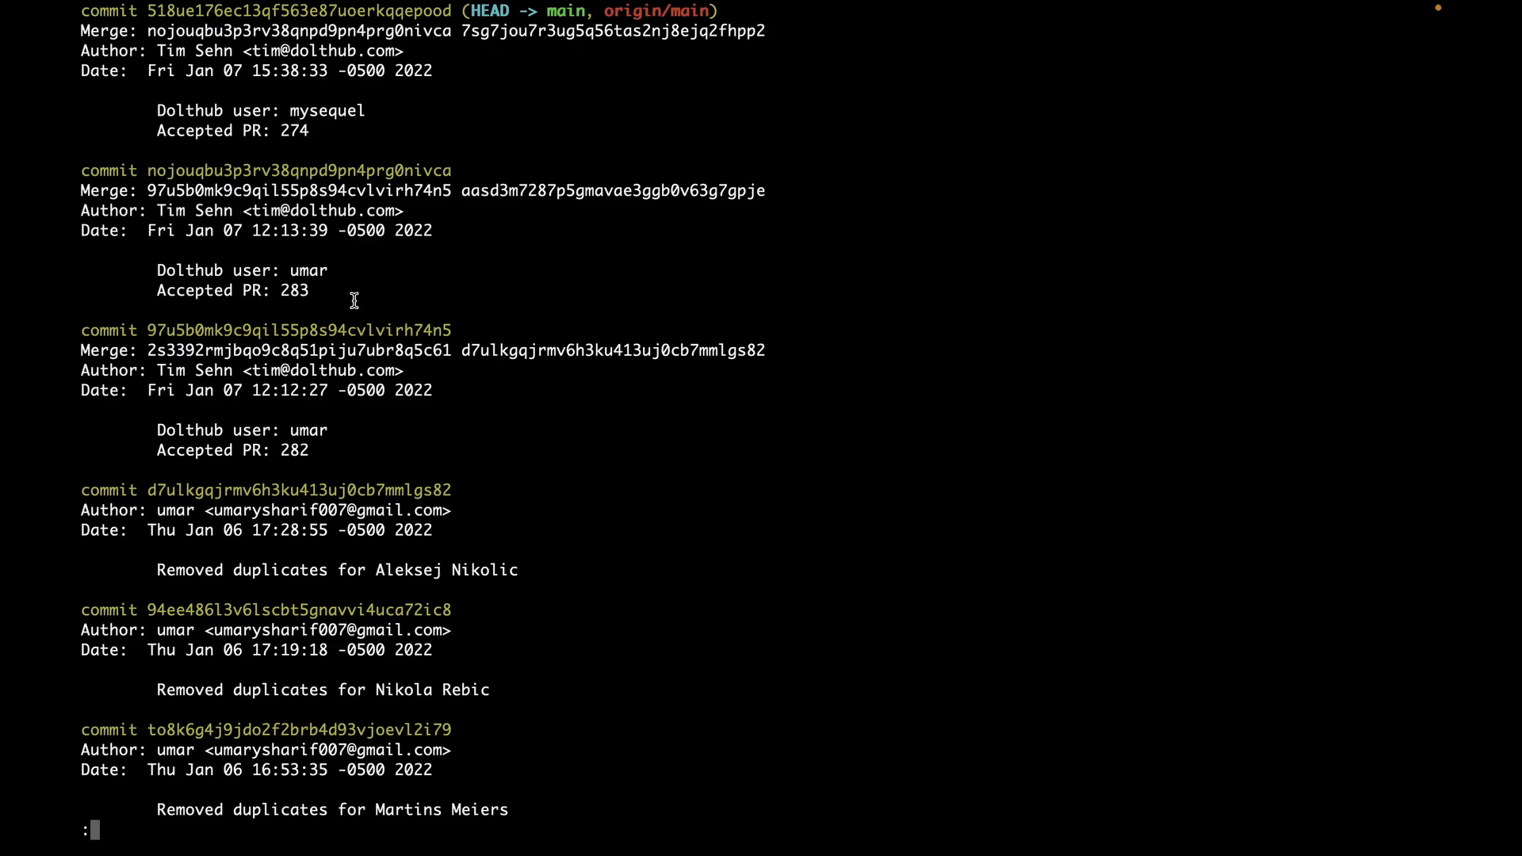
Suspend the dolt log pager with Ctrl+Z and type a dolt diff command.
key("ctrl+z")
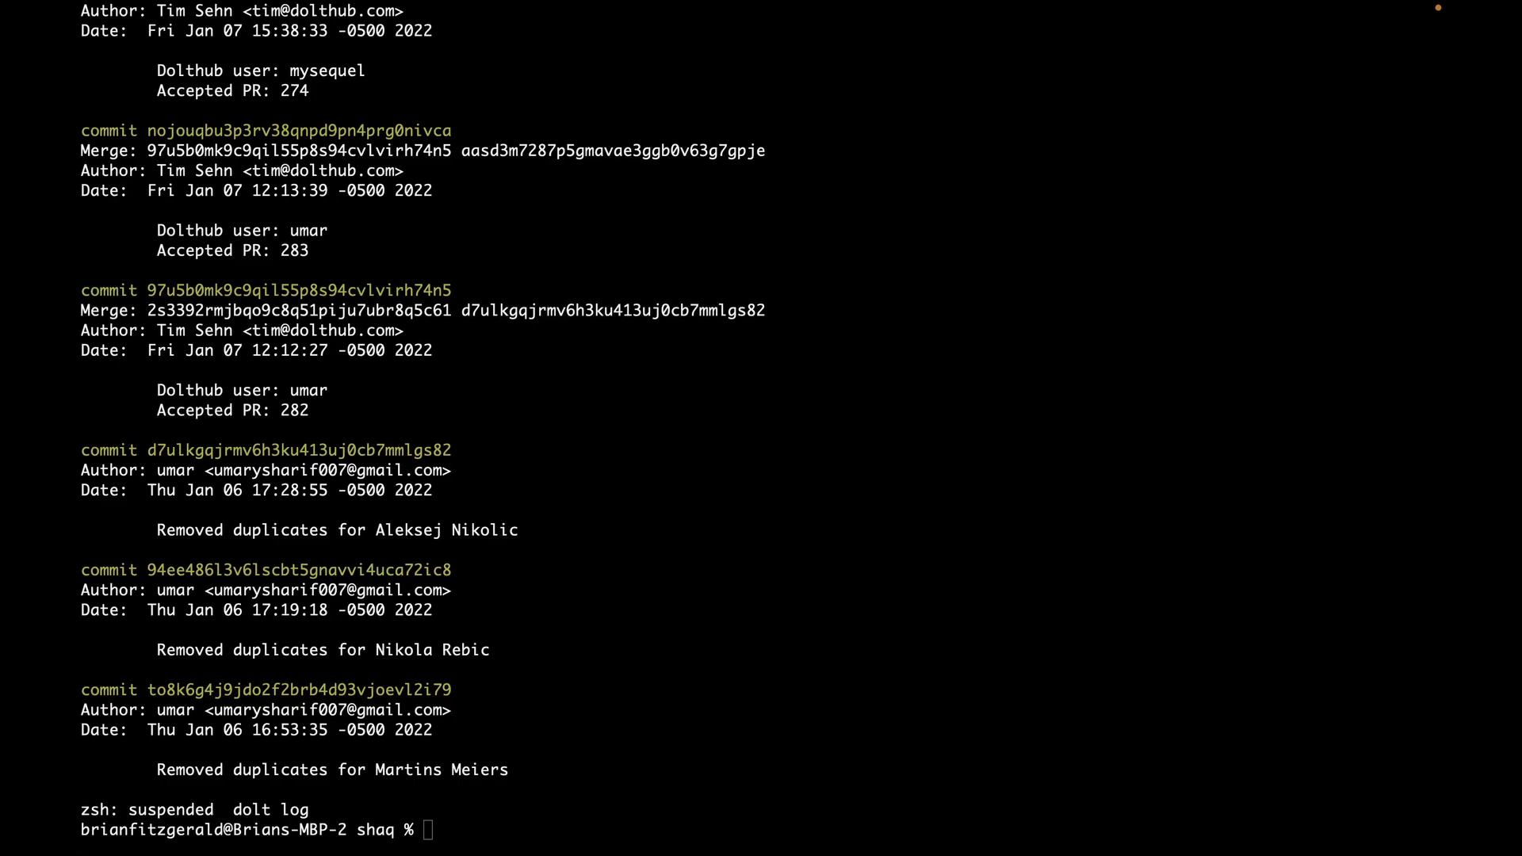
mouse_move(622, 440)
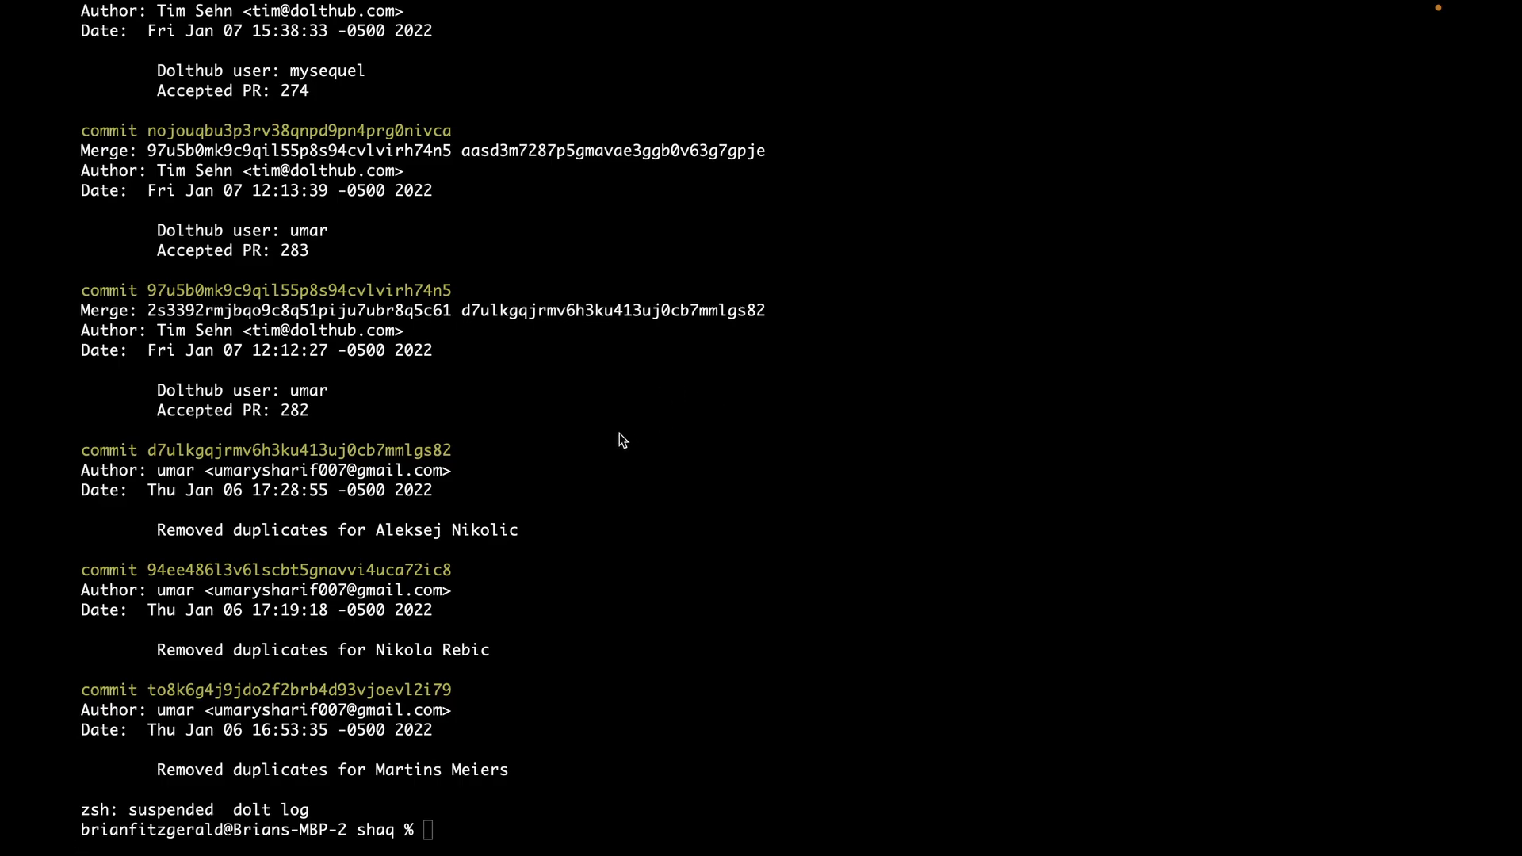
mouse_move(541, 531)
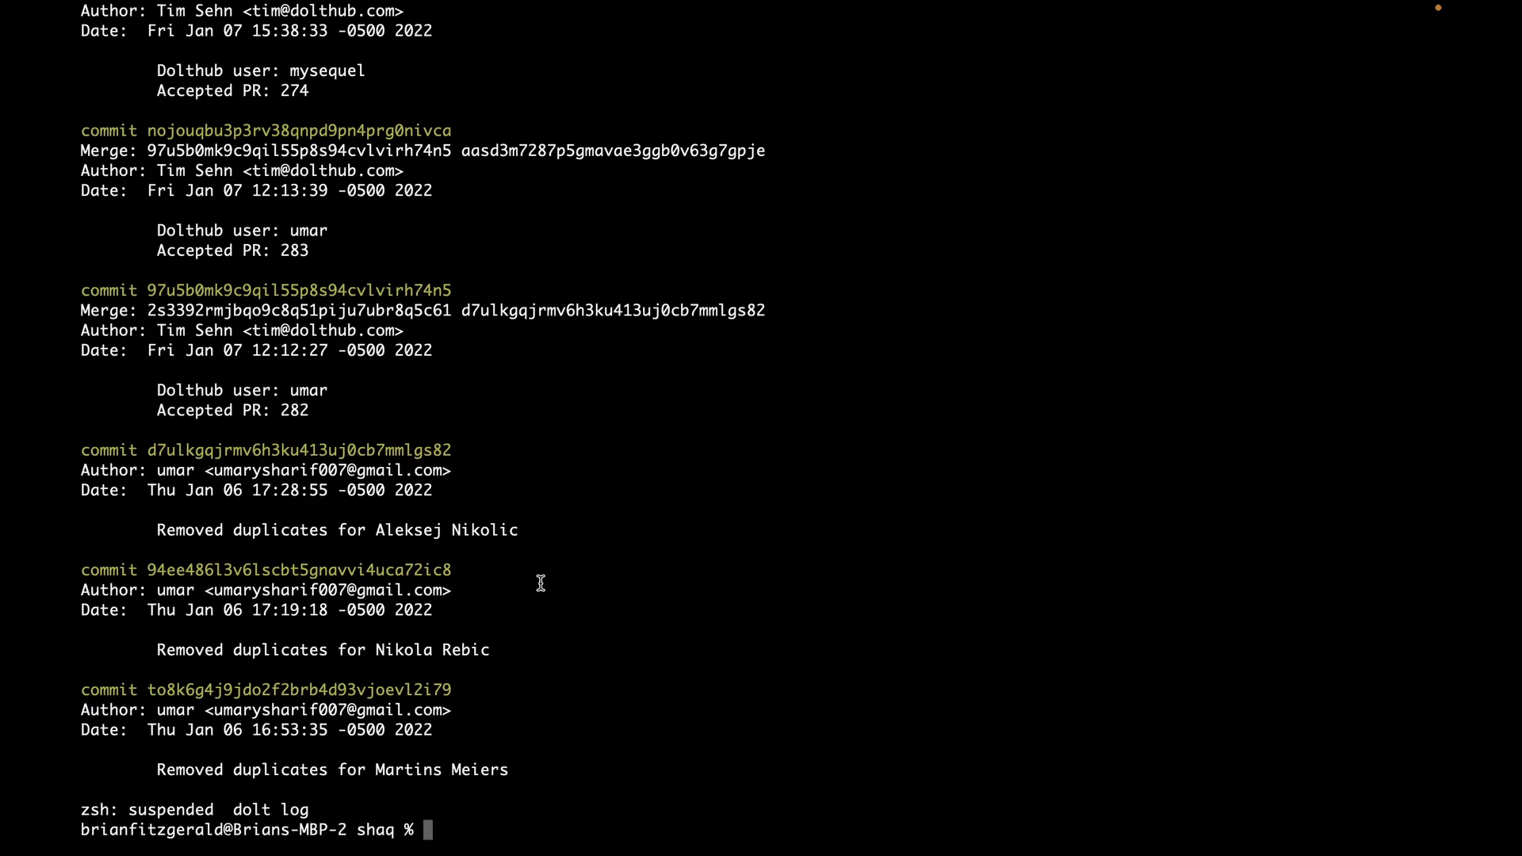
type("dolt diff")
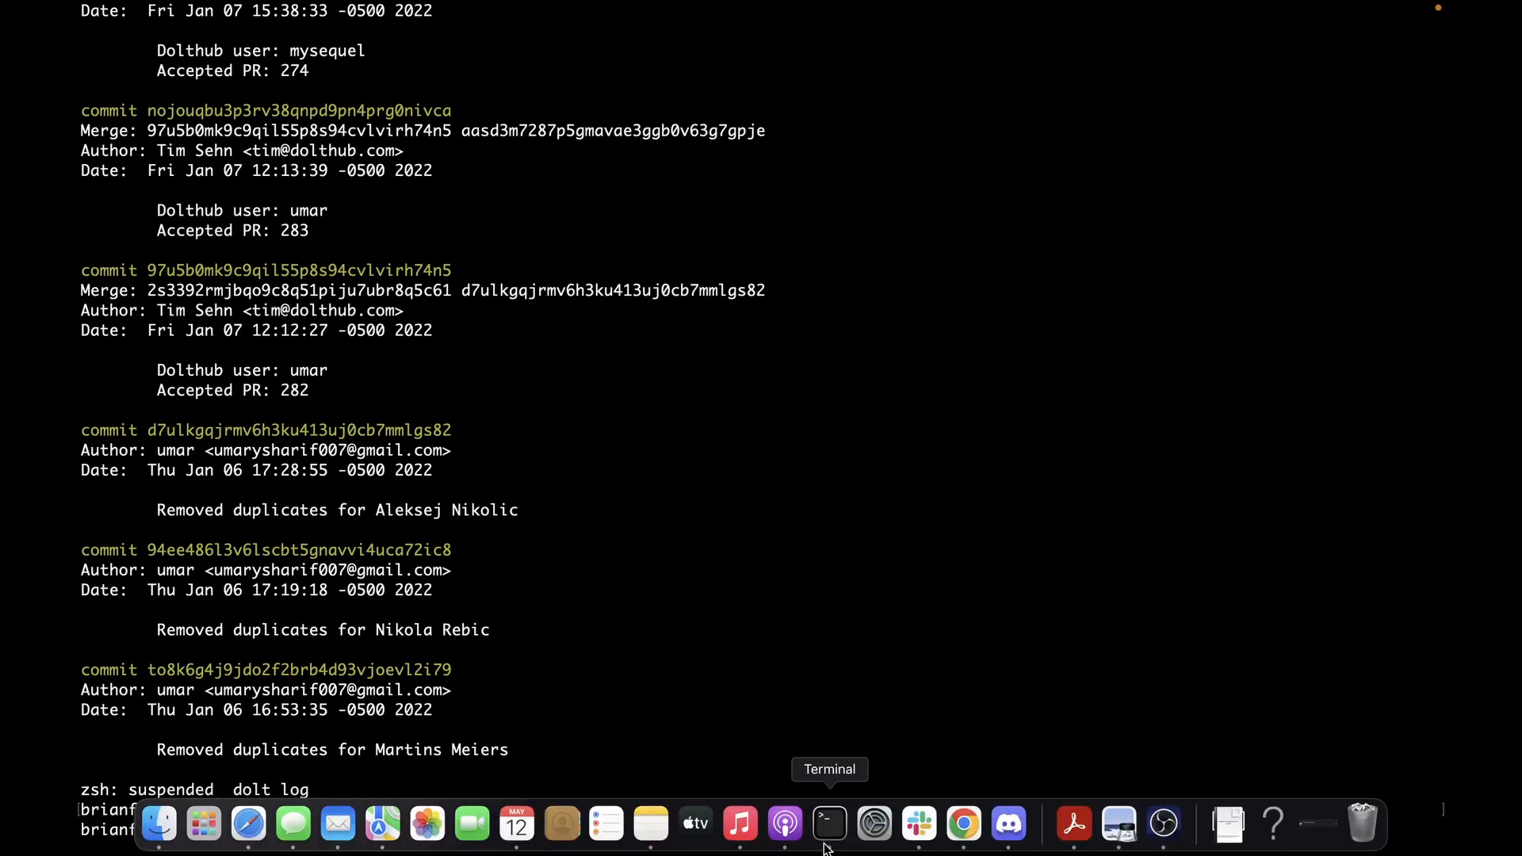
Switch to Chrome and browse the bpf120/SHAQ Commit Log.
left_click(962, 825)
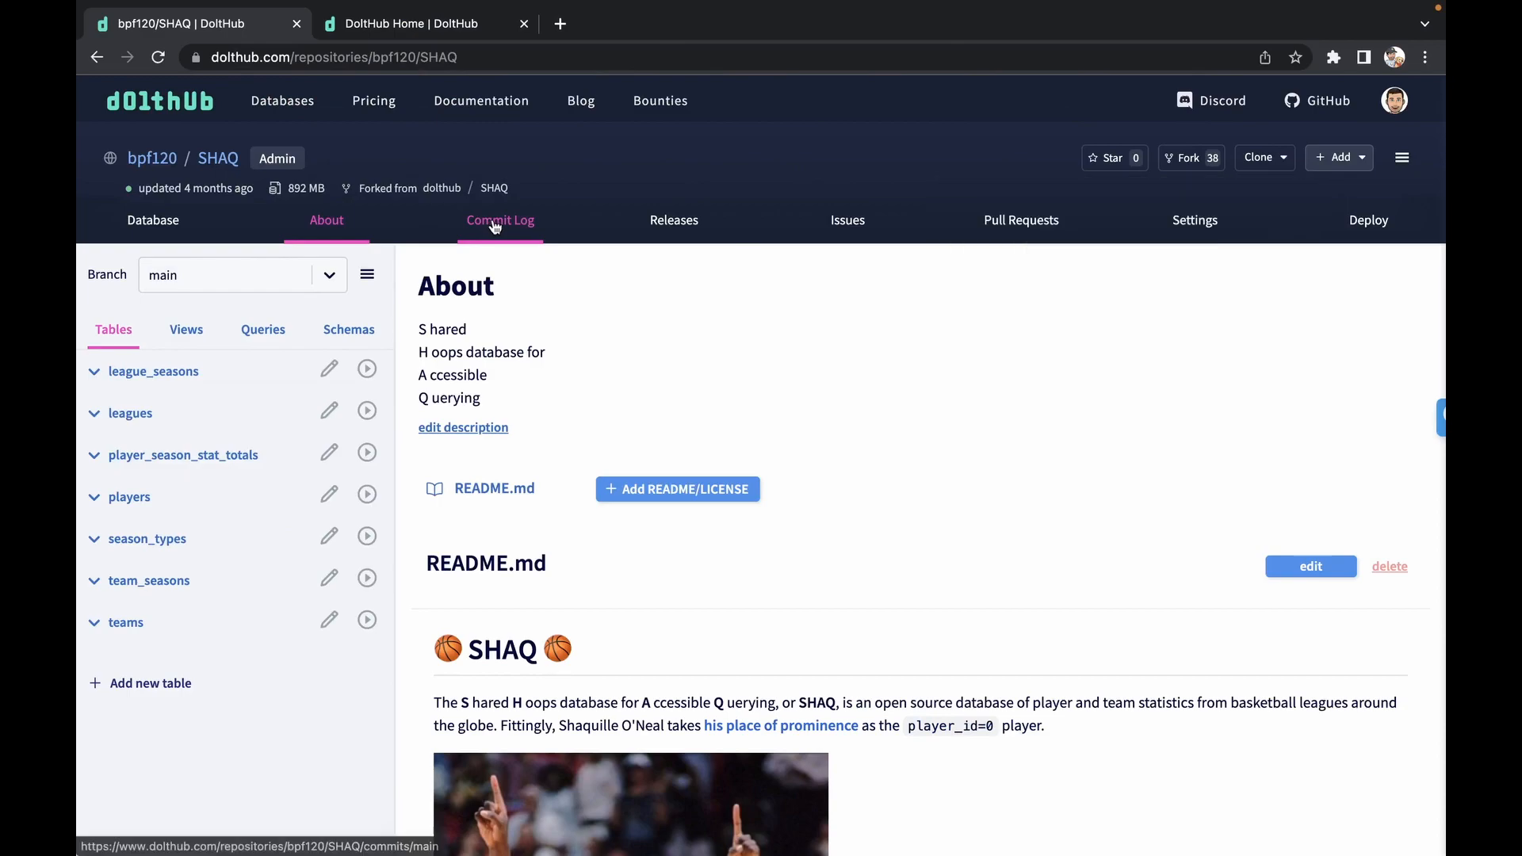
left_click(500, 219)
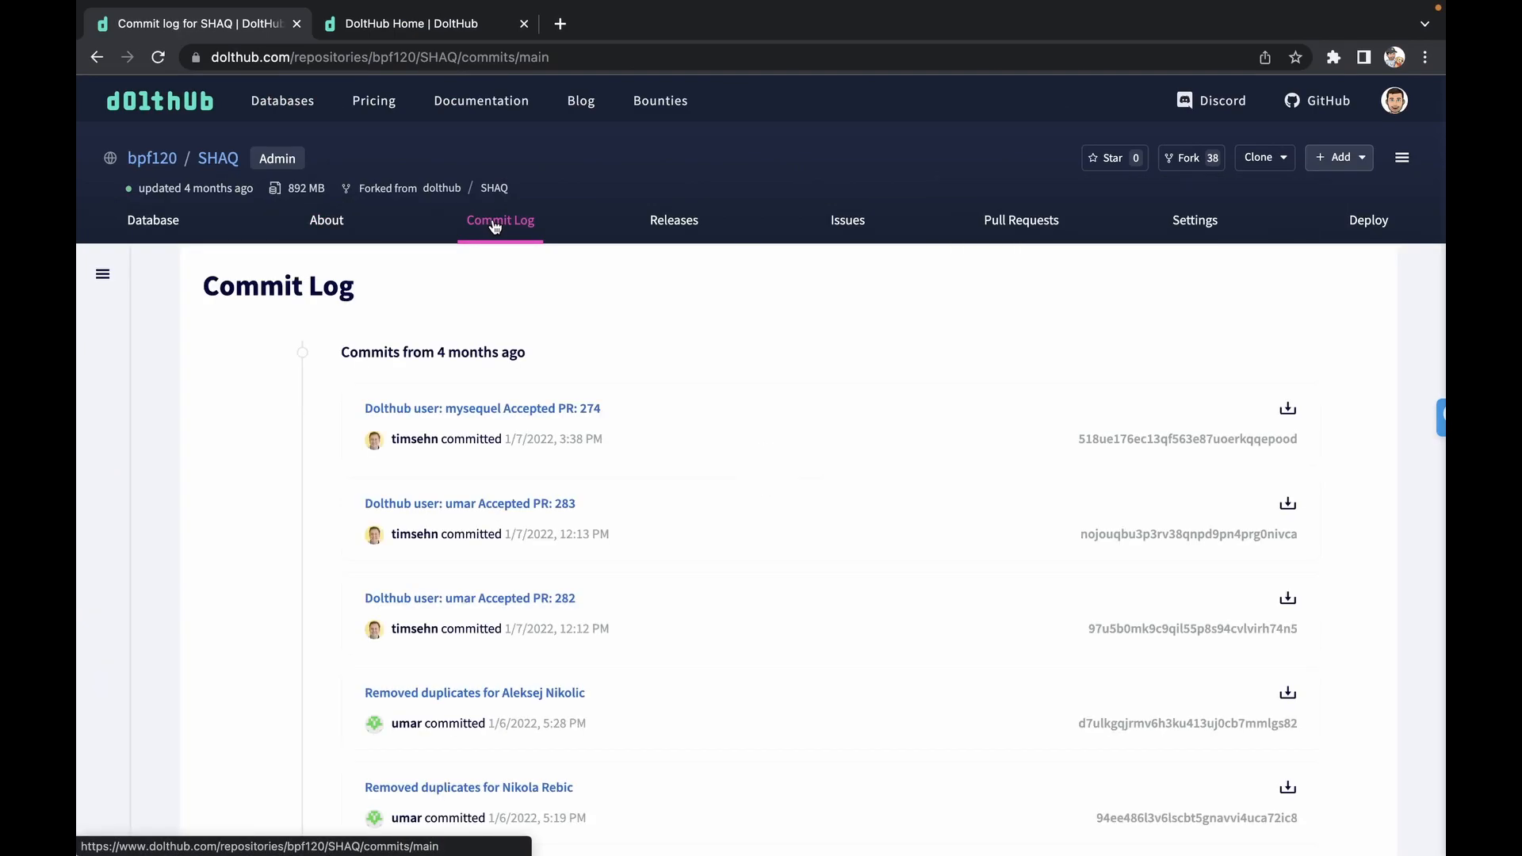
scroll("down", 3)
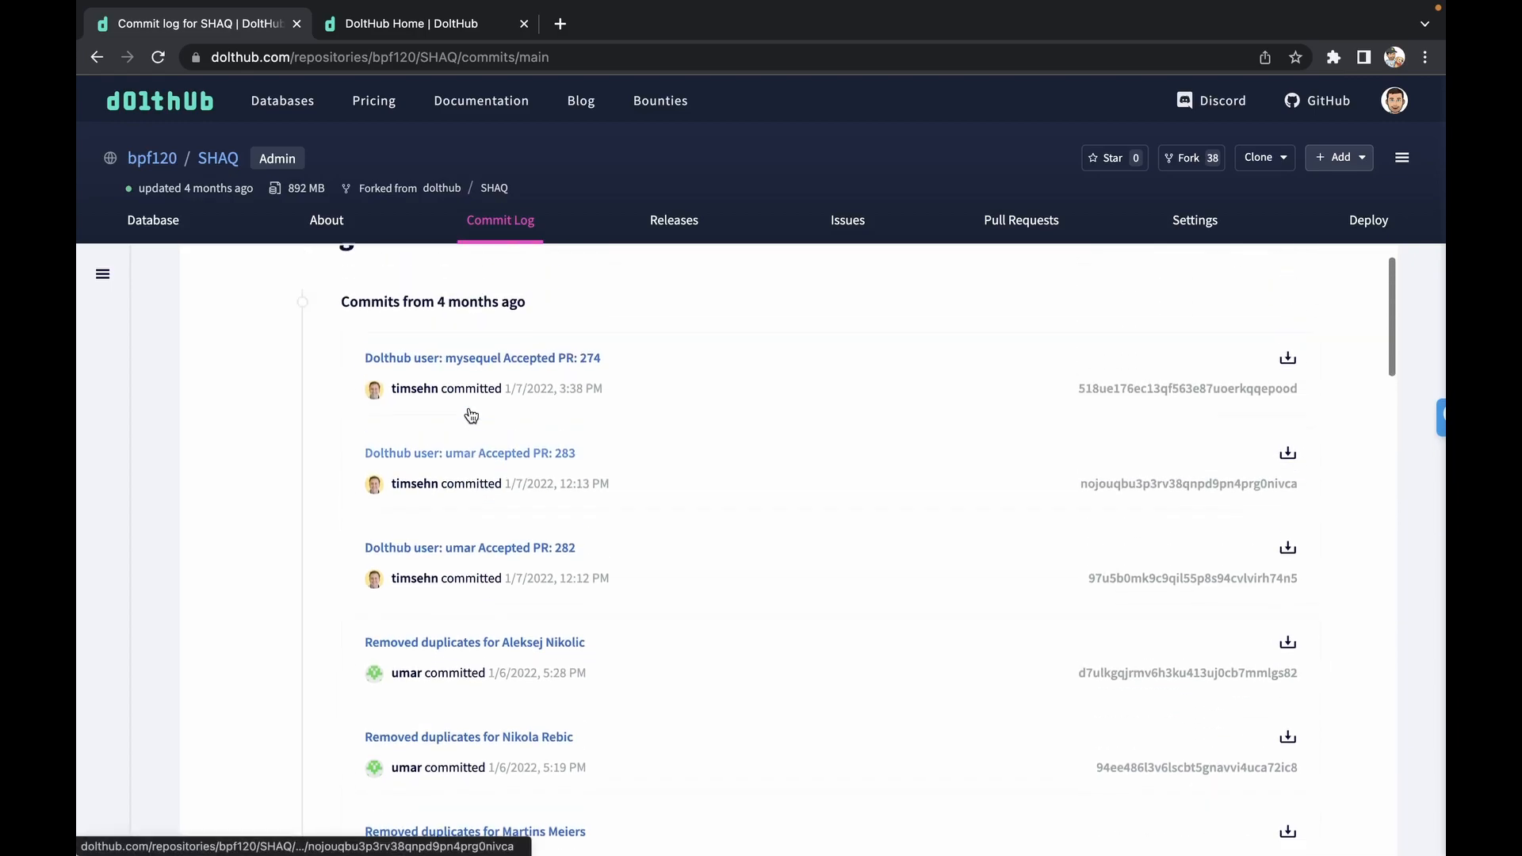
Open the Accepted PR: 283 commit diff and scroll its 404 added rows.
left_click(468, 453)
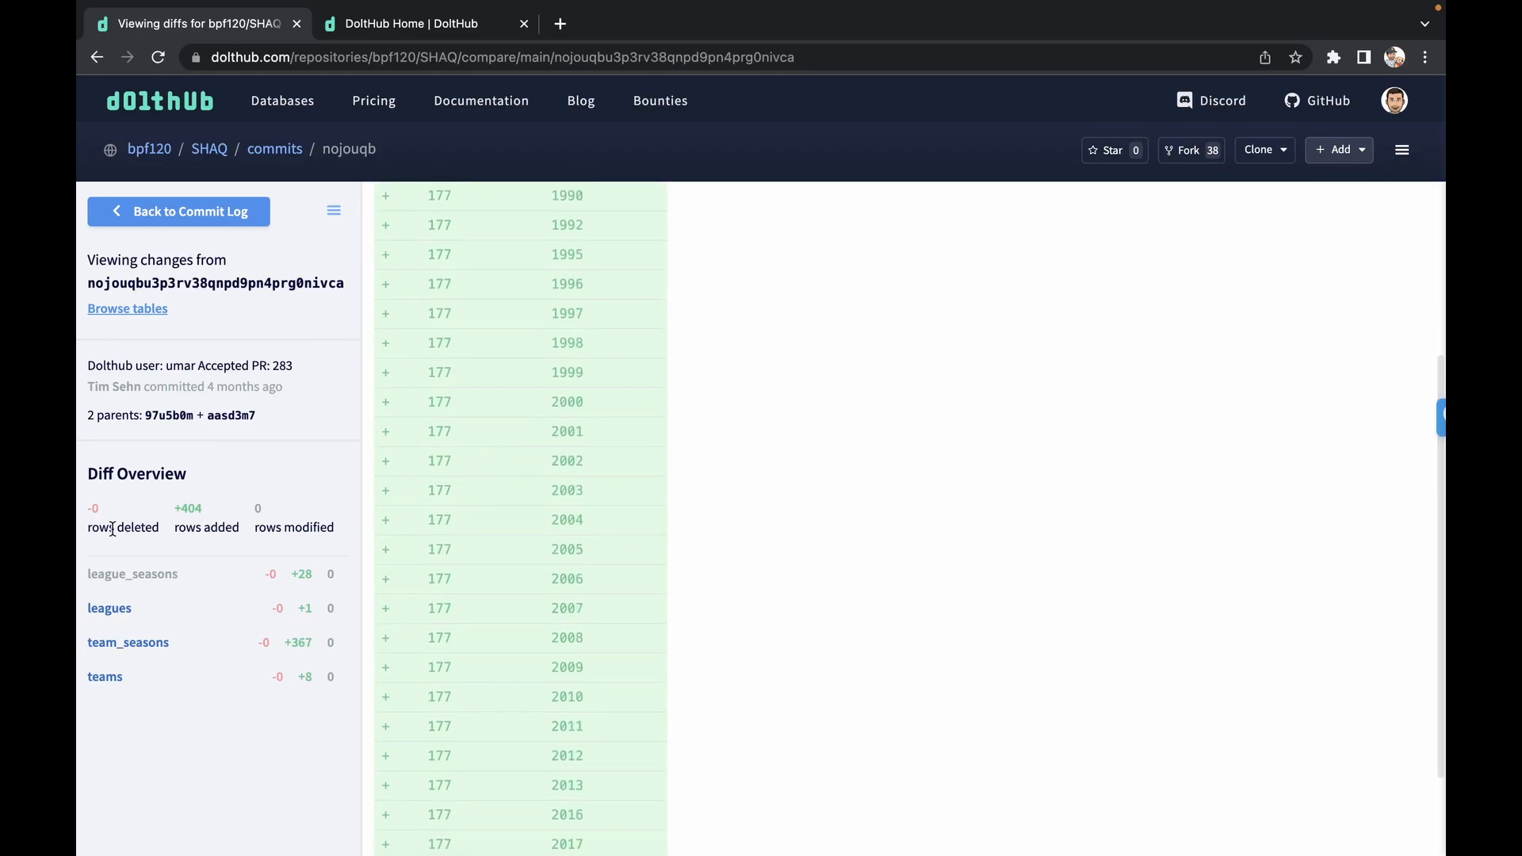
mouse_move(189, 575)
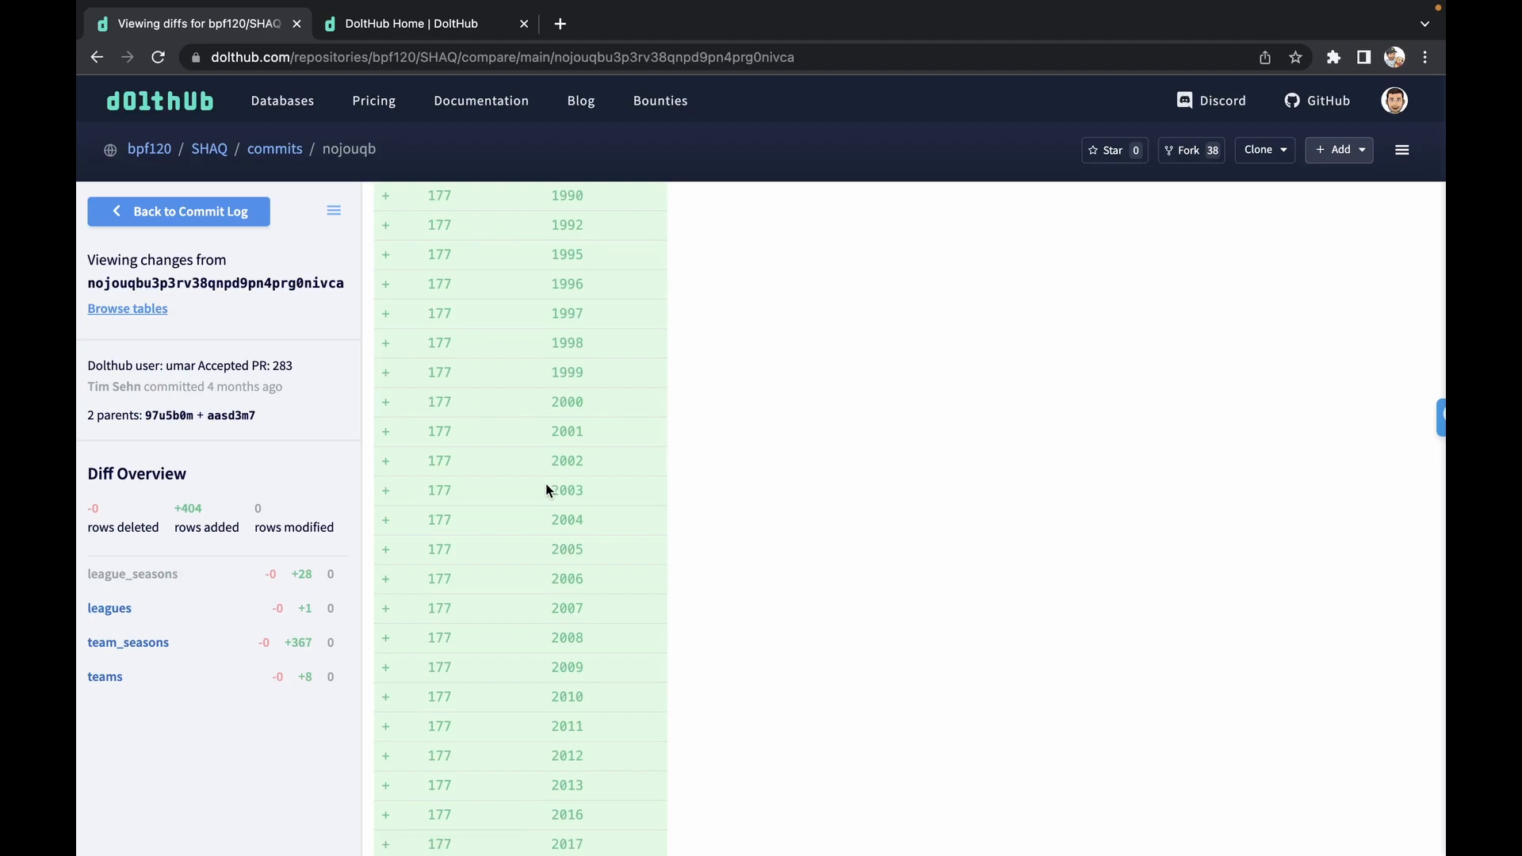
scroll("down", 3)
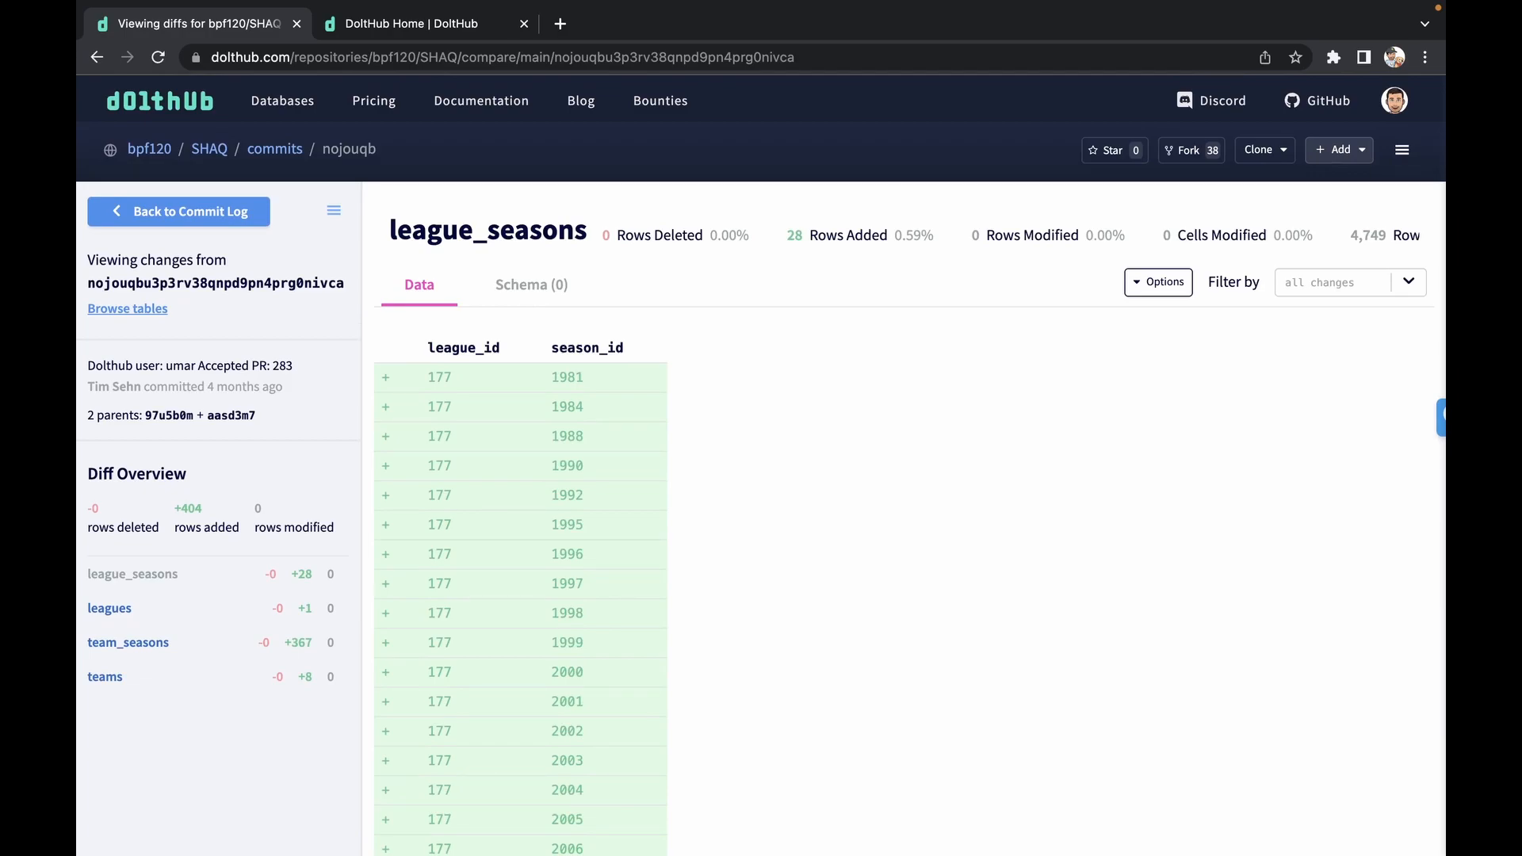
mouse_move(77, 843)
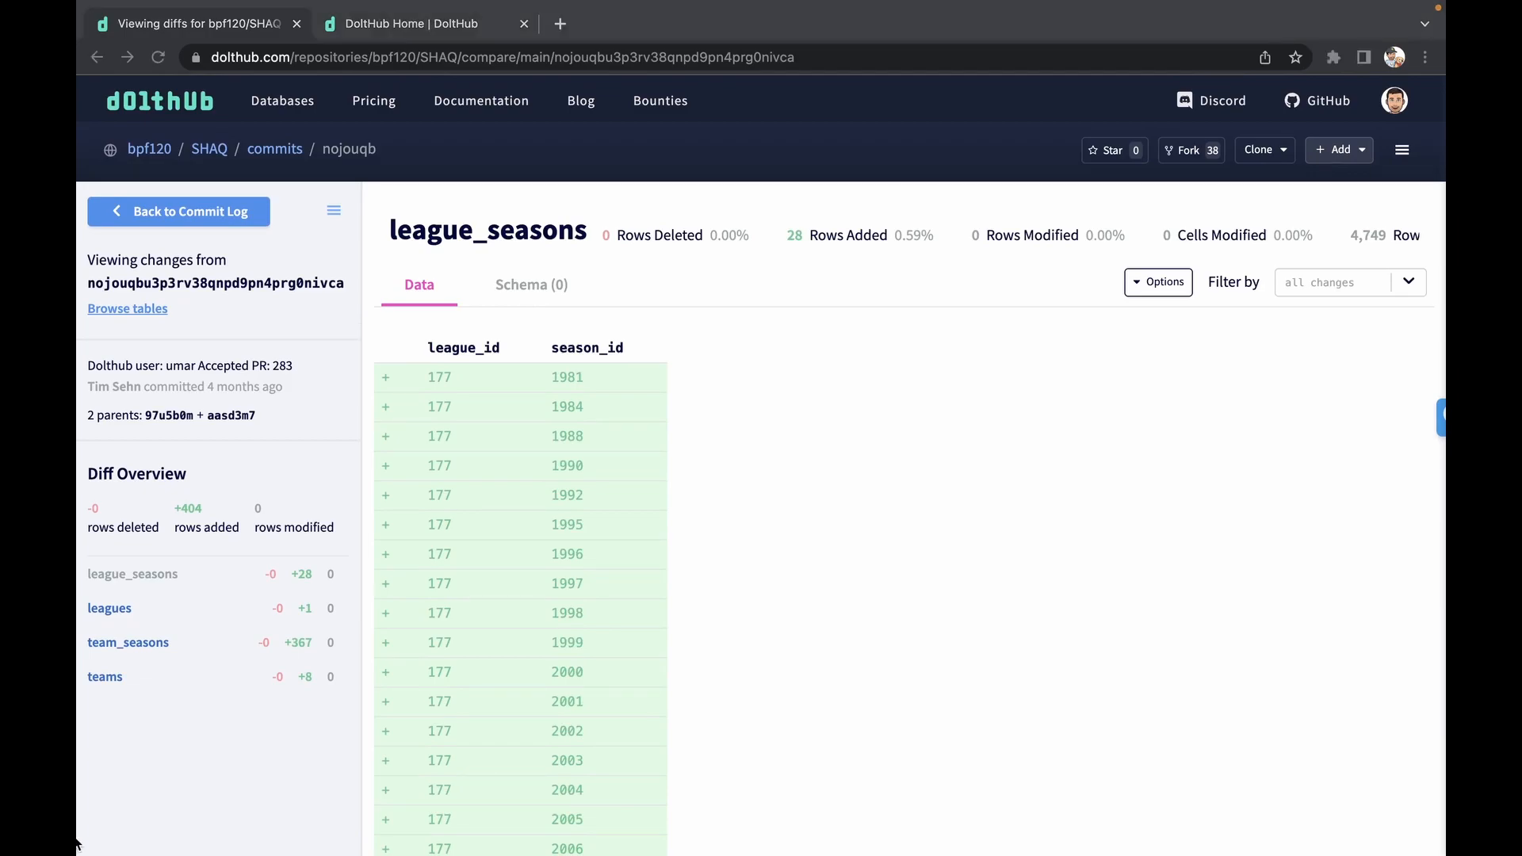
mouse_move(704, 497)
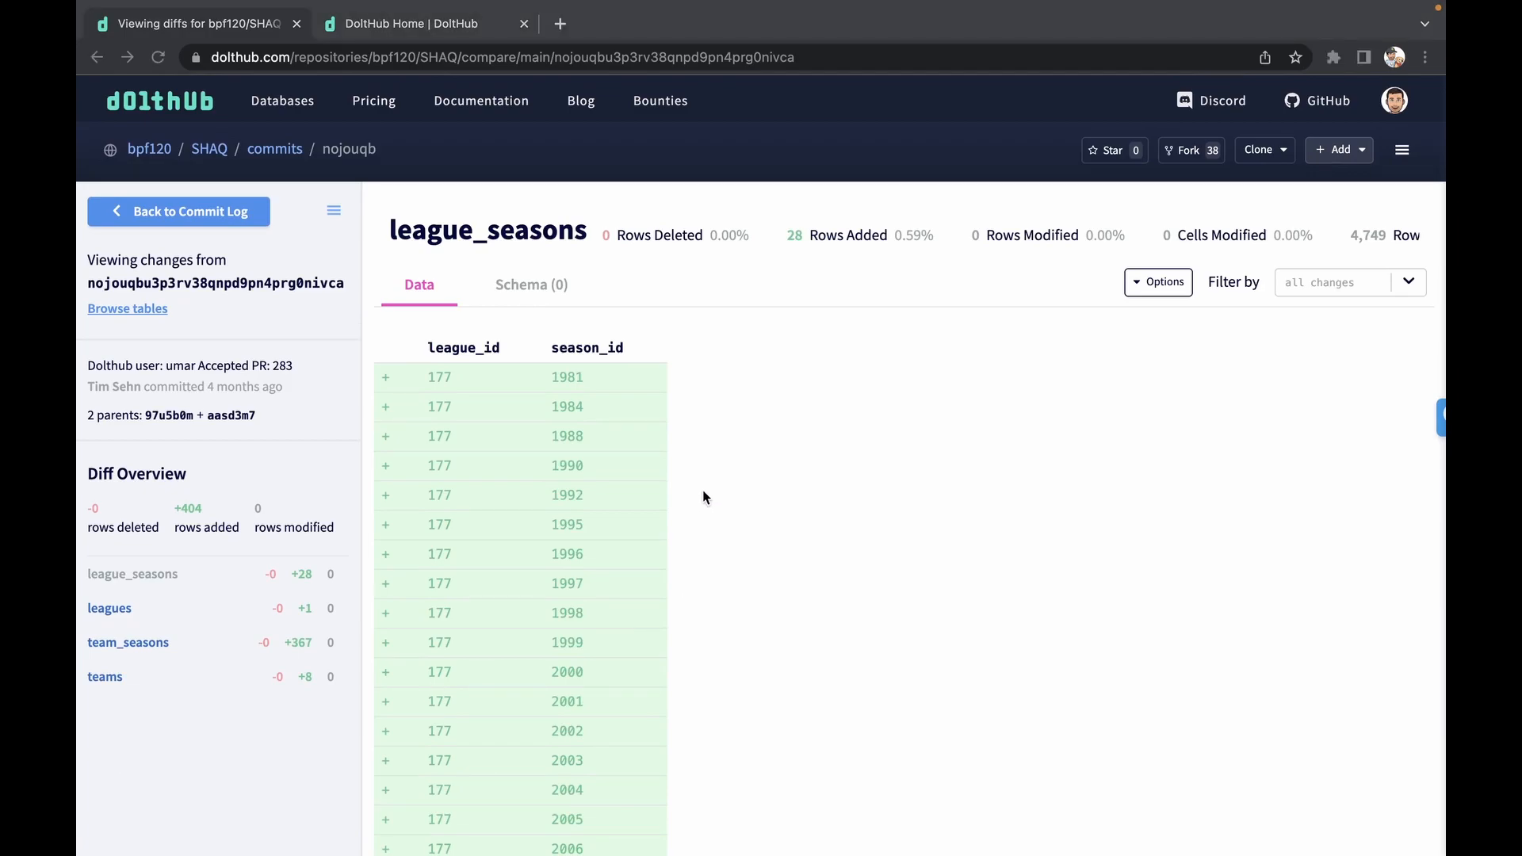
mouse_move(718, 492)
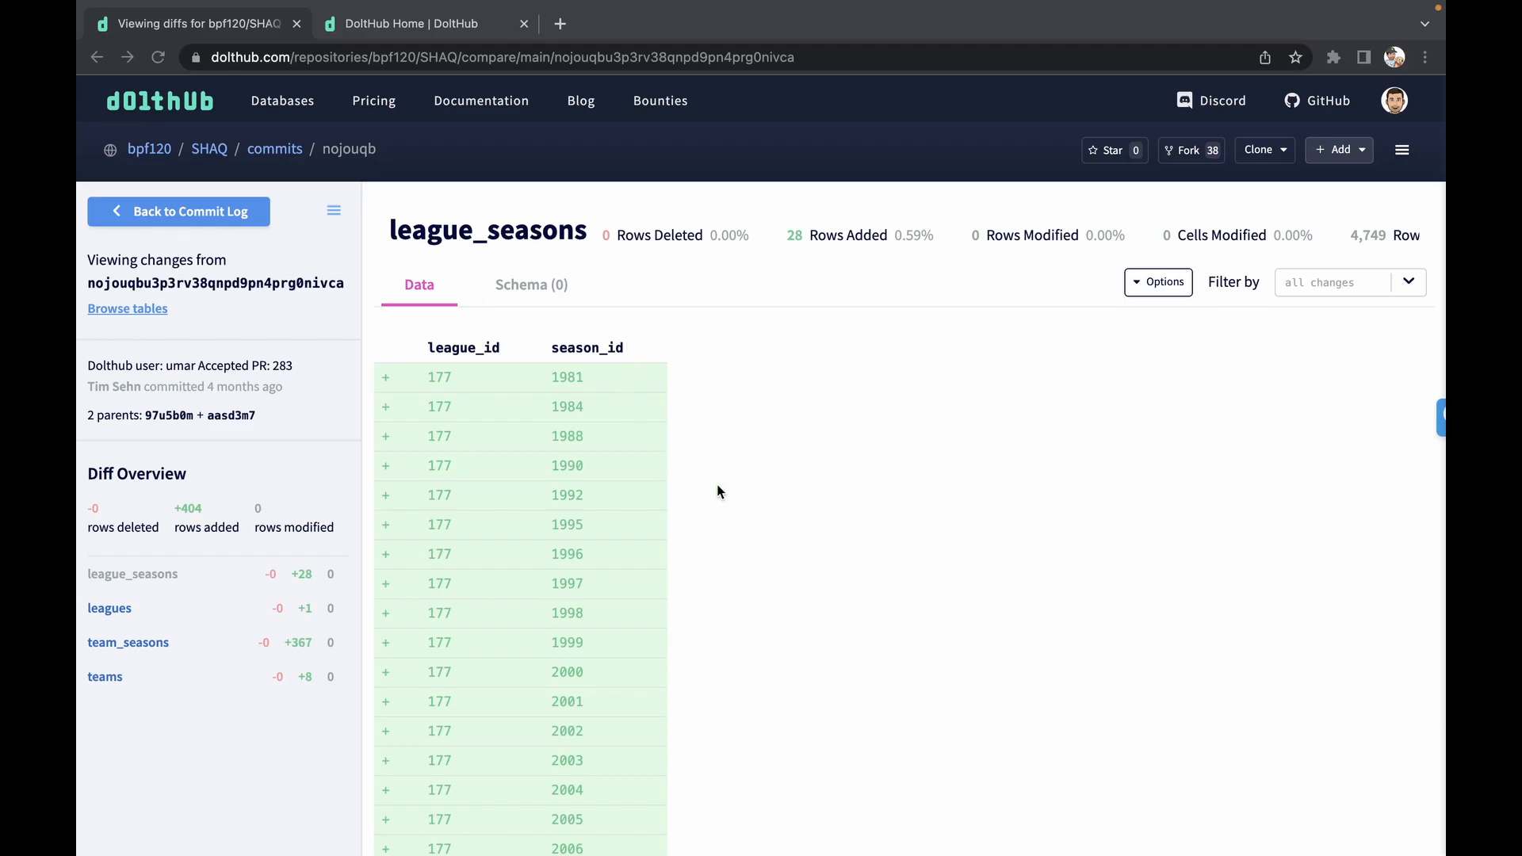
mouse_move(817, 550)
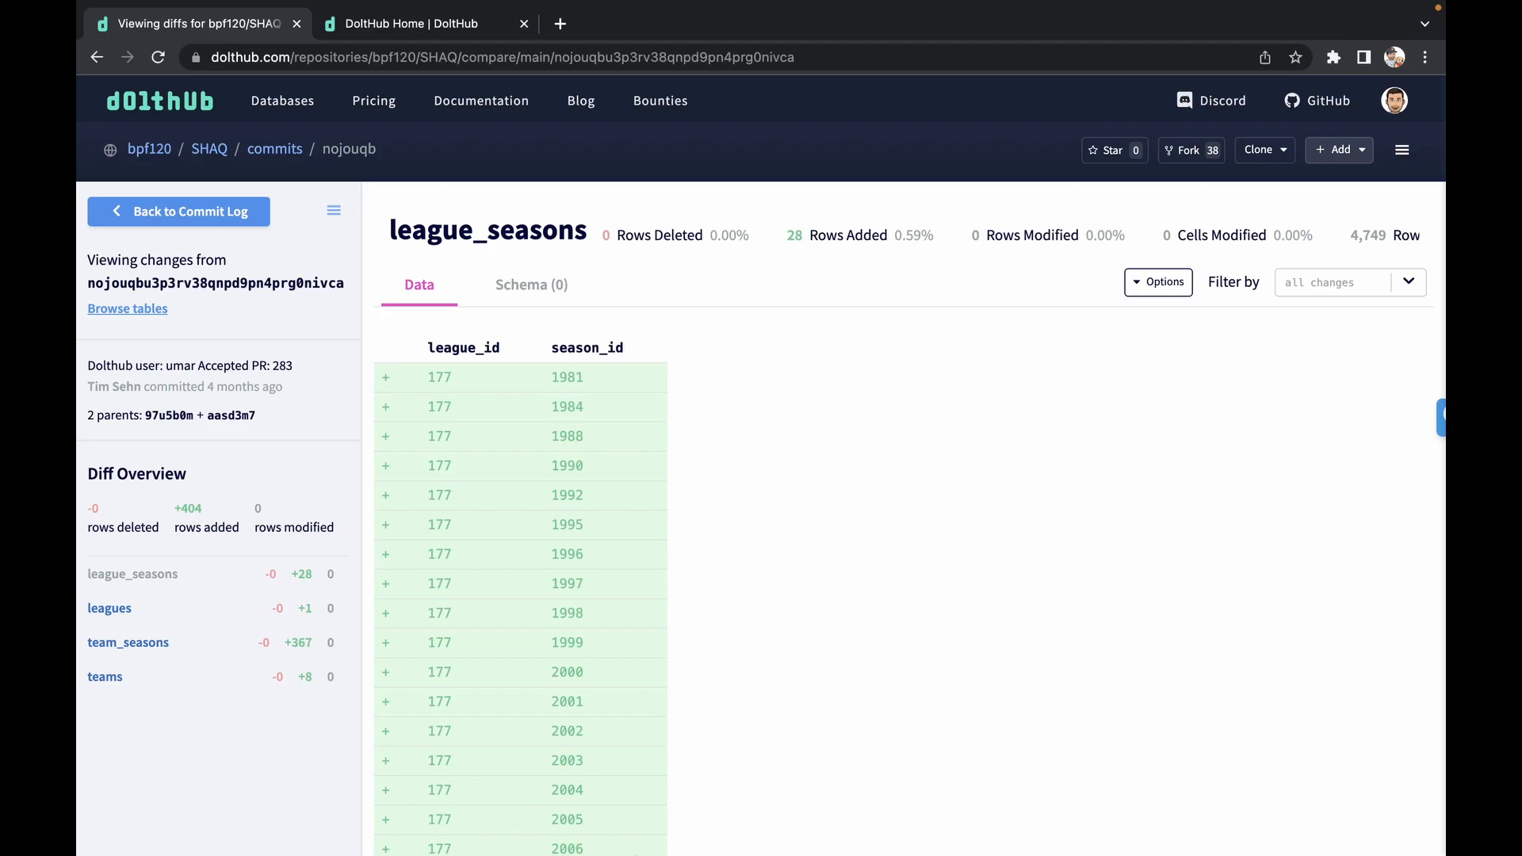
mouse_move(829, 824)
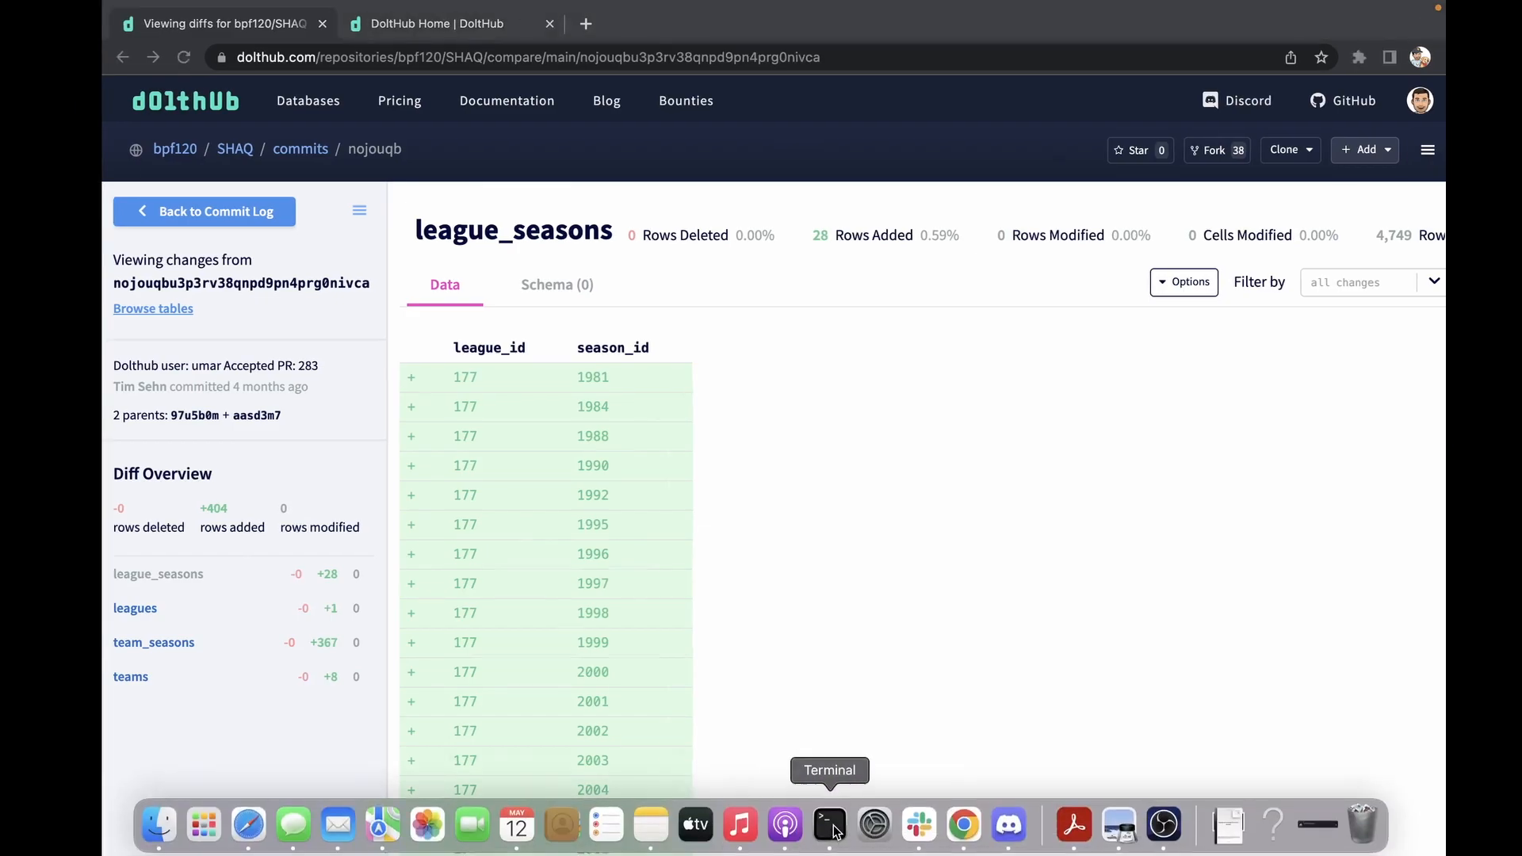
Back in Terminal, run dolt diff between commits na30g3ic… and 518ue176….
left_click(829, 825)
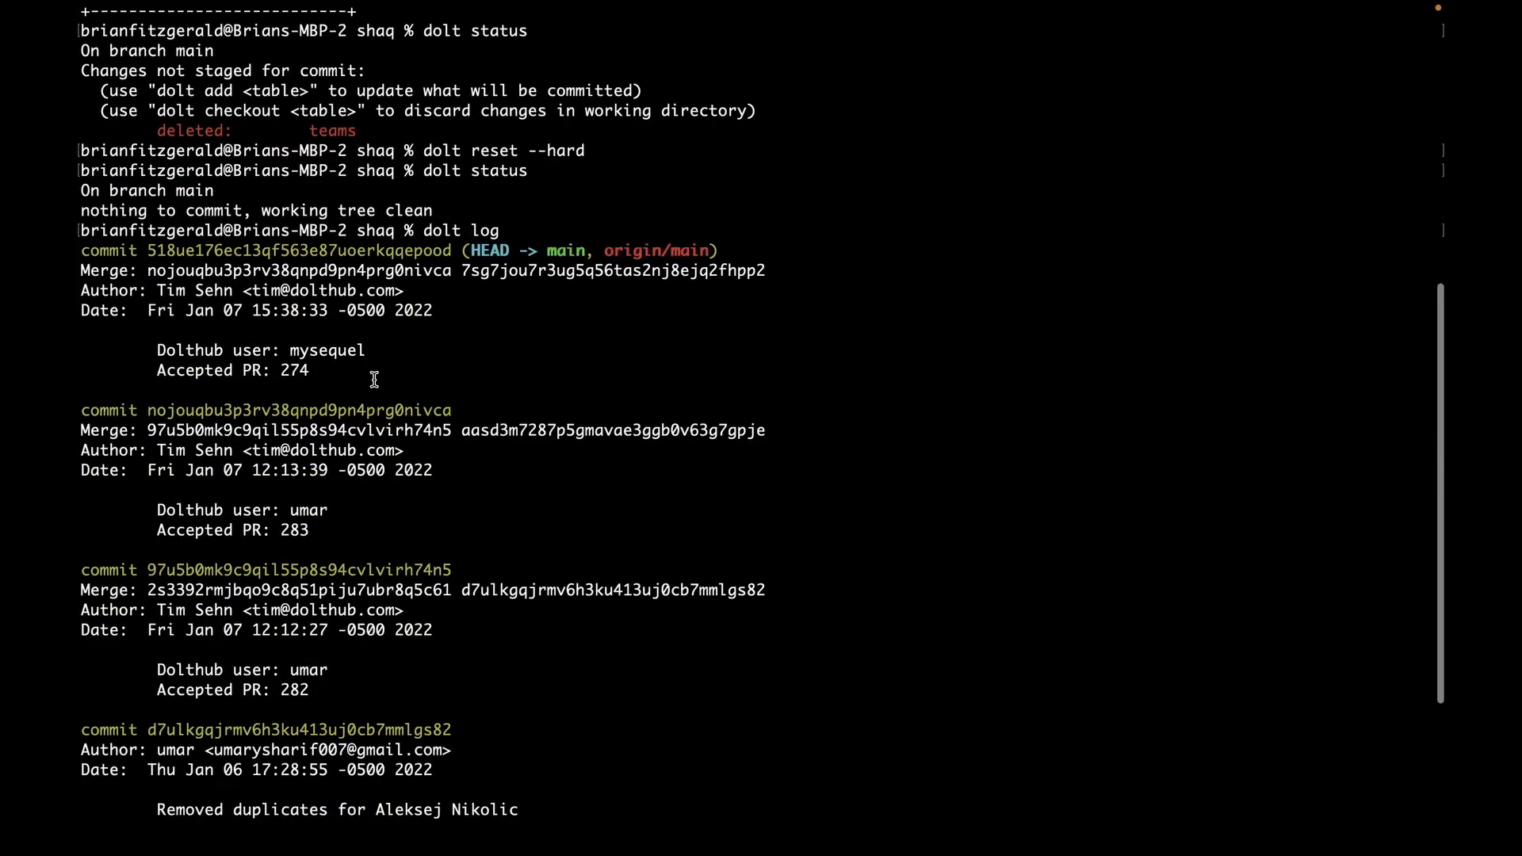
mouse_move(196, 242)
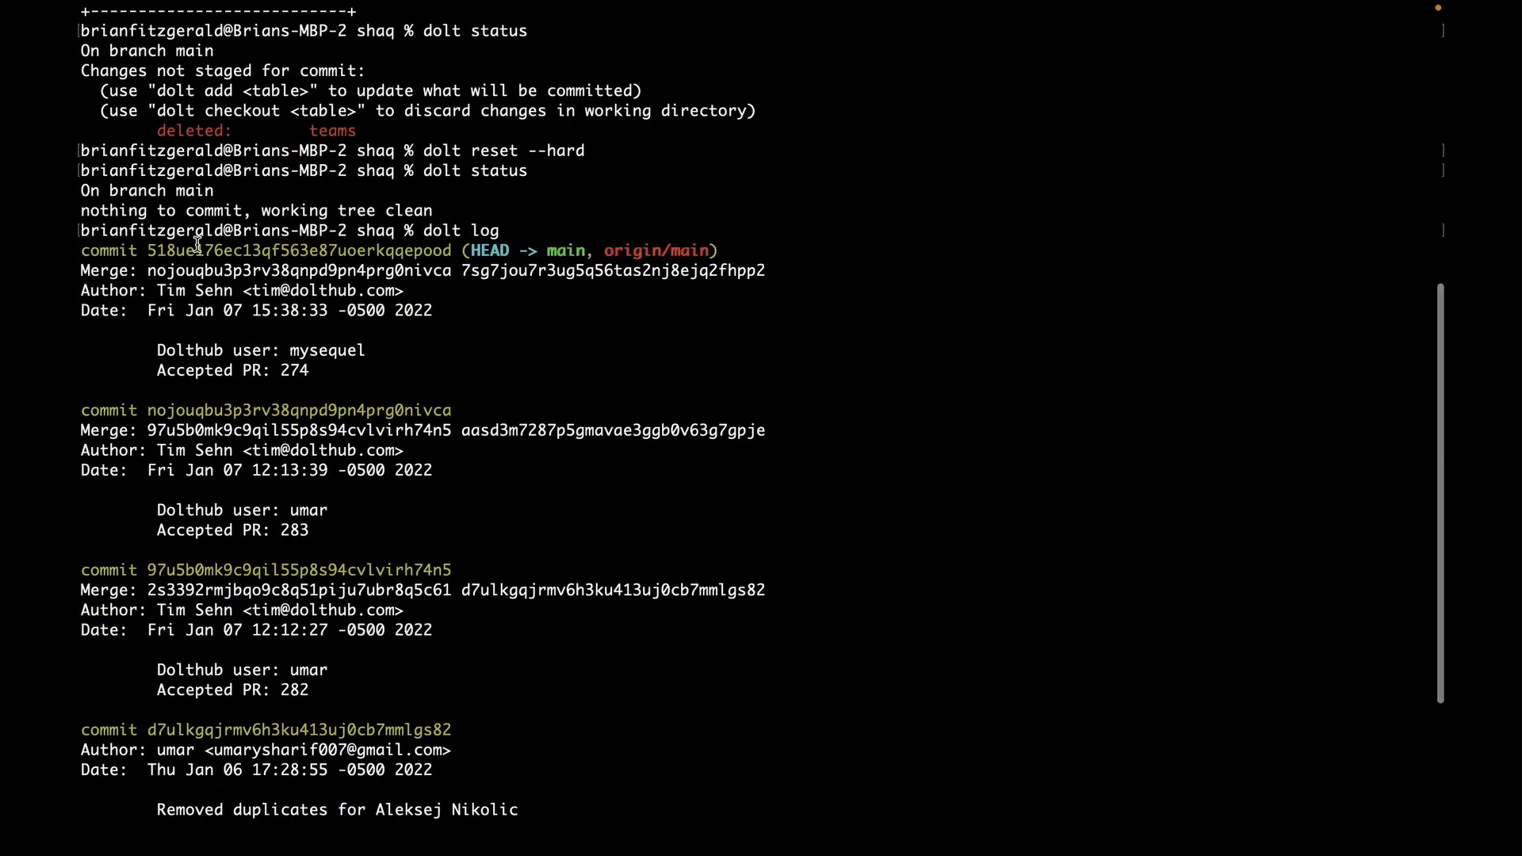
mouse_move(345, 388)
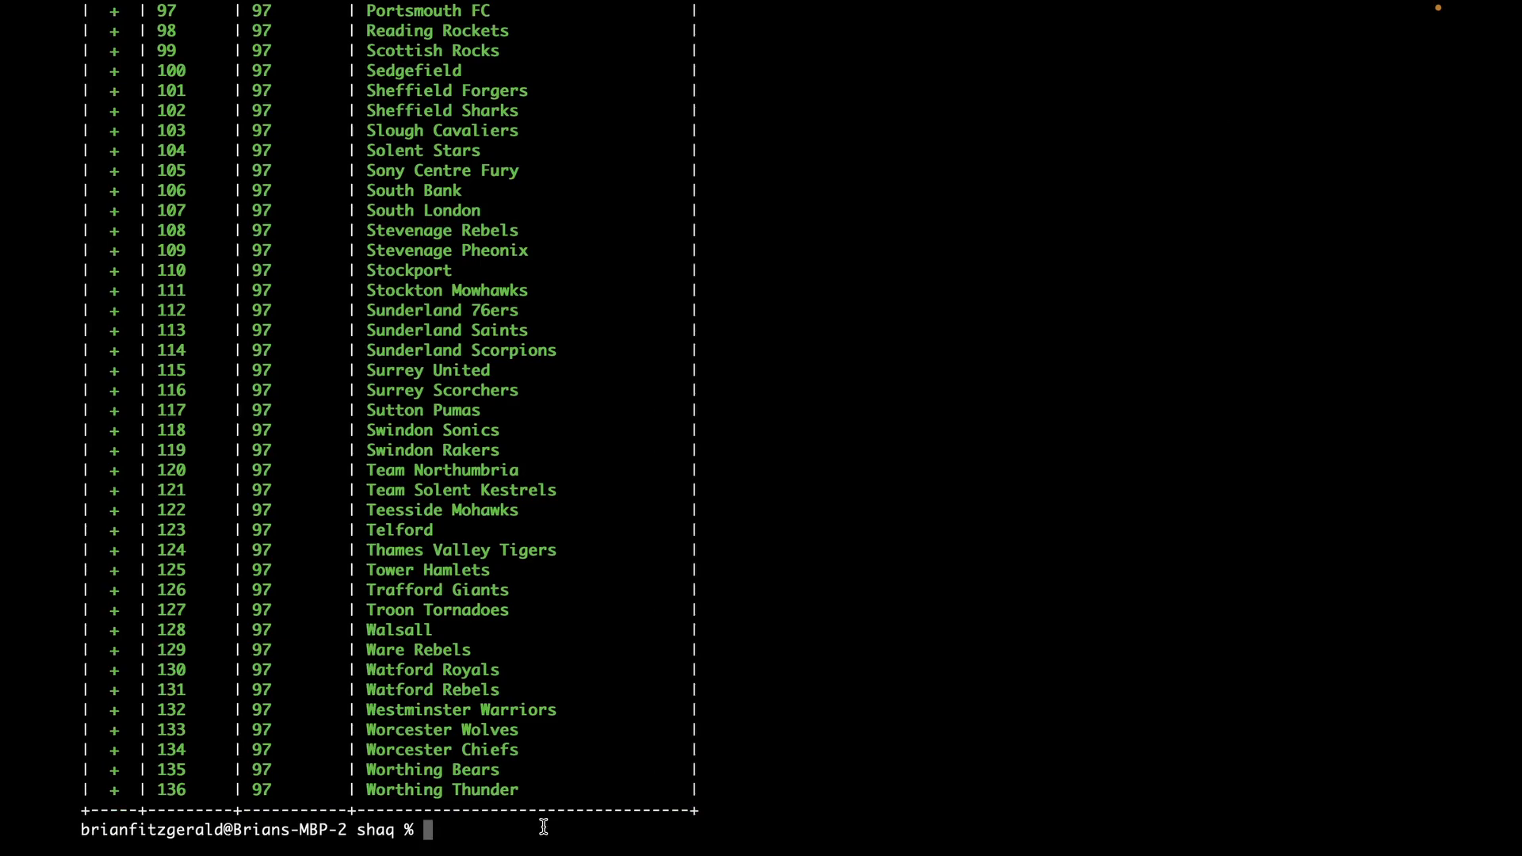
type("dolt diff na30g3icgbass0iekqn6i6a5879u3gl5  518ue176ec13qf563e87uoerkqqcpood - s")
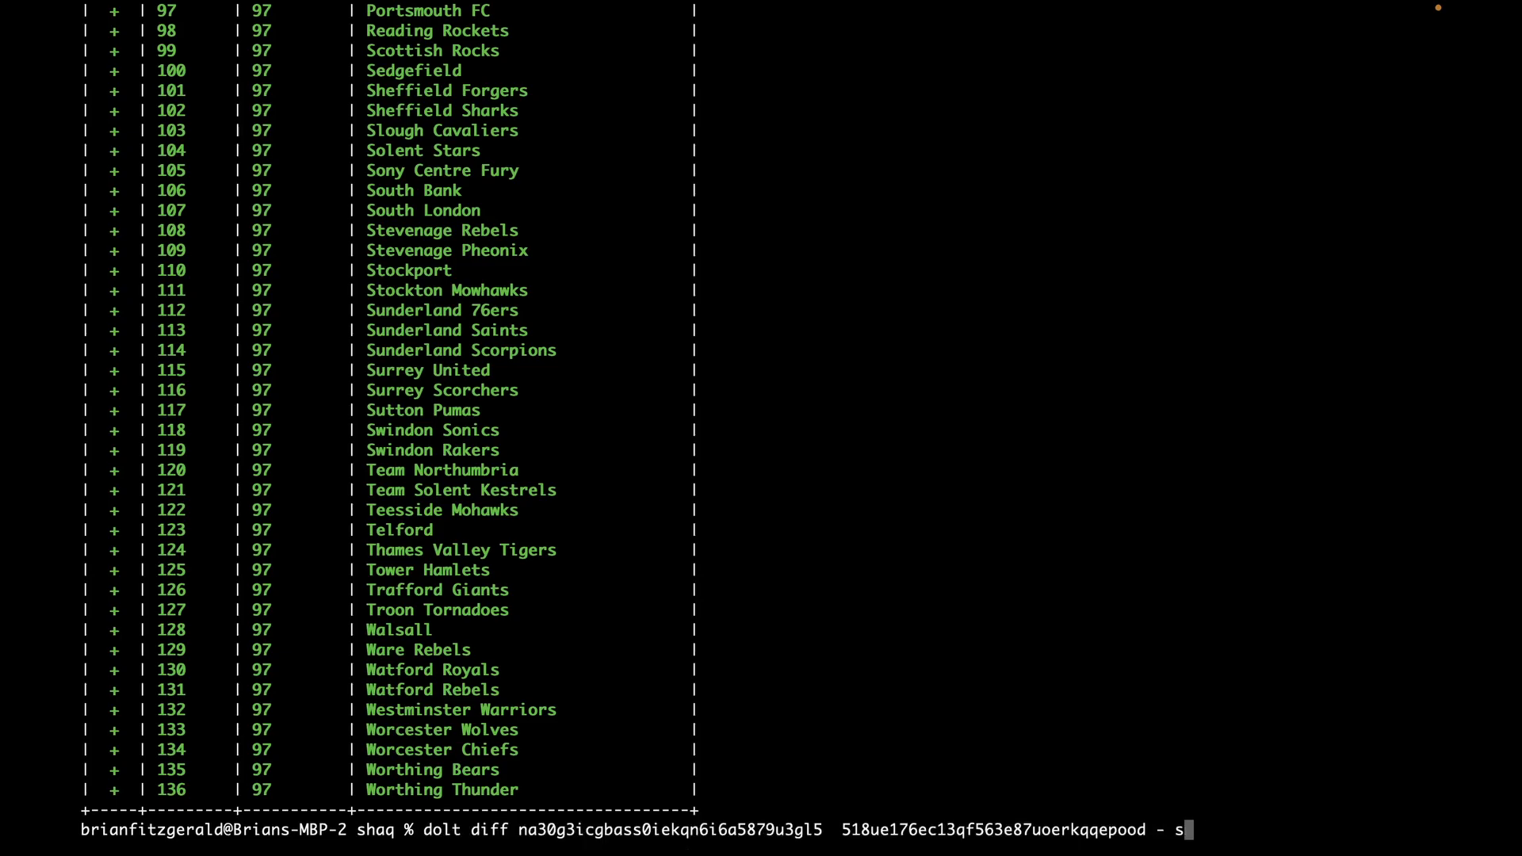
Review the shaq diff summary row counts per table, through teams' 453 added rows.
type("ummary")
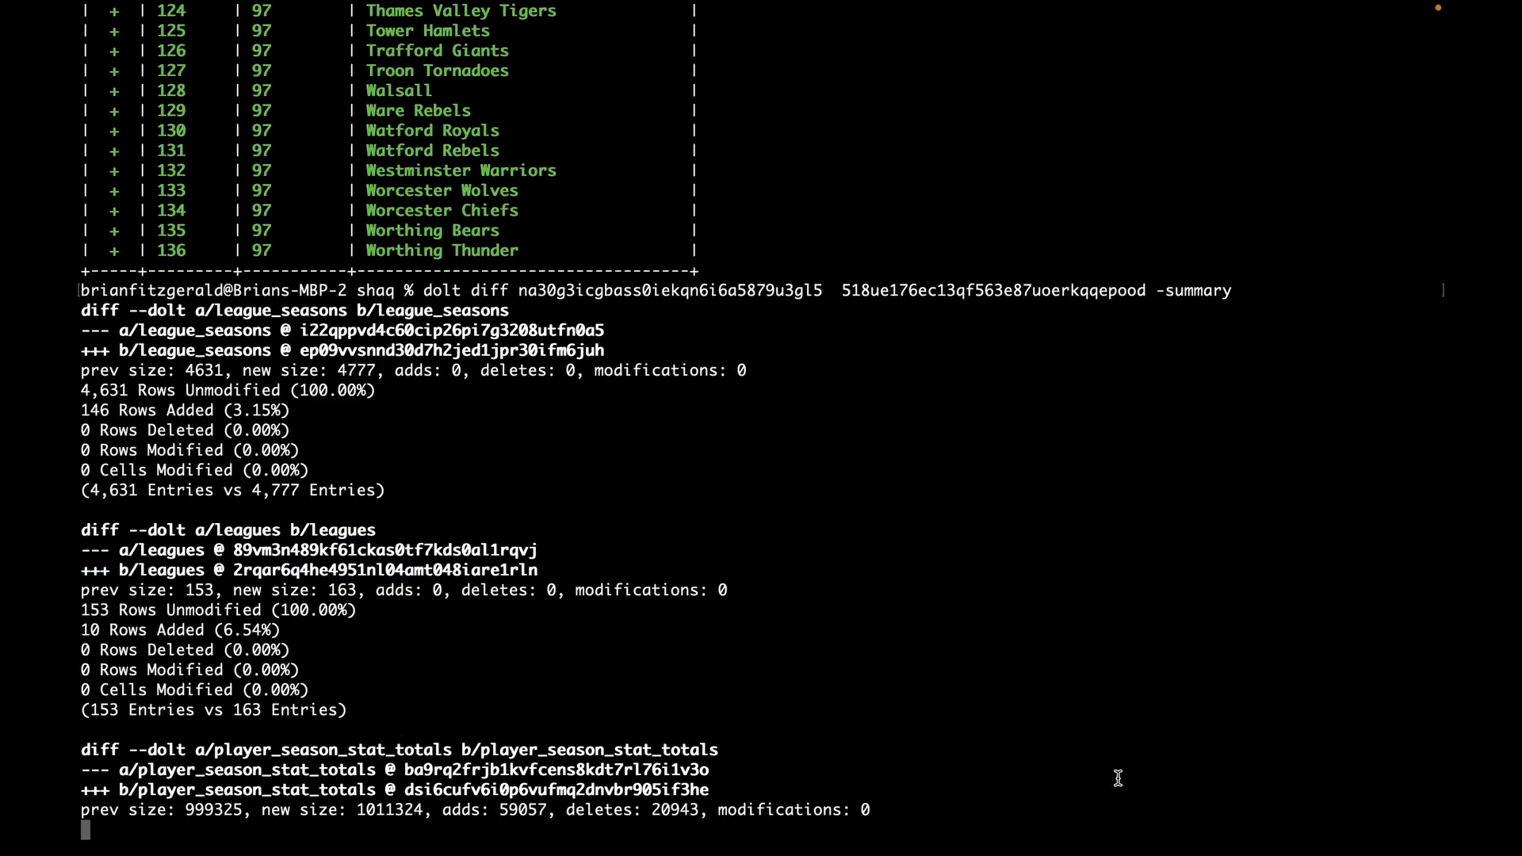
scroll("down", 3)
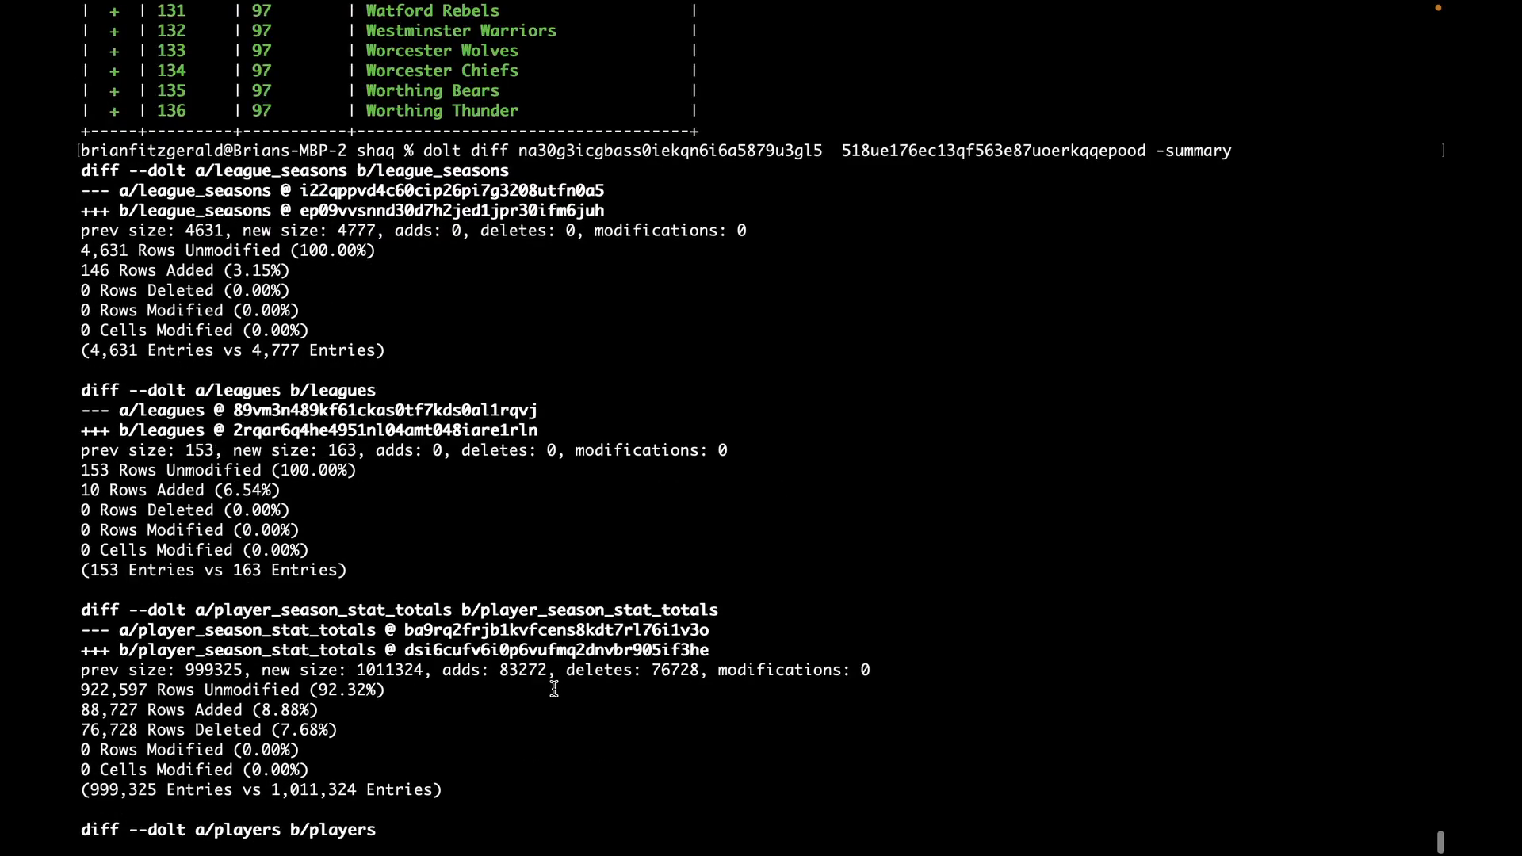
mouse_move(540, 589)
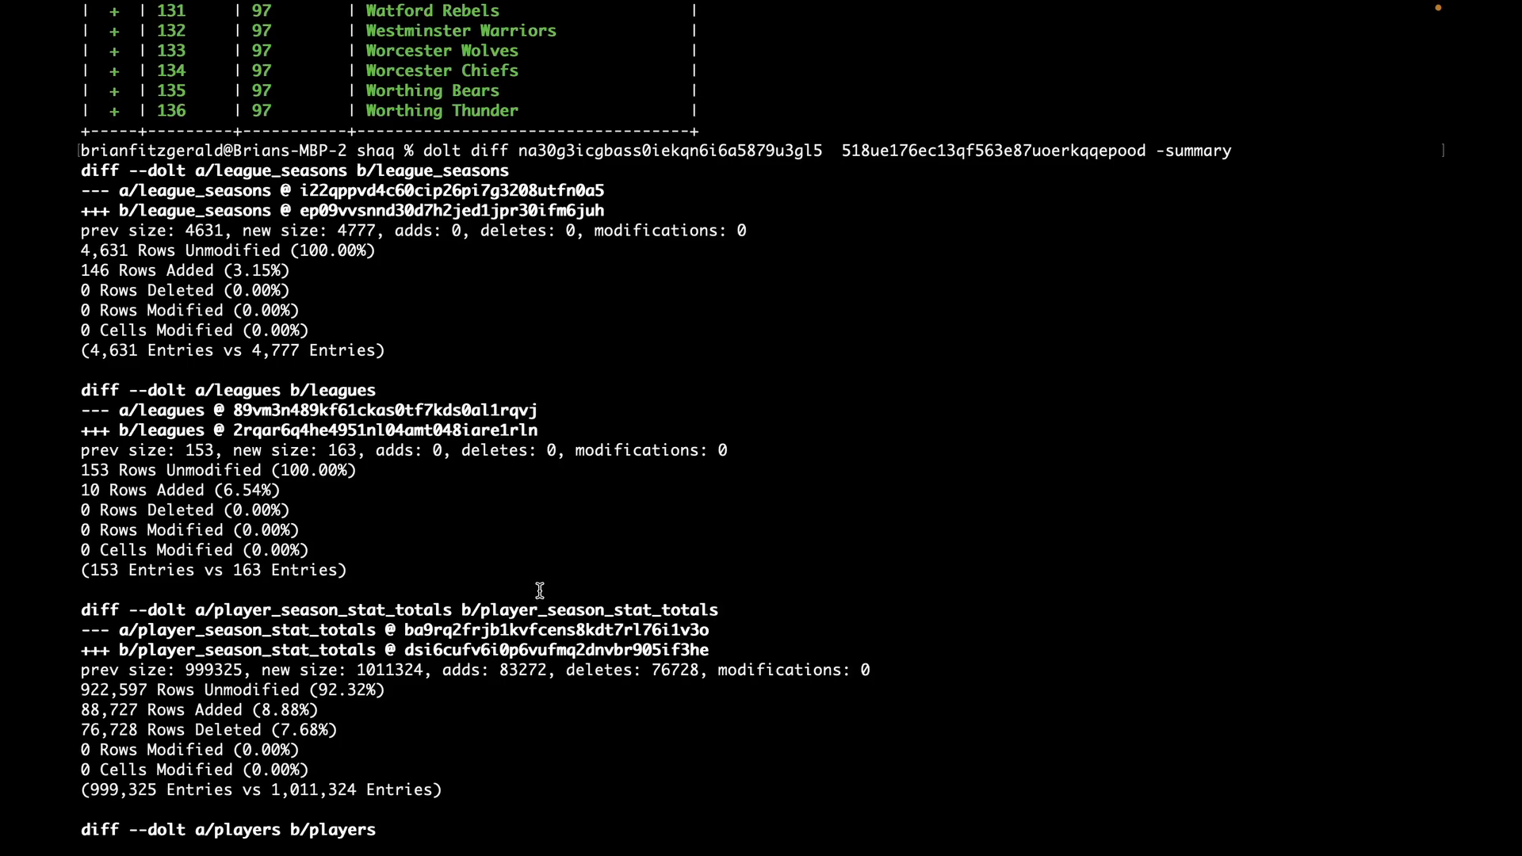
mouse_move(475, 501)
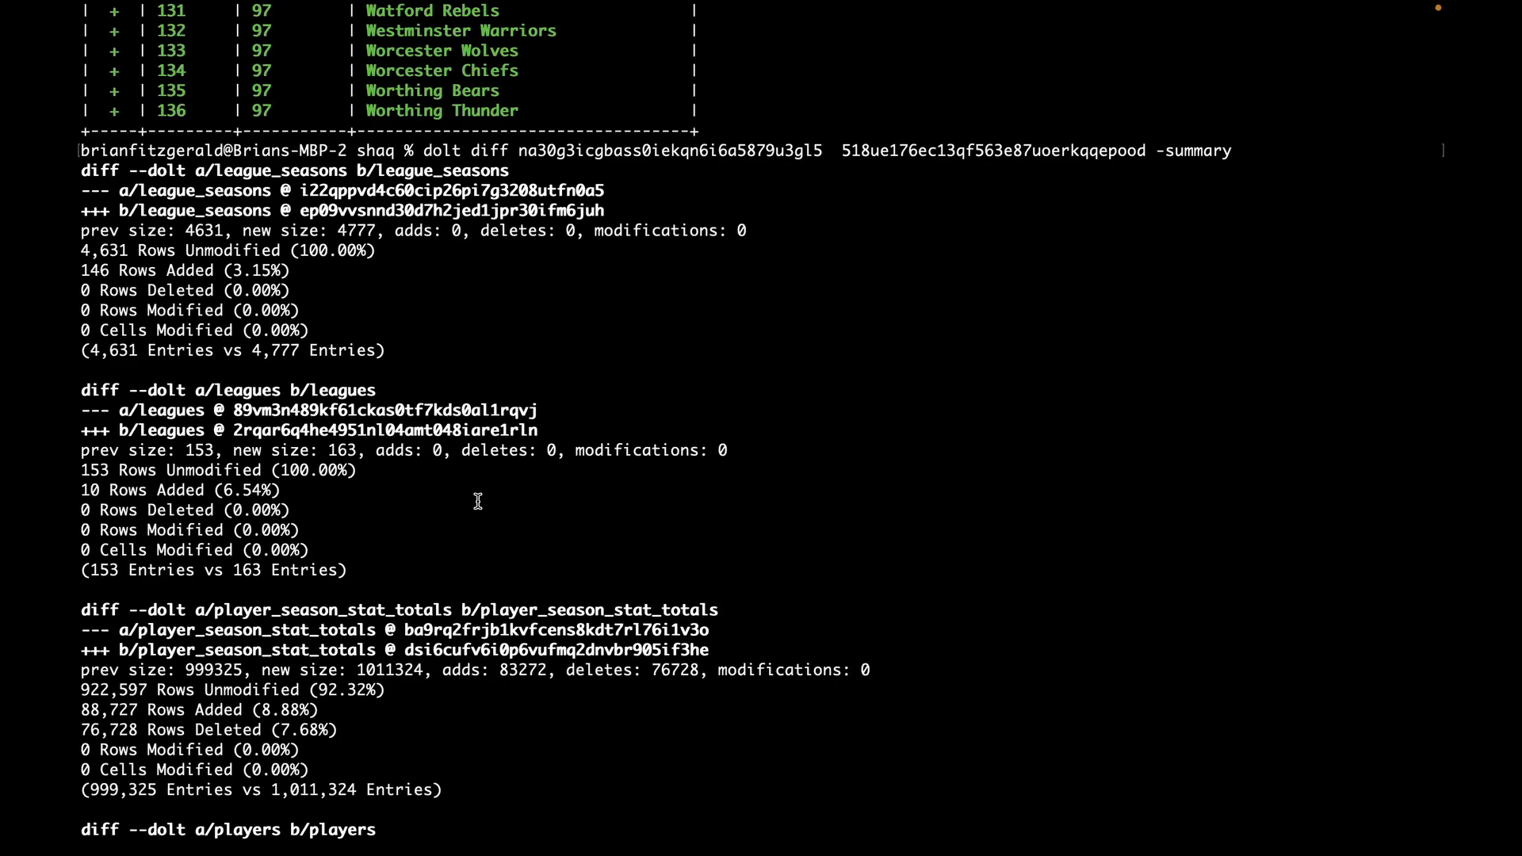
mouse_move(505, 487)
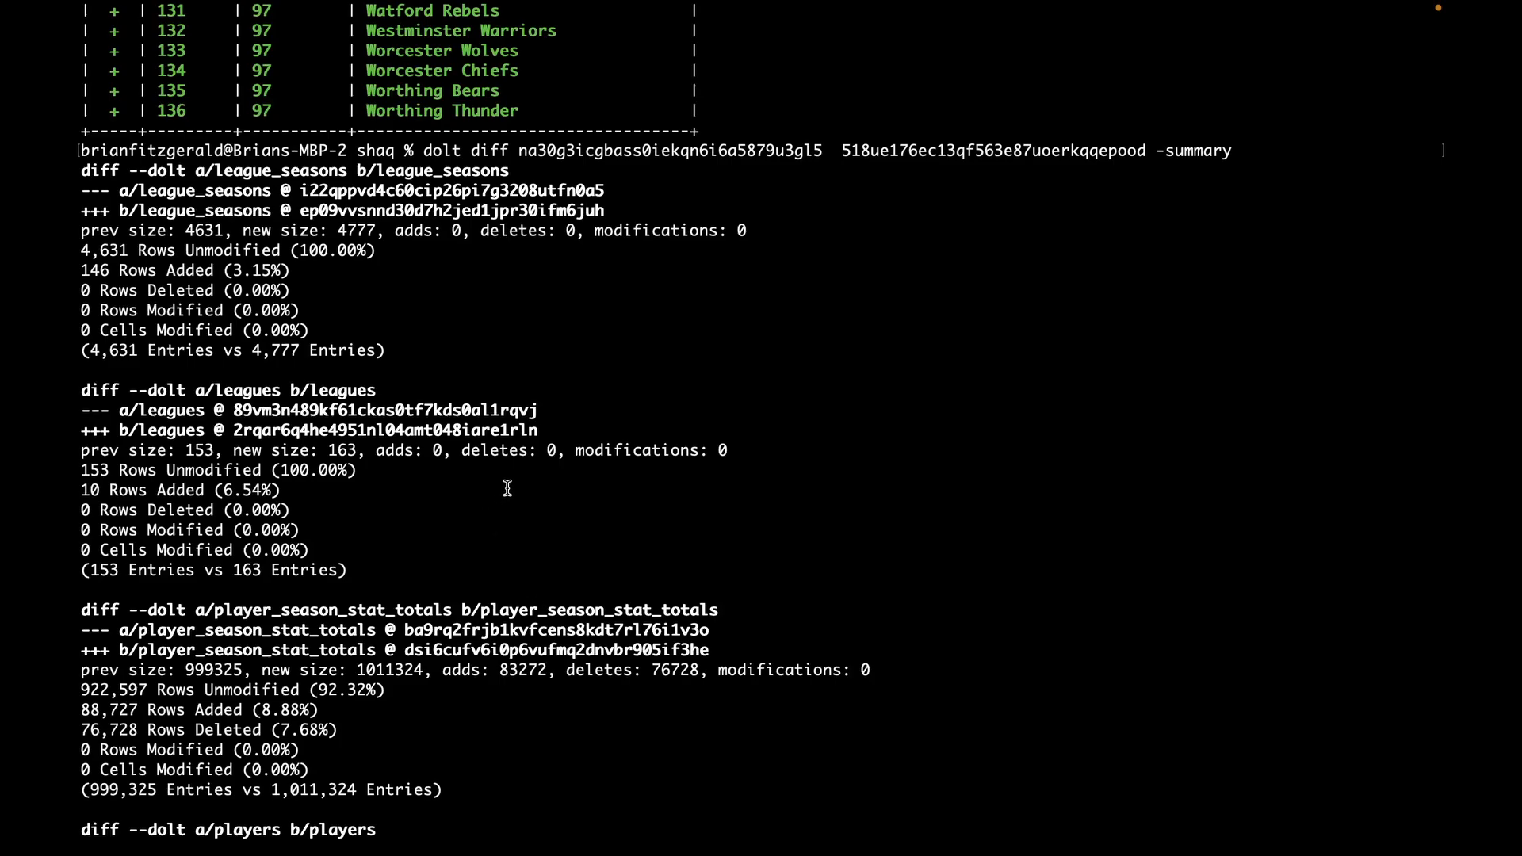
mouse_move(410, 341)
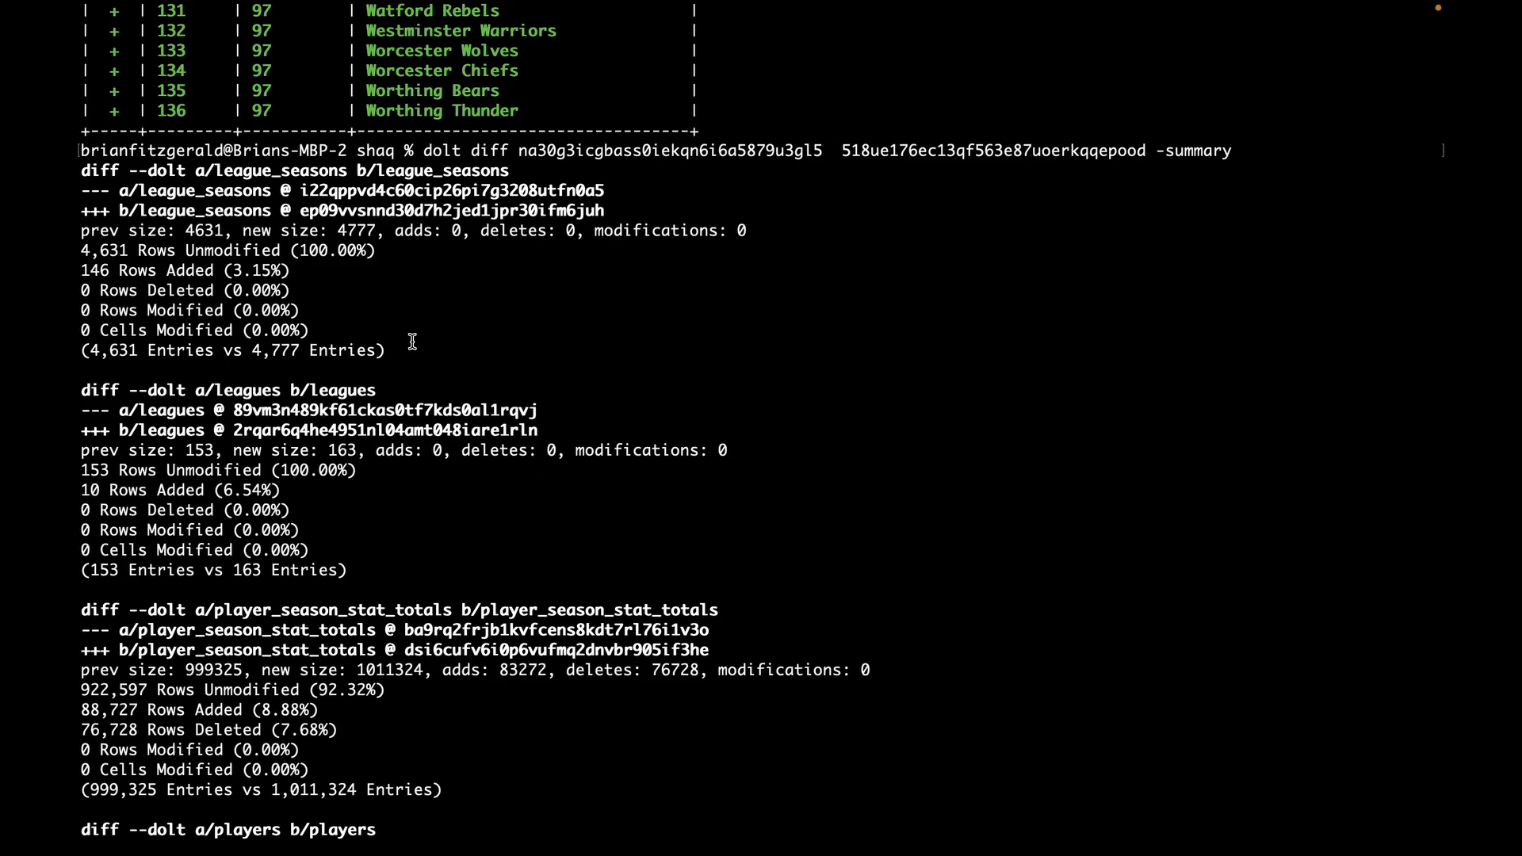
mouse_move(410, 343)
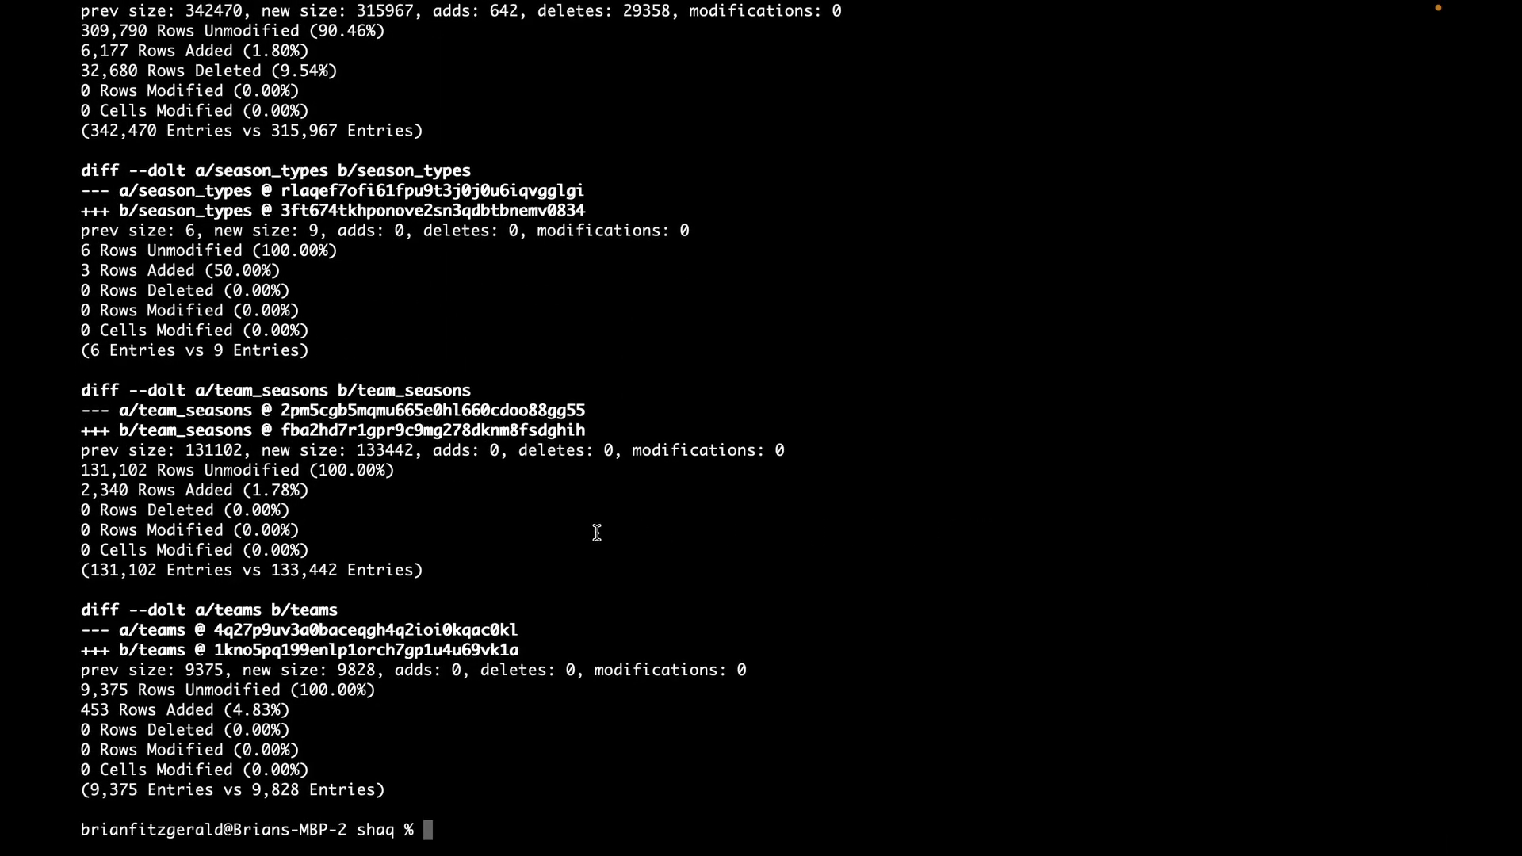
scroll("up", 3)
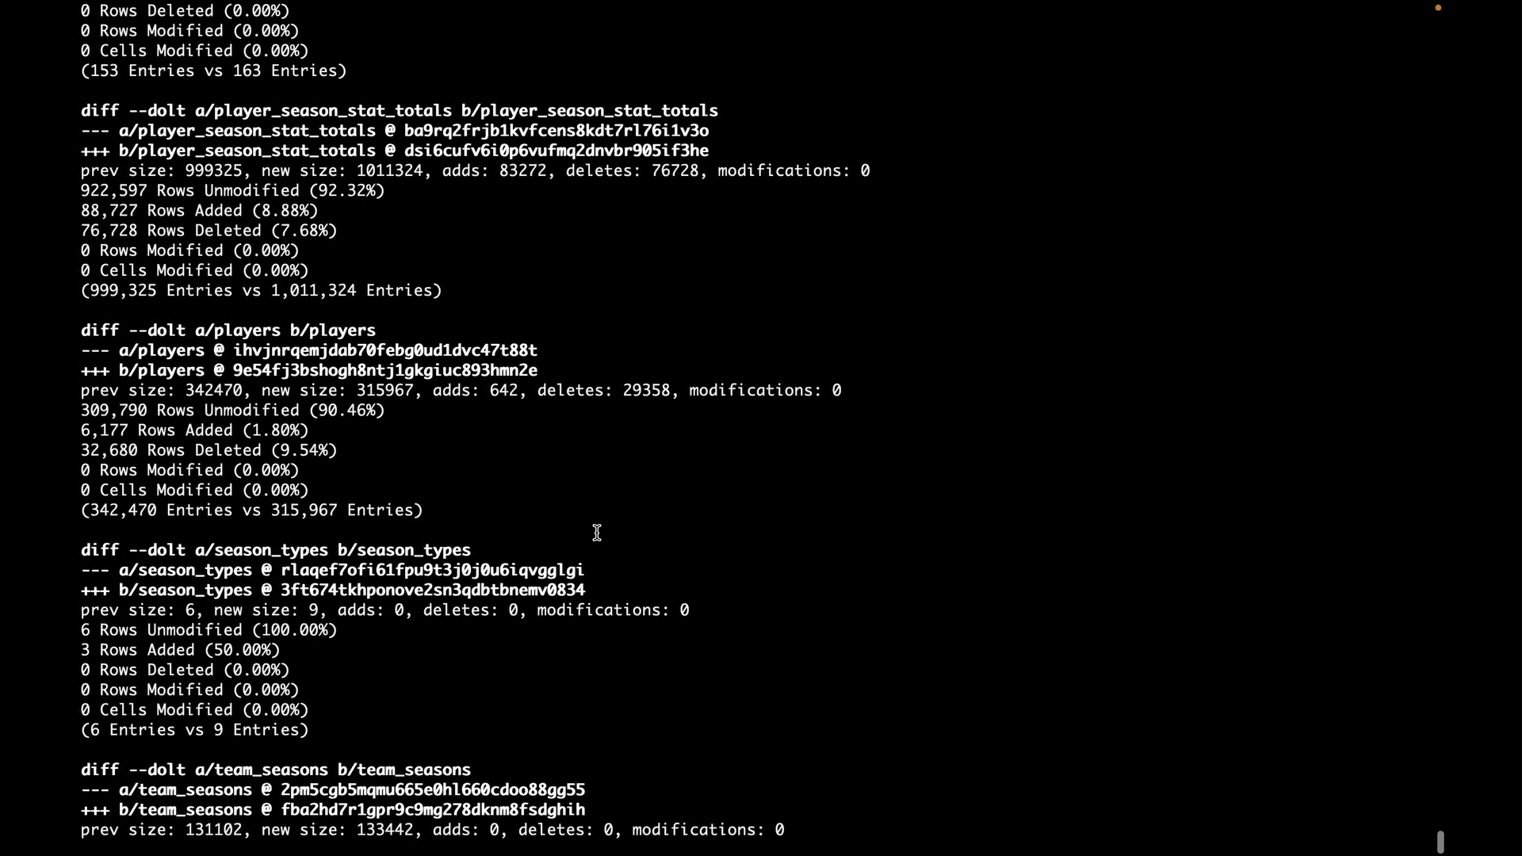
scroll("down", 3)
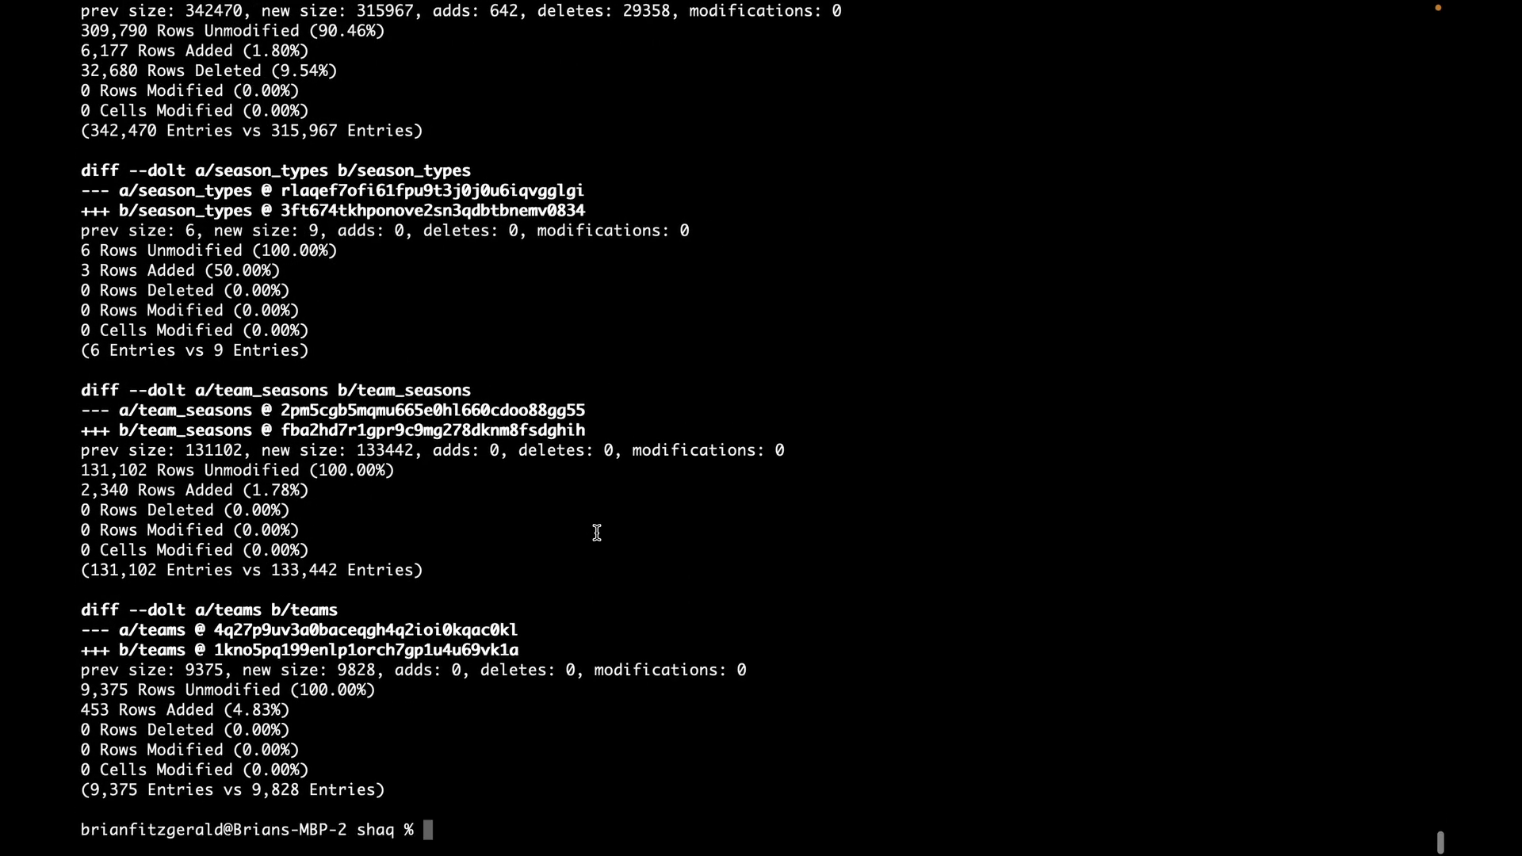
mouse_move(563, 520)
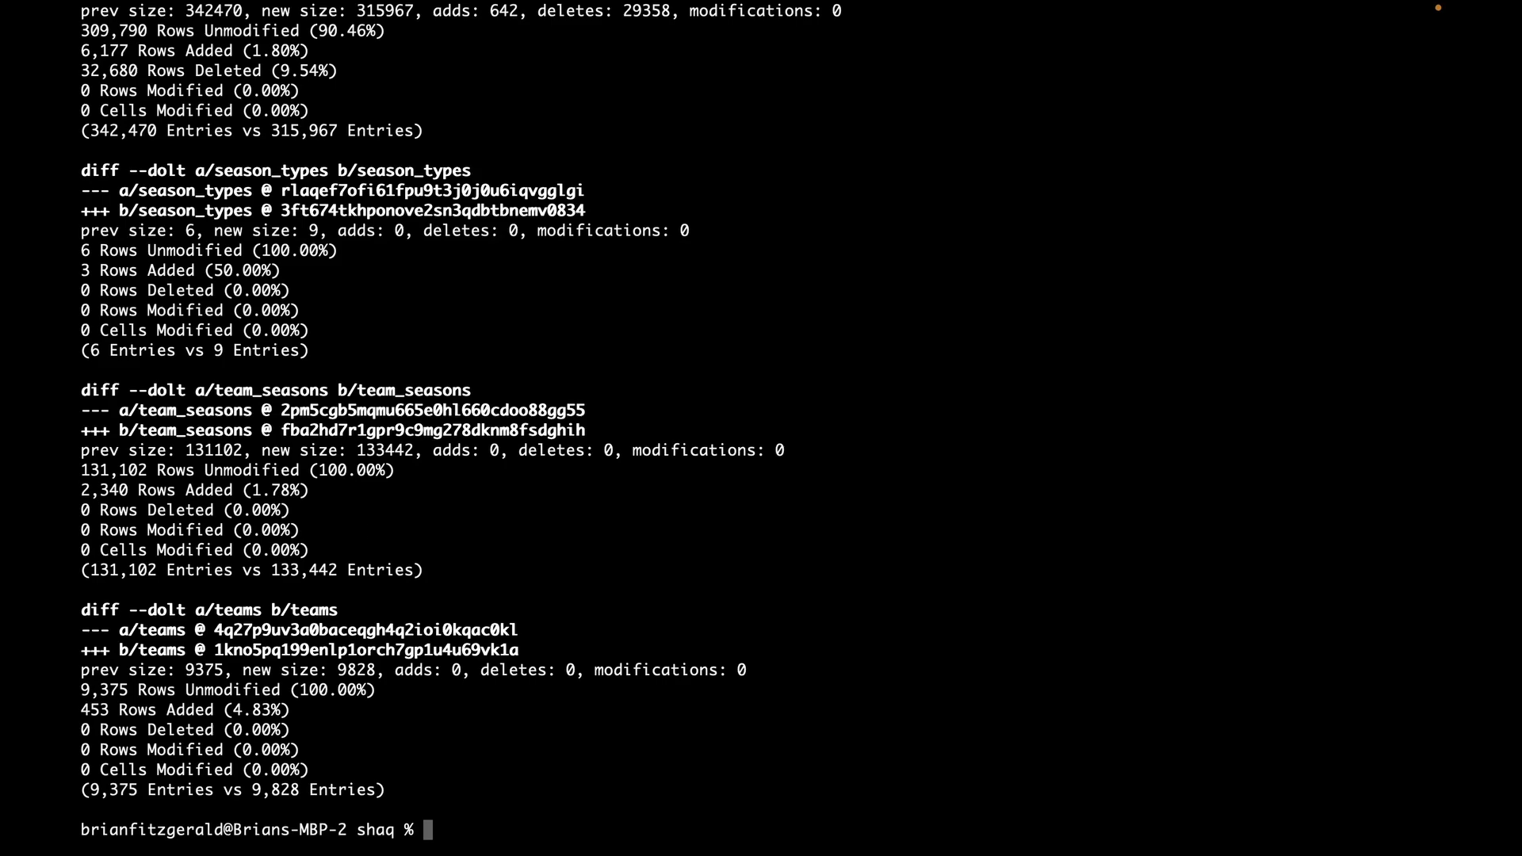
mouse_move(78, 843)
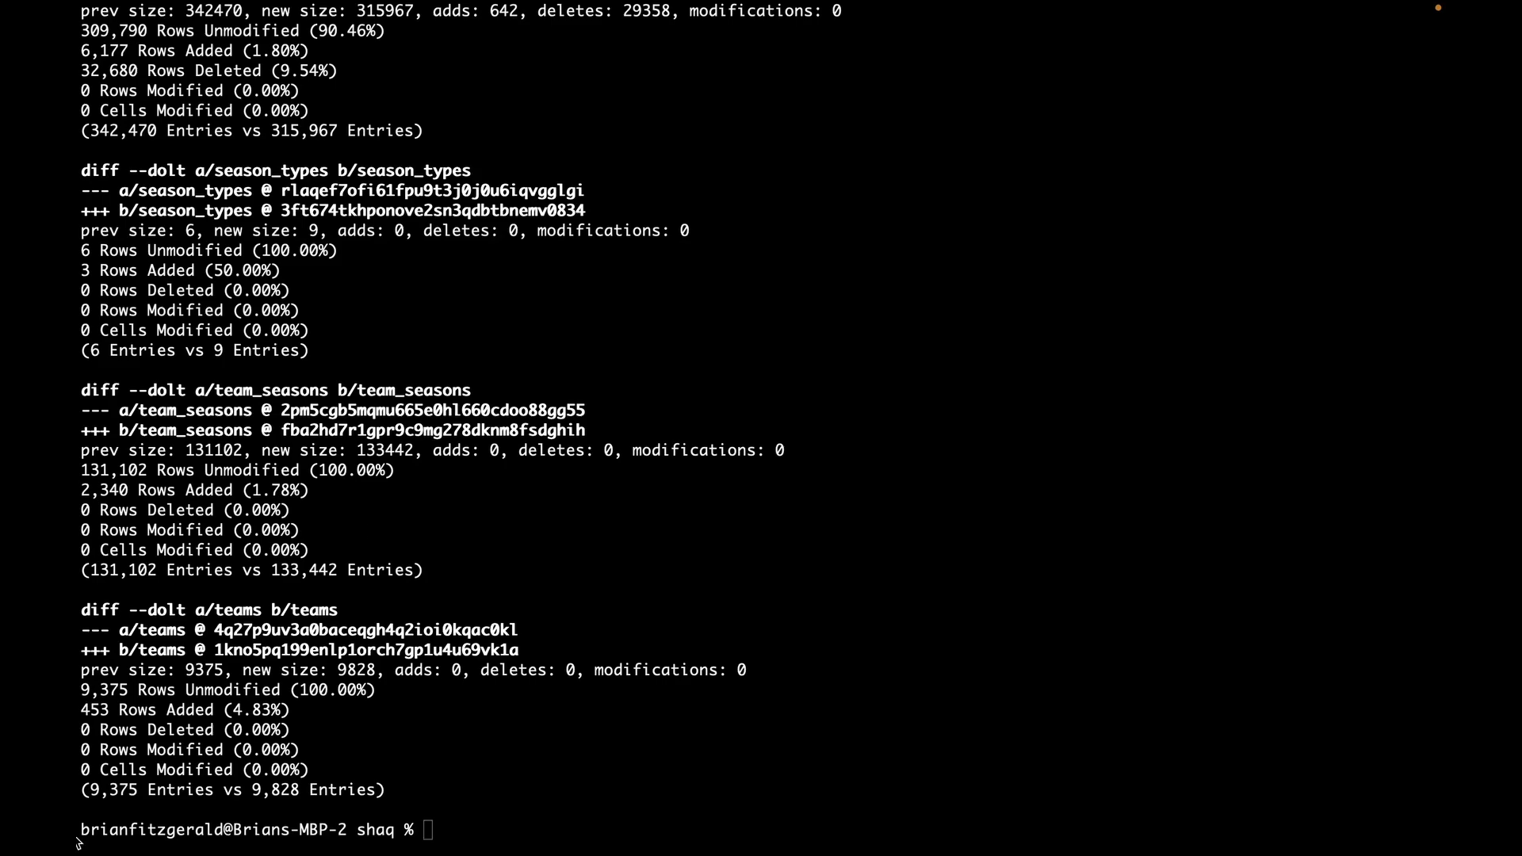
mouse_move(1280, 831)
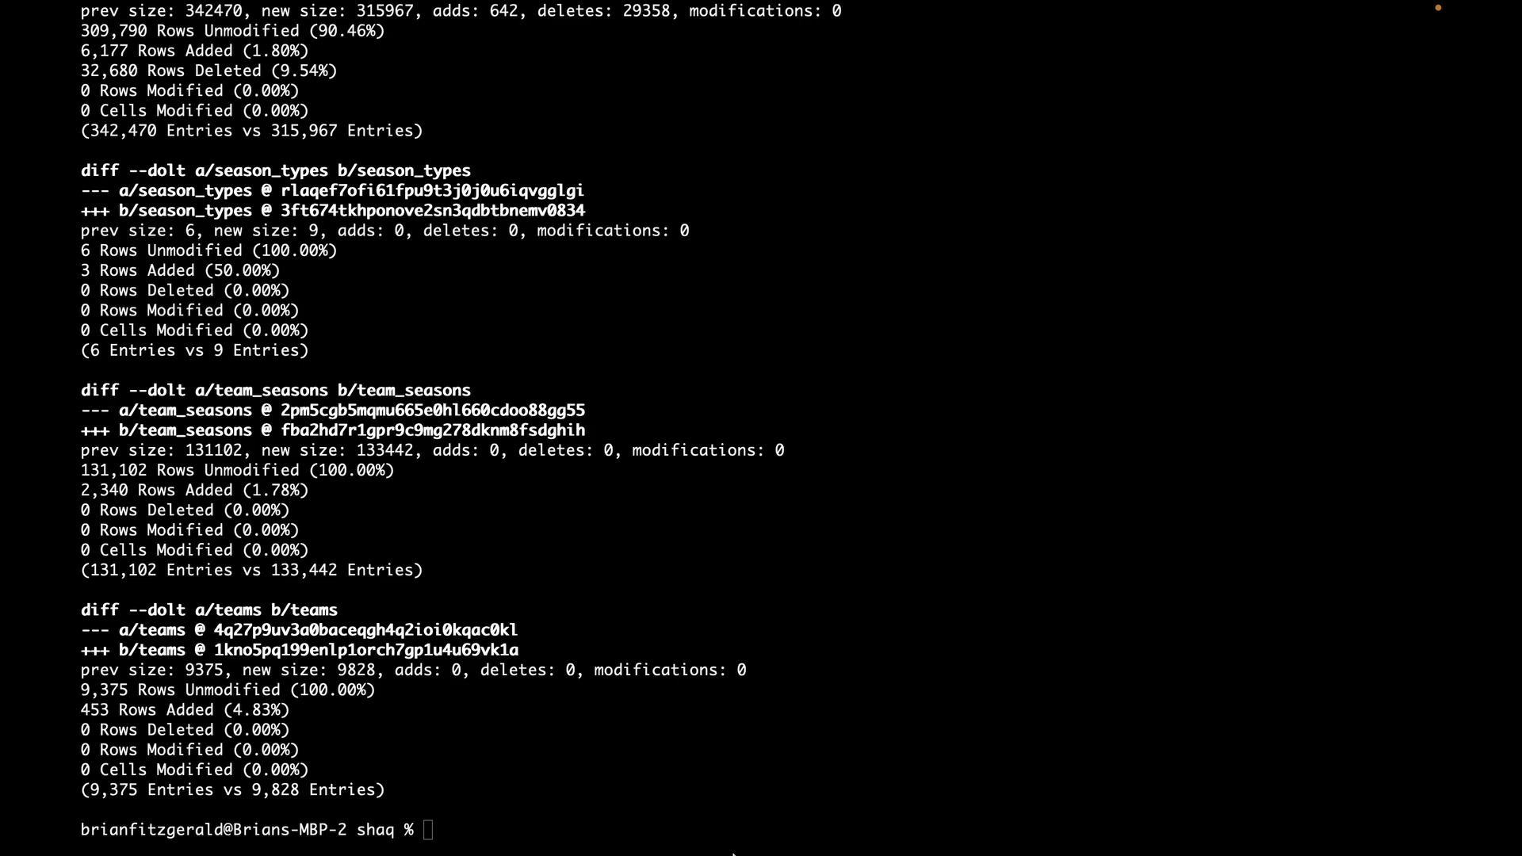
mouse_move(963, 823)
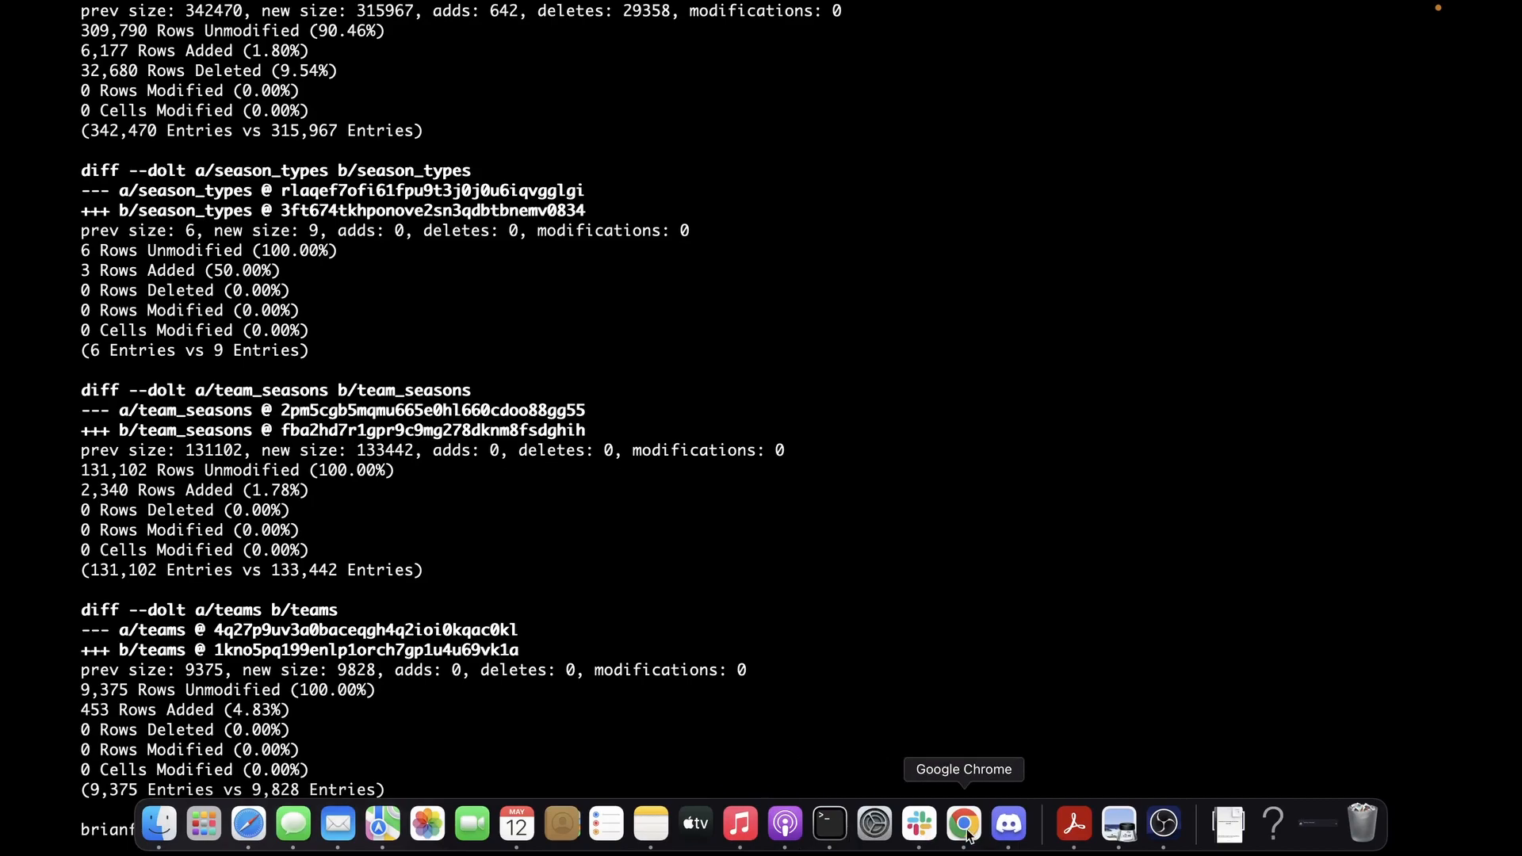
Switch to Chrome and open the us-jails US Jails and Prisons bounty with its scoreboard.
left_click(963, 824)
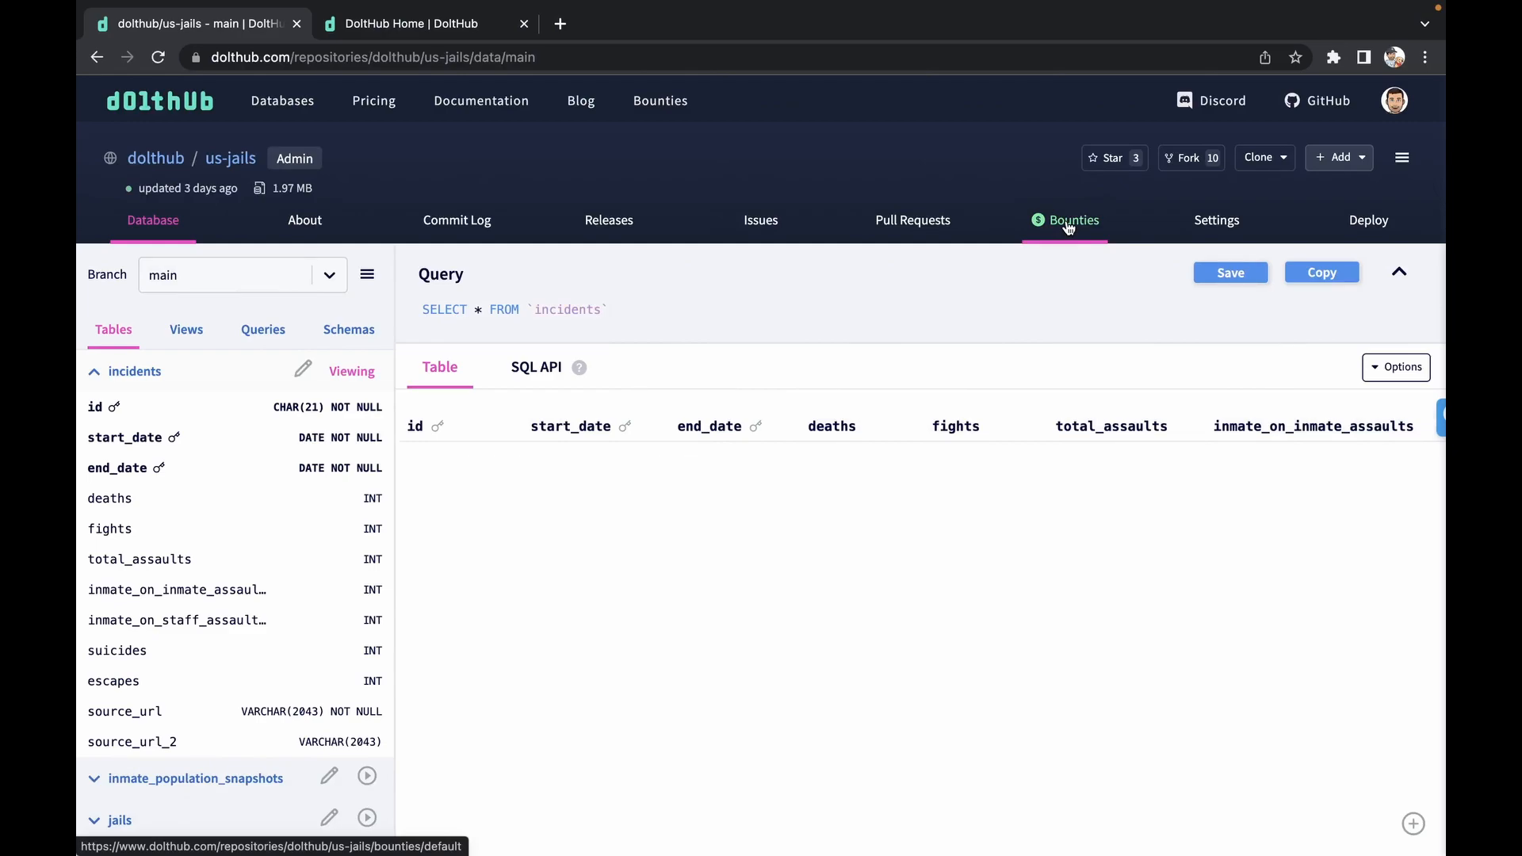
left_click(1072, 219)
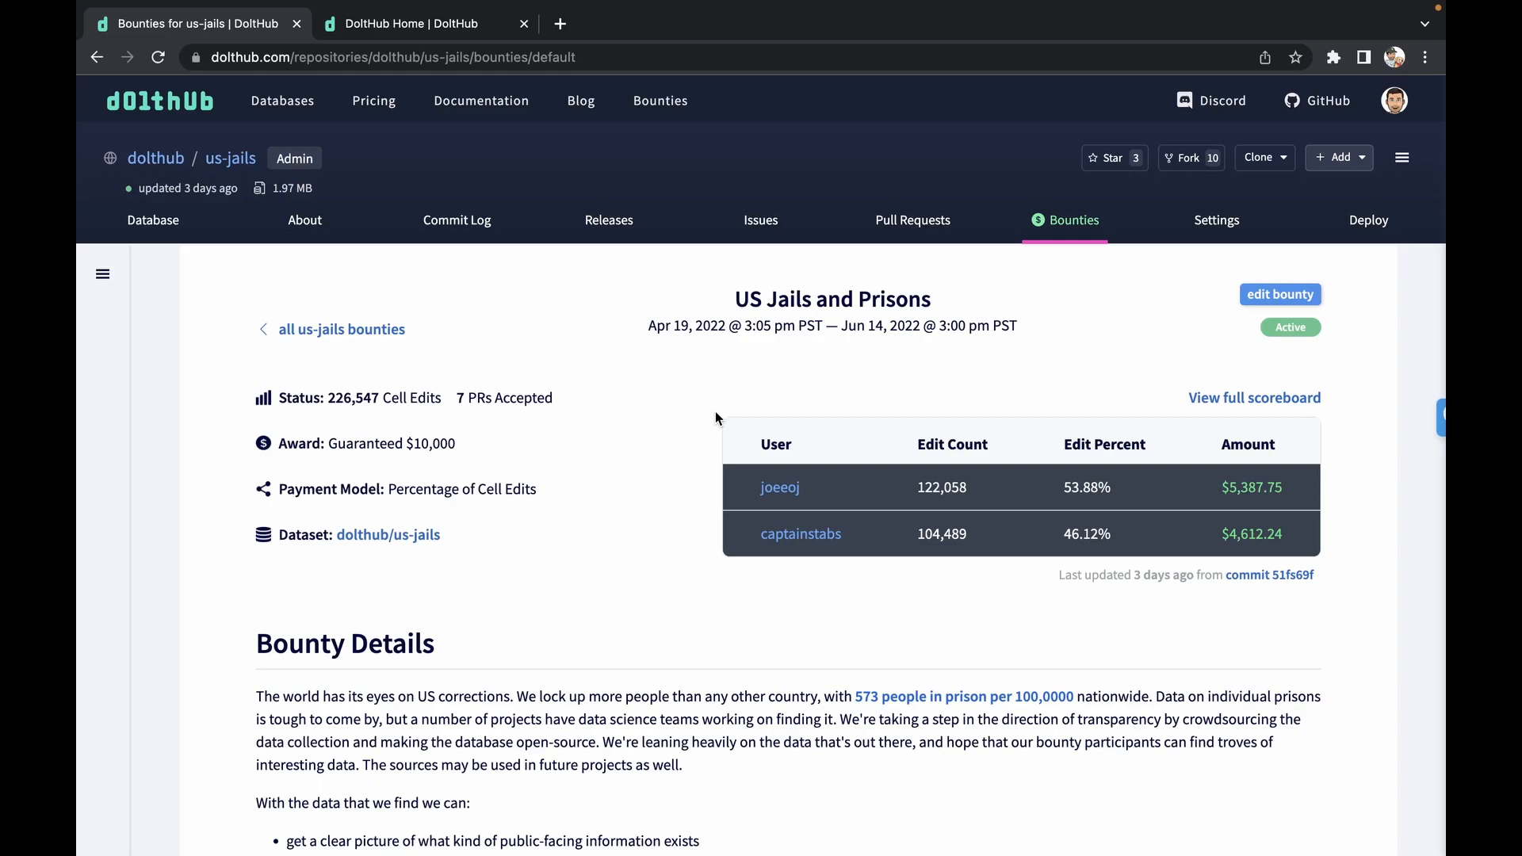
mouse_move(911, 219)
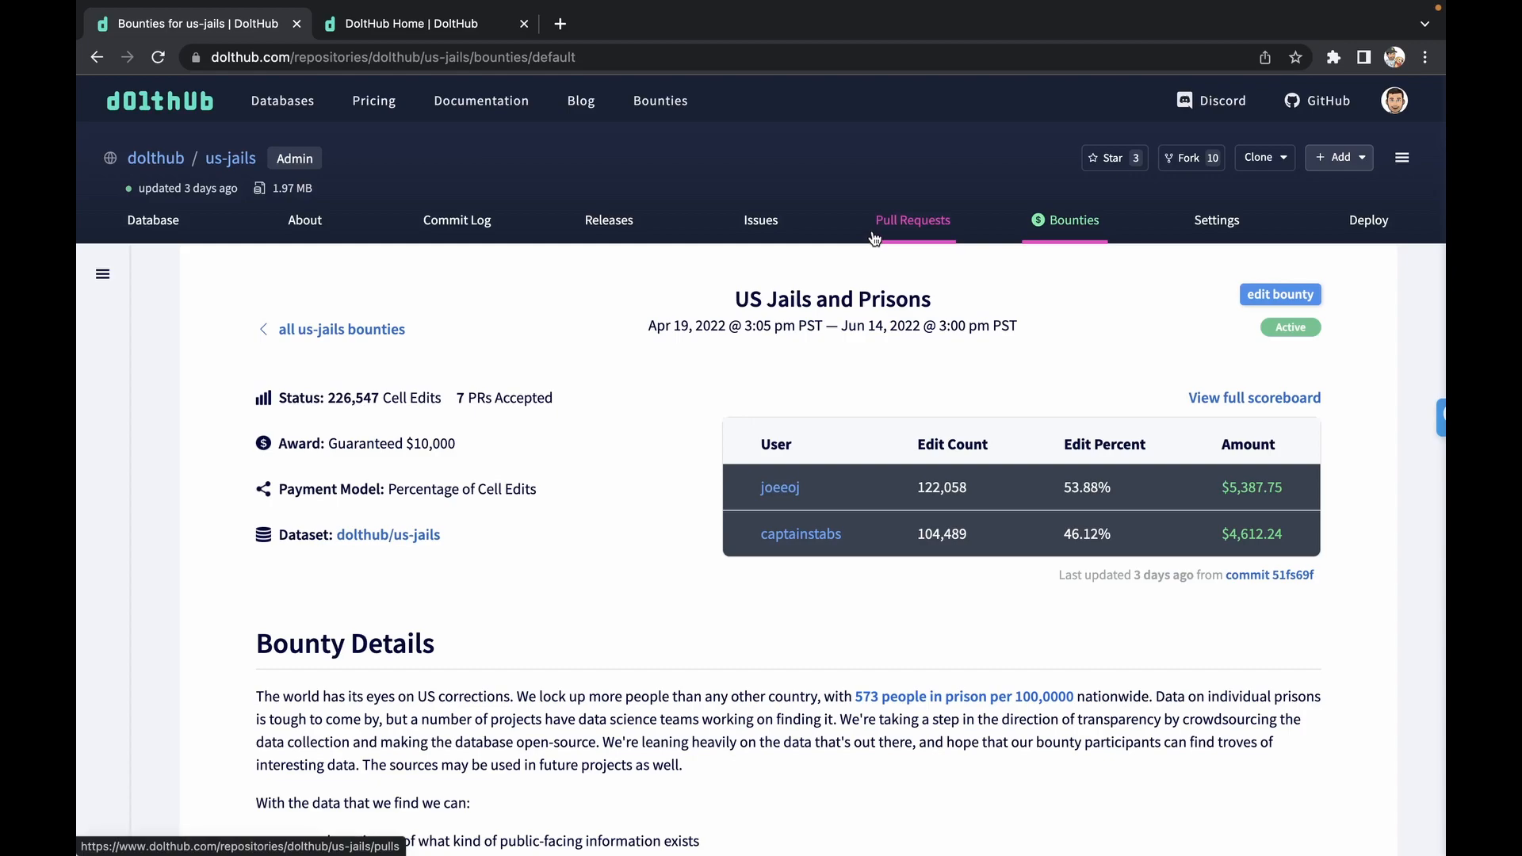
Browse the us-jails pull requests, view merged PR #8 'Add GA County jails', then return.
left_click(912, 220)
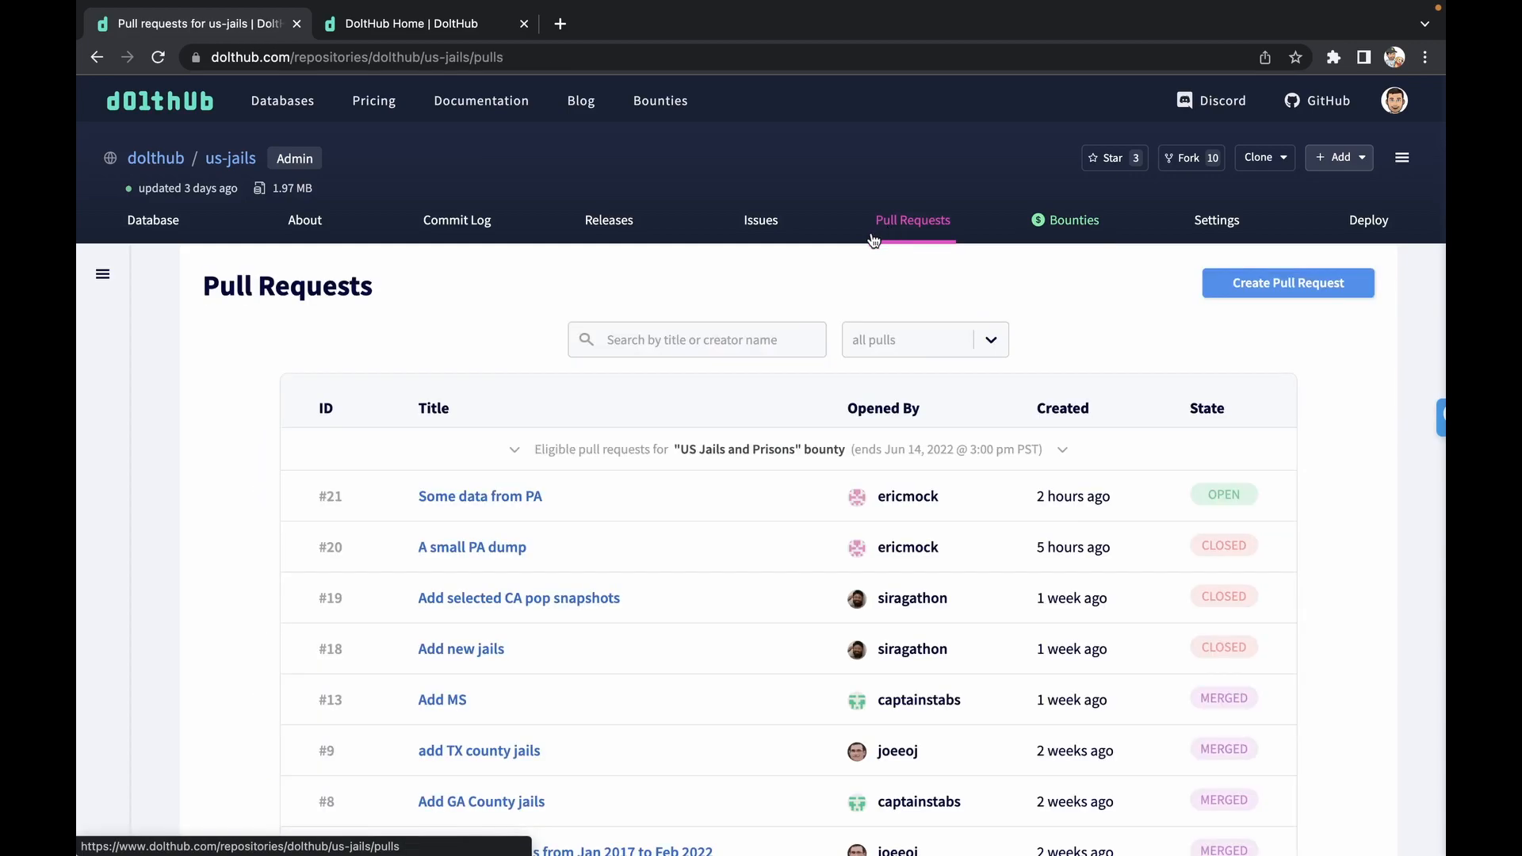
scroll("down", 3)
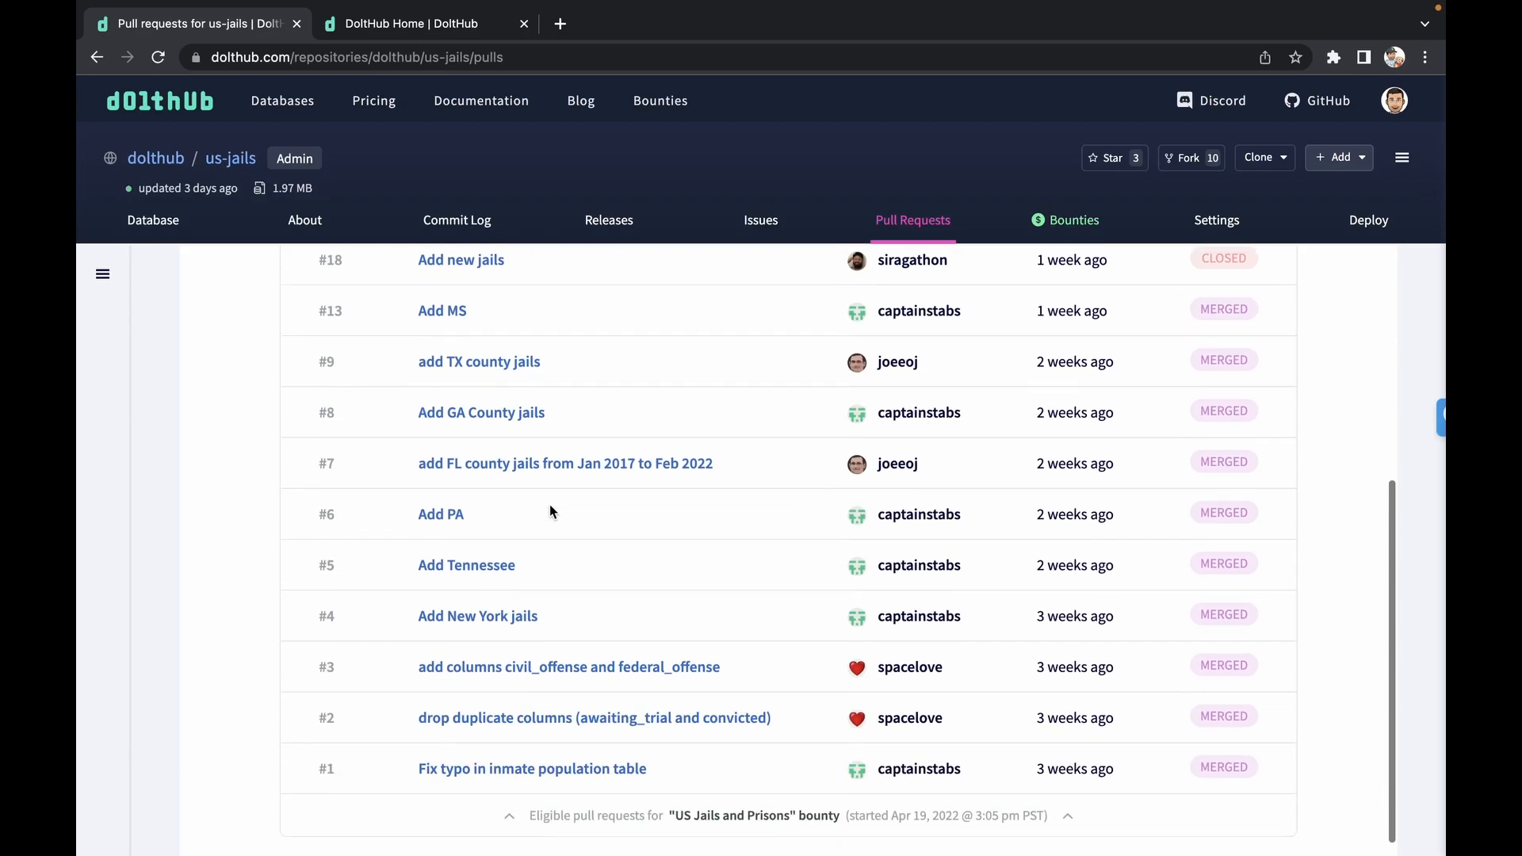
mouse_move(747, 680)
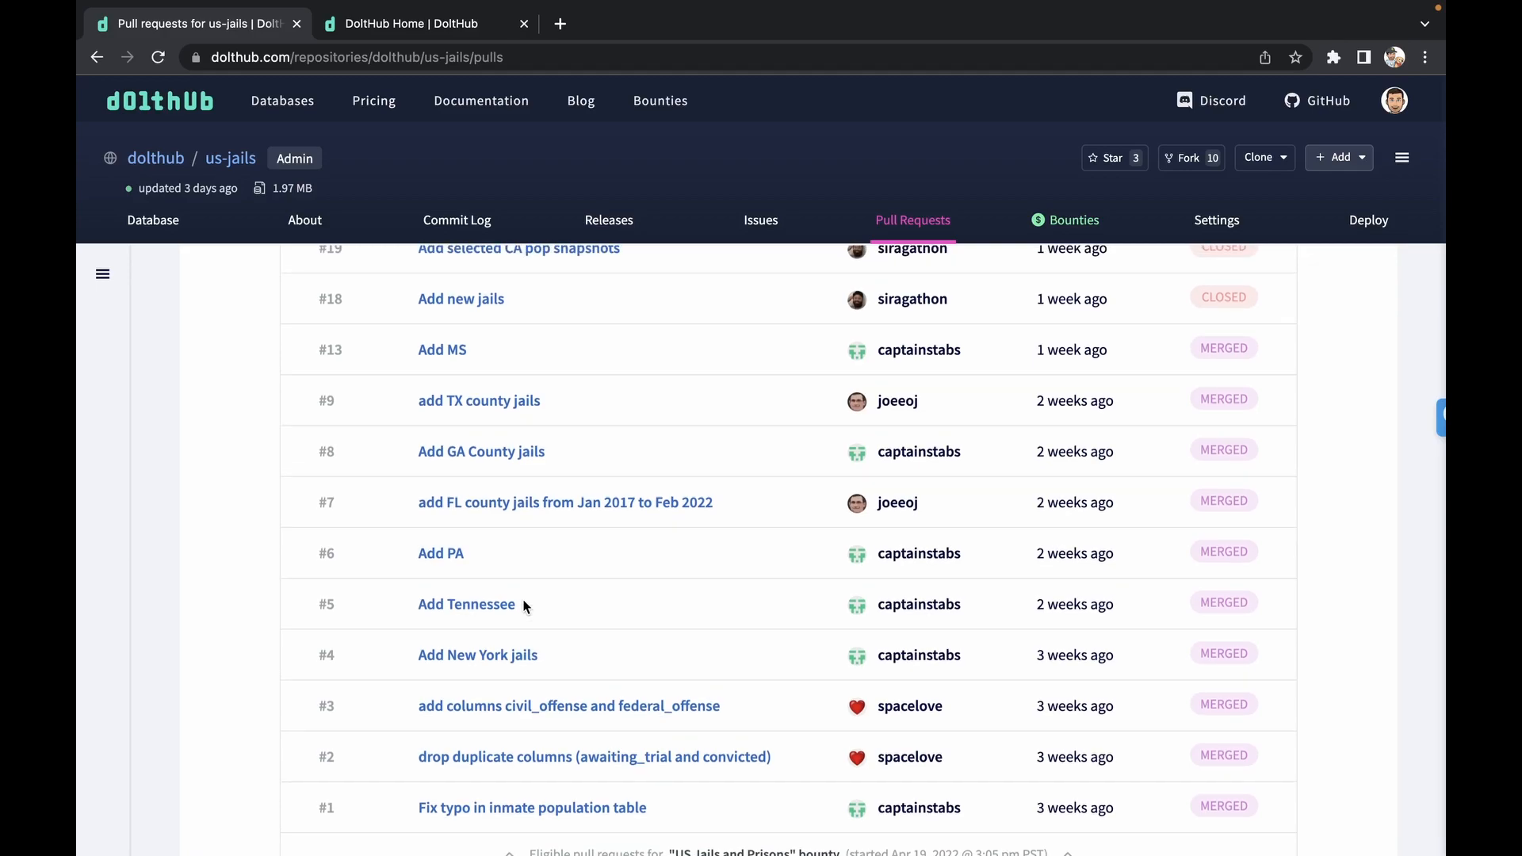
left_click(481, 451)
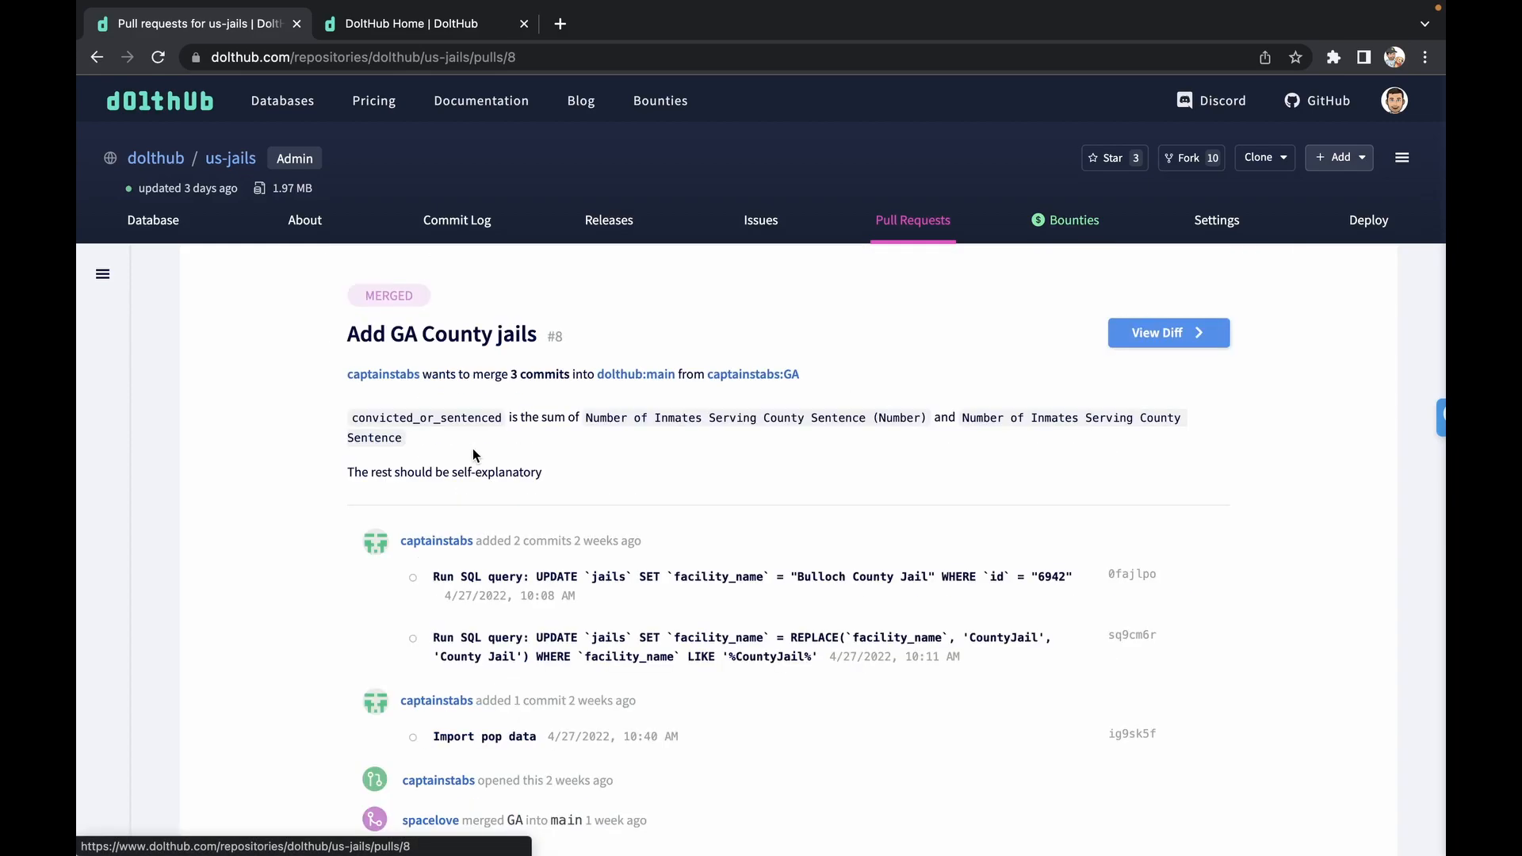
scroll("down", 3)
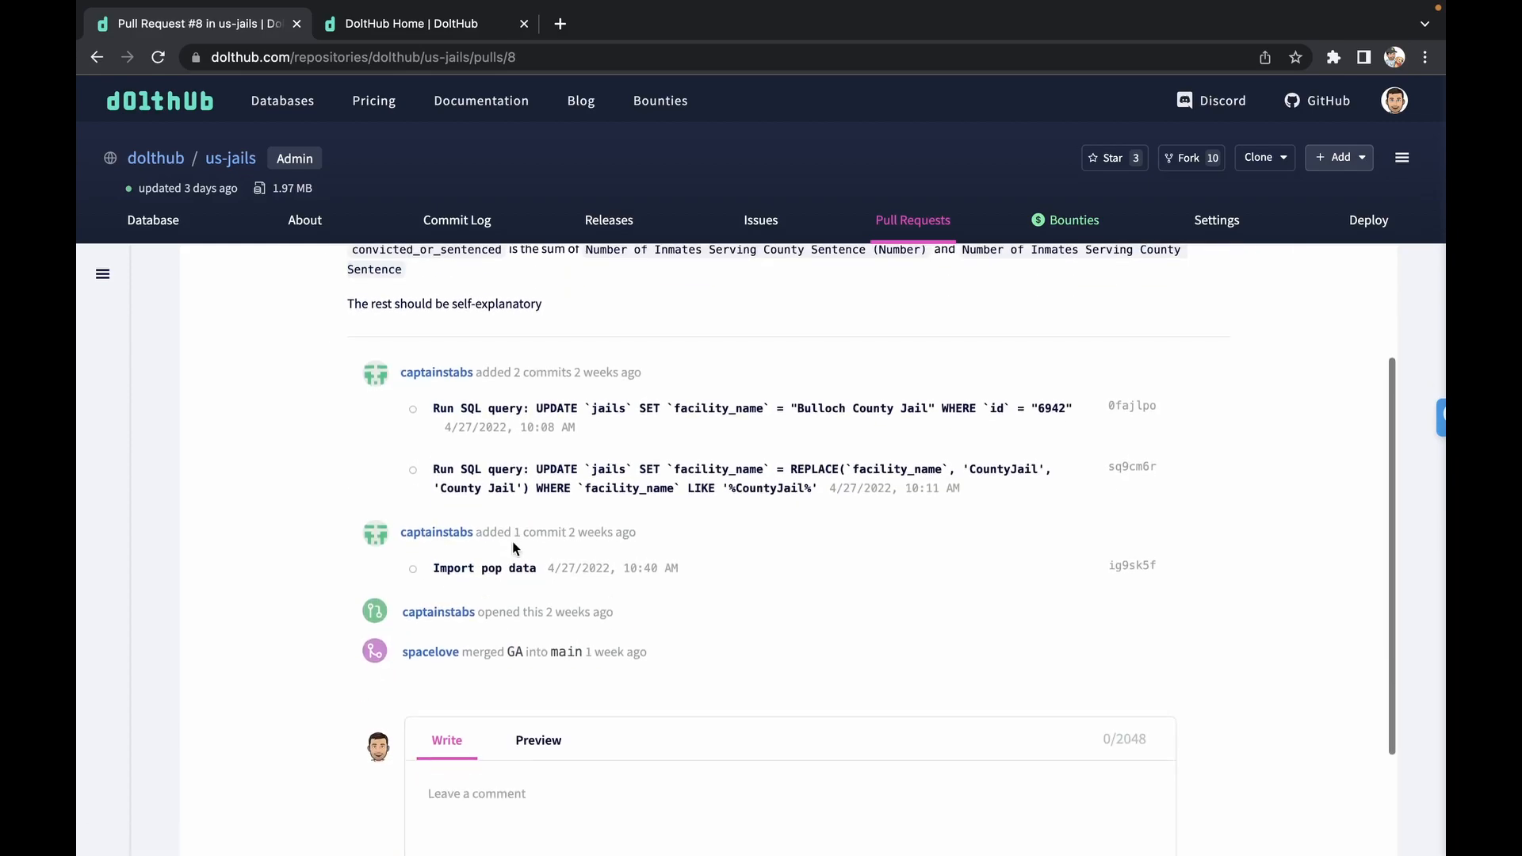
left_click(911, 220)
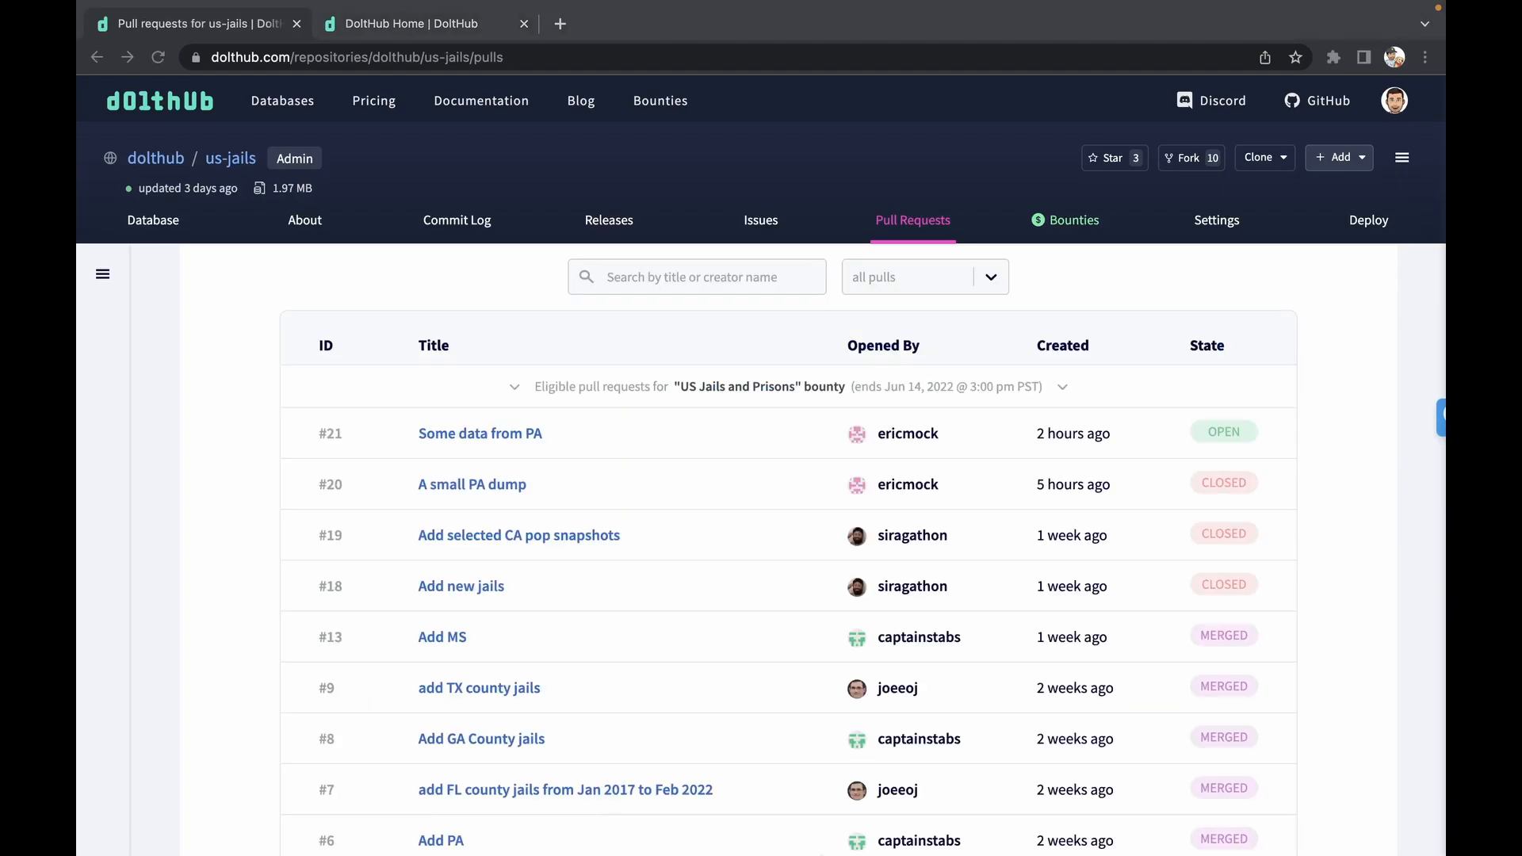
Read PR #9 'add TX county jails' description and reviewer comments, then show DoltHub home.
left_click(479, 687)
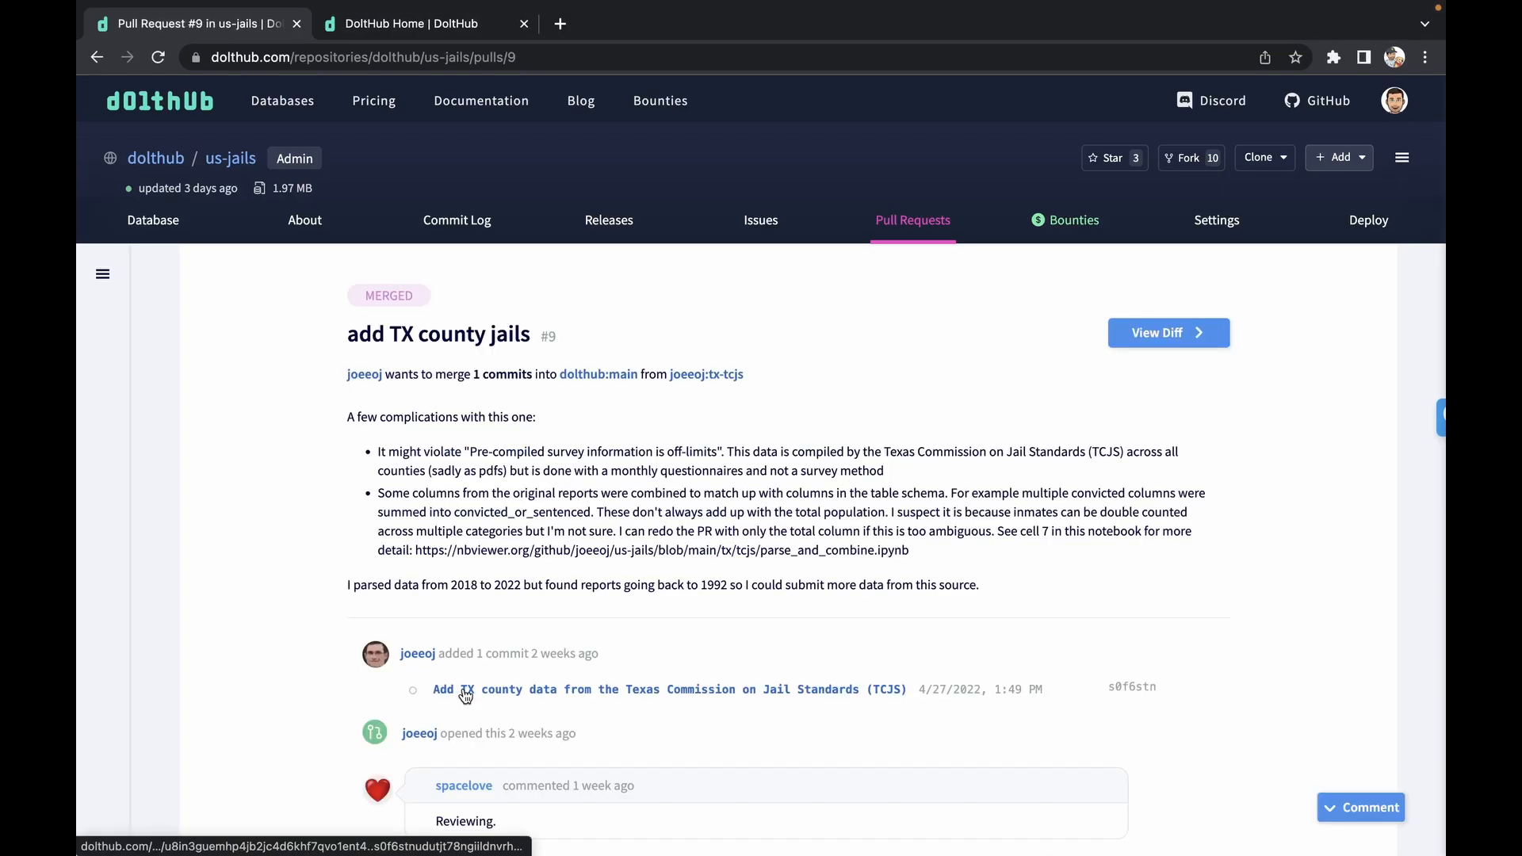
mouse_move(158, 459)
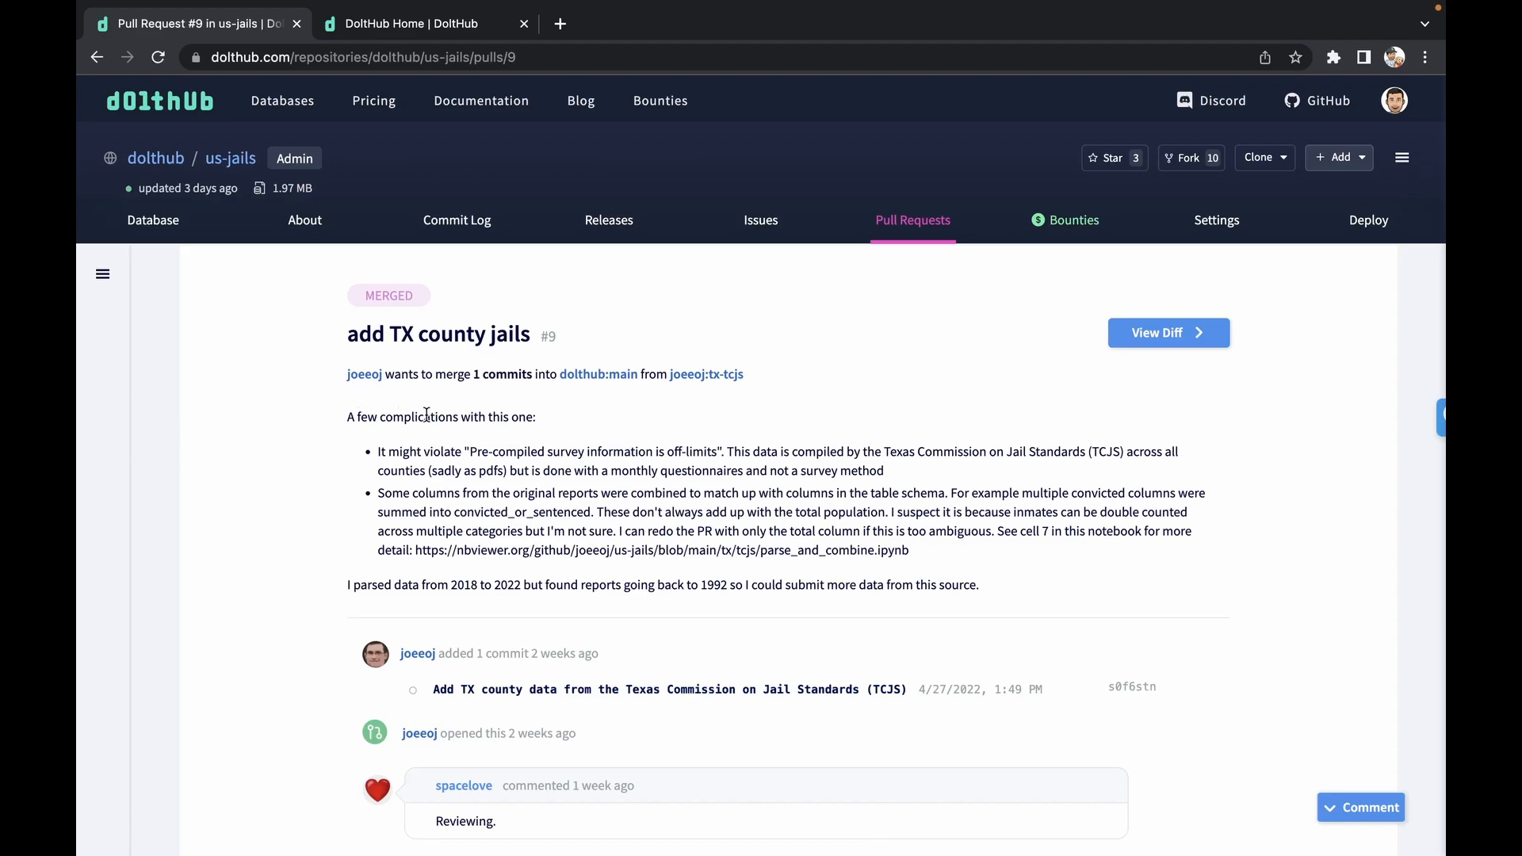
scroll("down", 3)
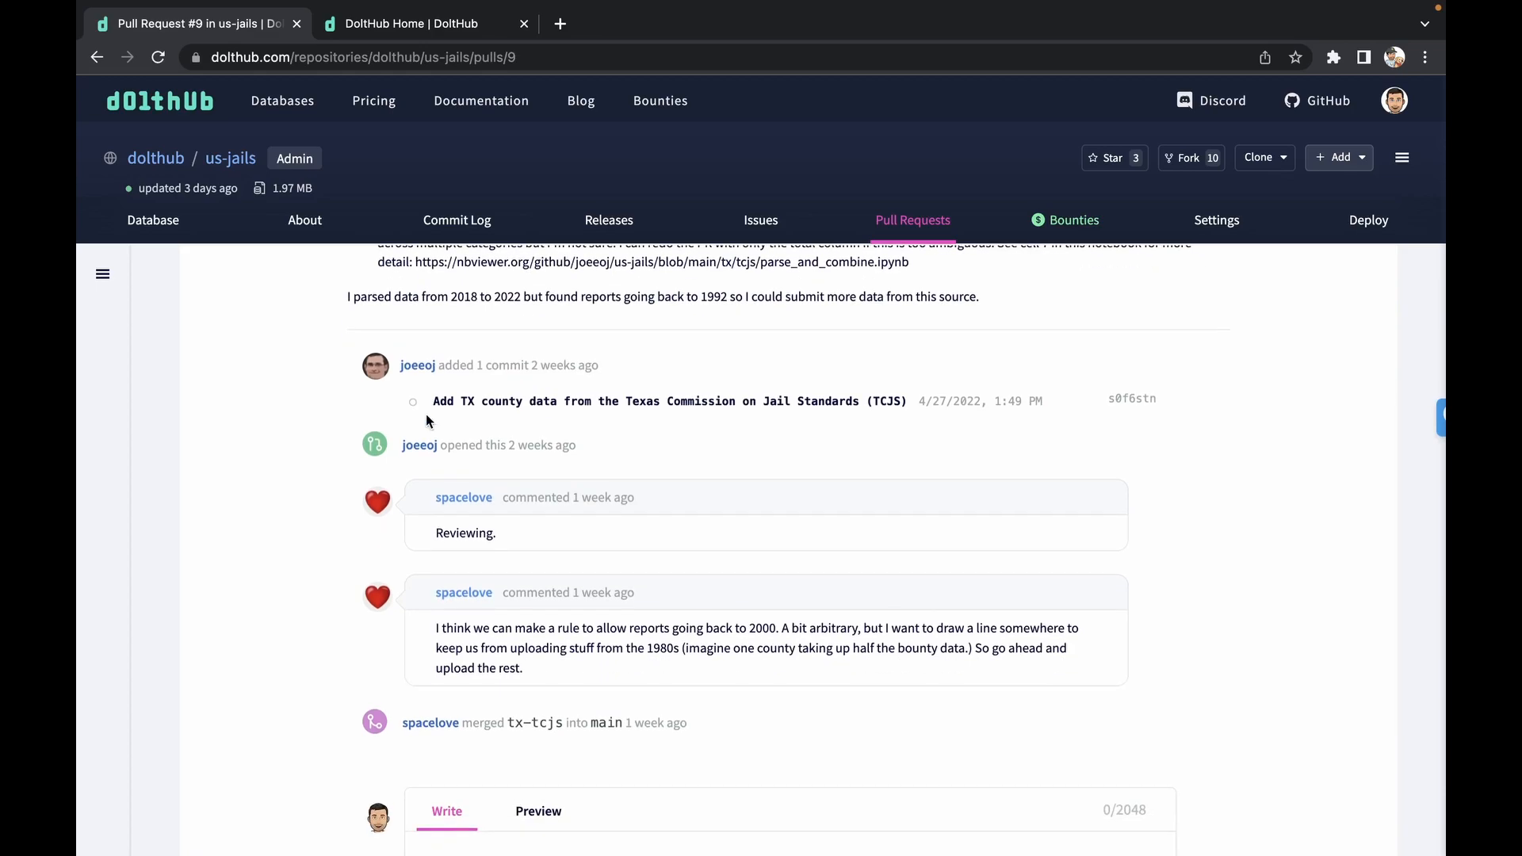
scroll("down", 3)
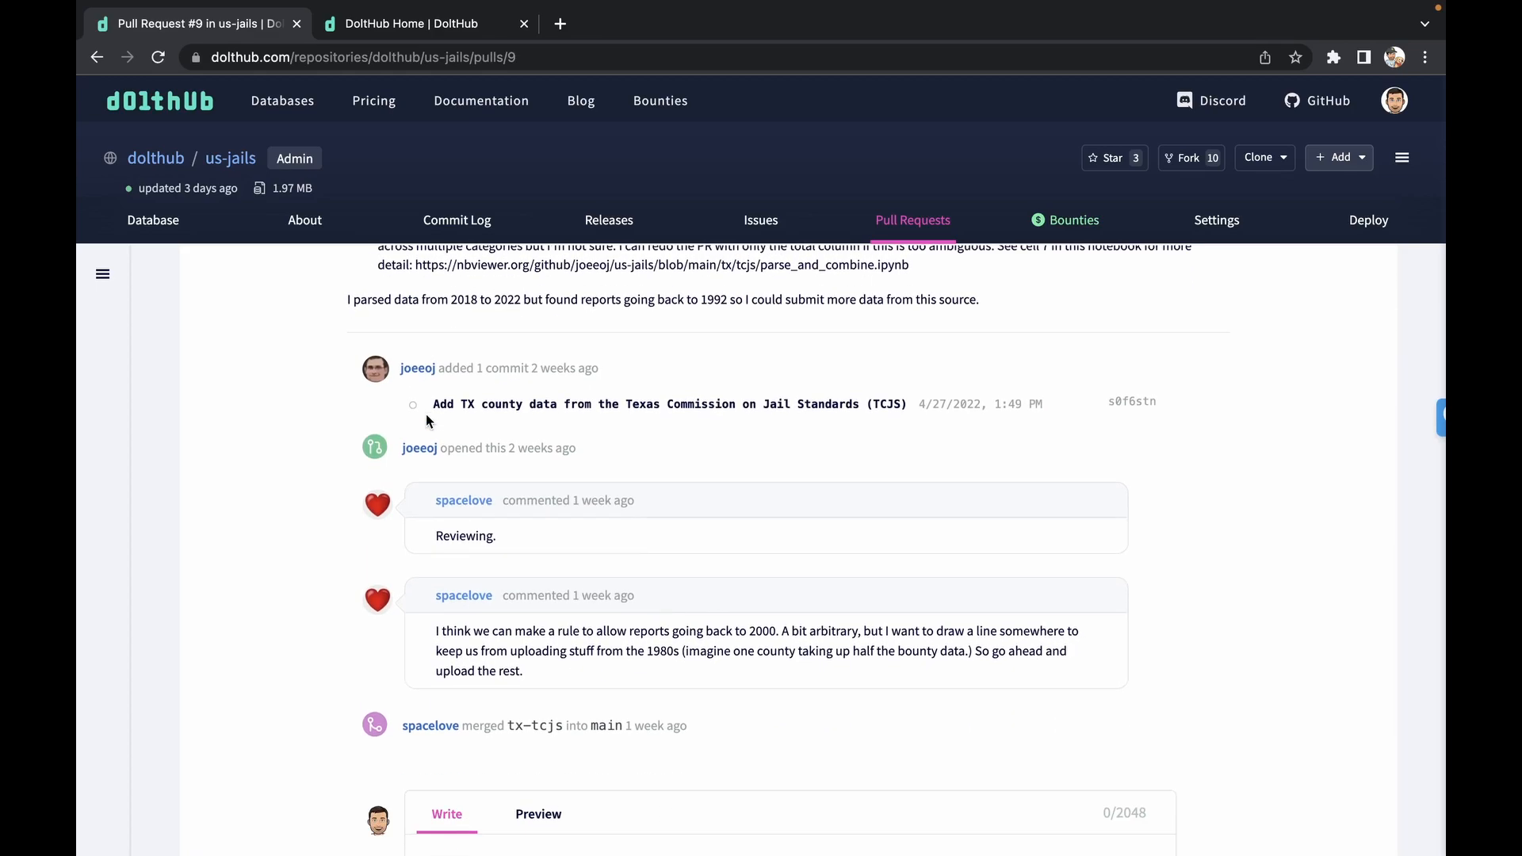
mouse_move(458, 447)
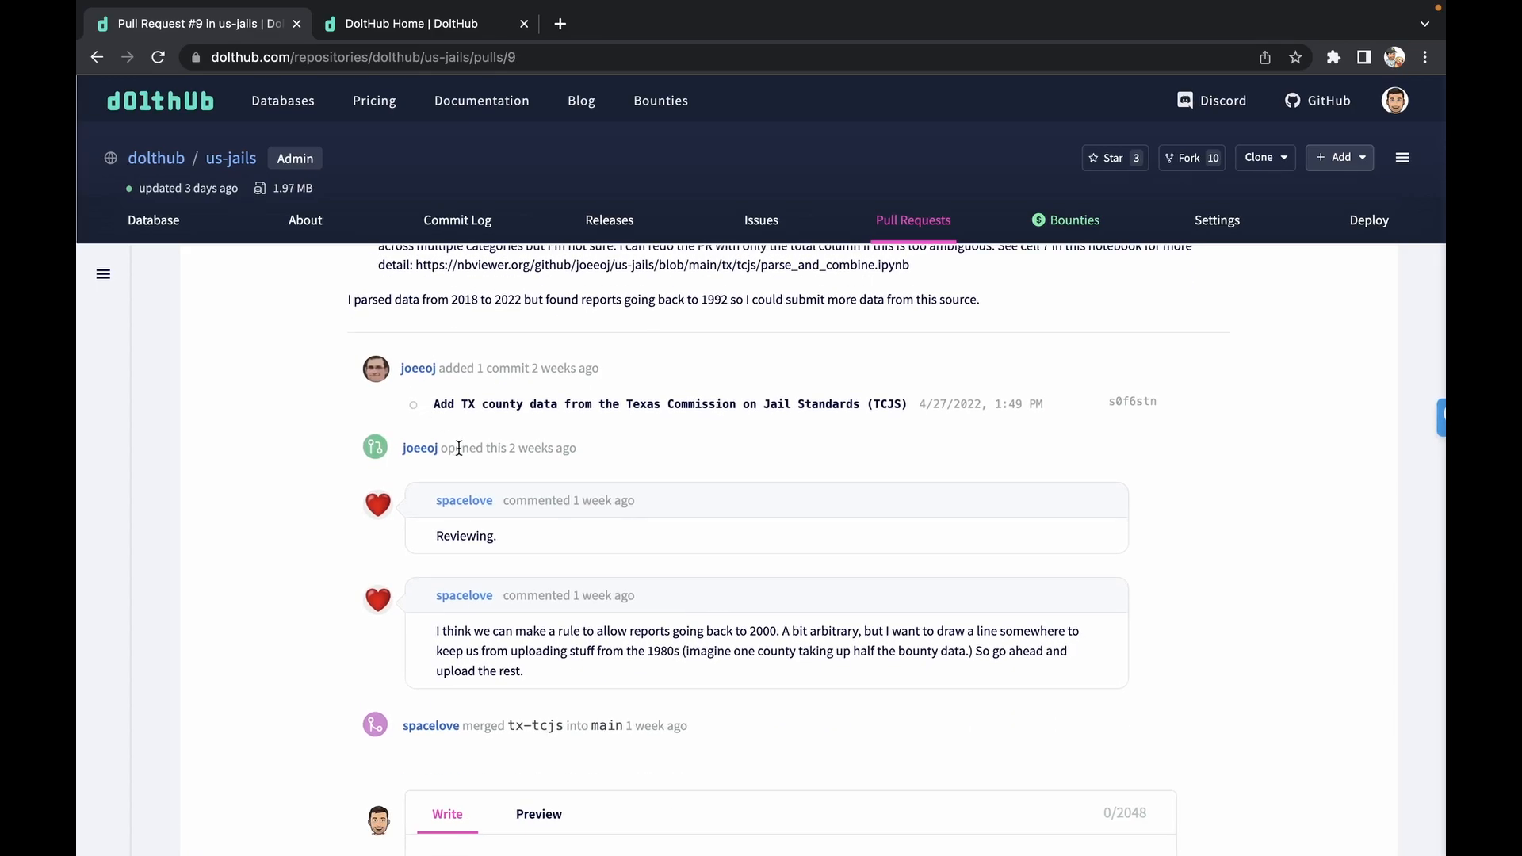
scroll("down", 3)
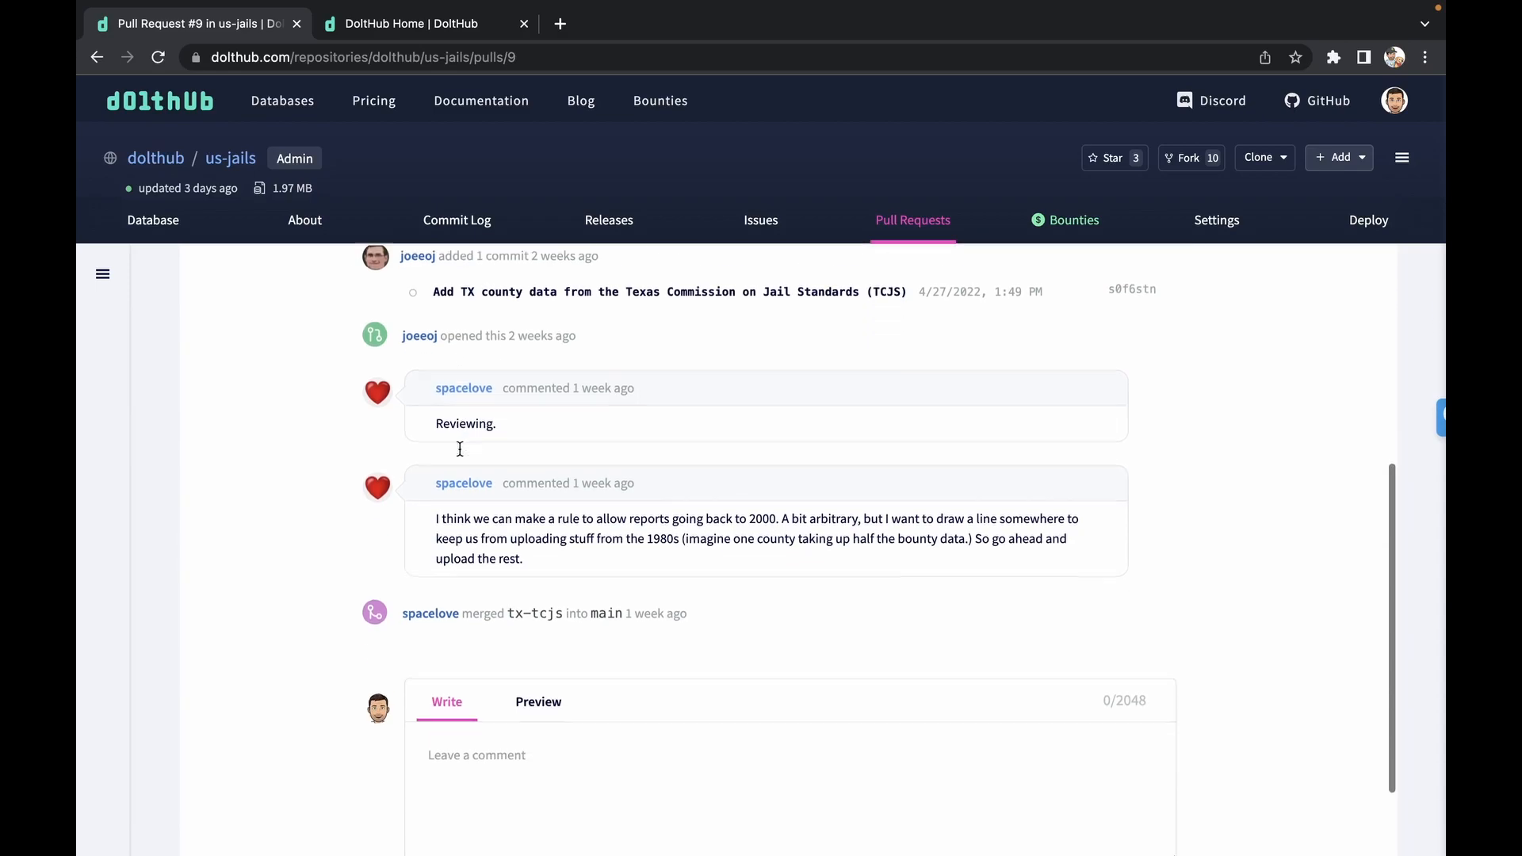
scroll("down", 3)
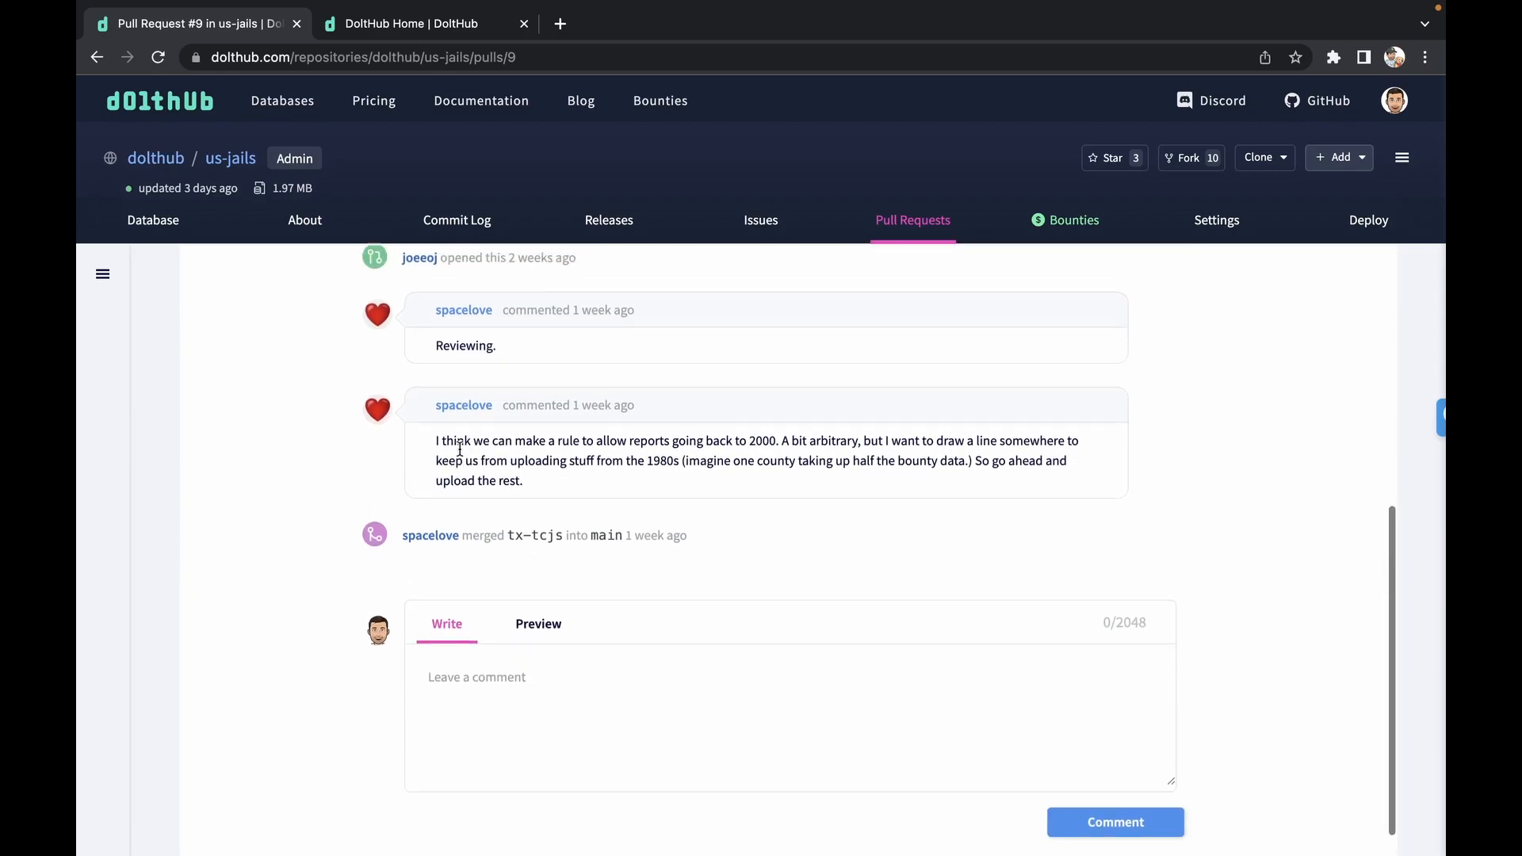
scroll("up", 3)
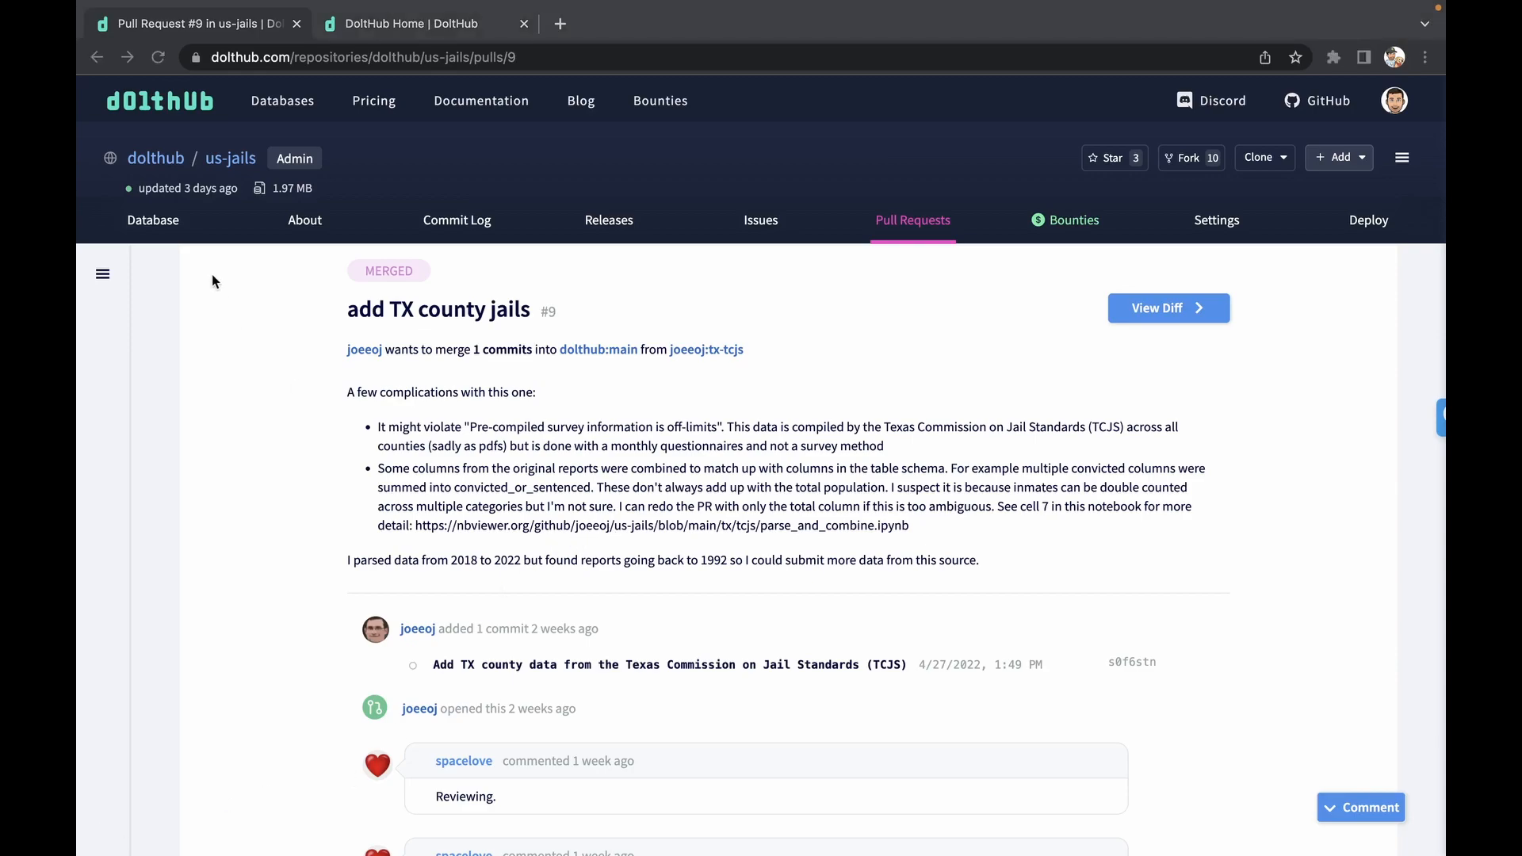
left_click(407, 23)
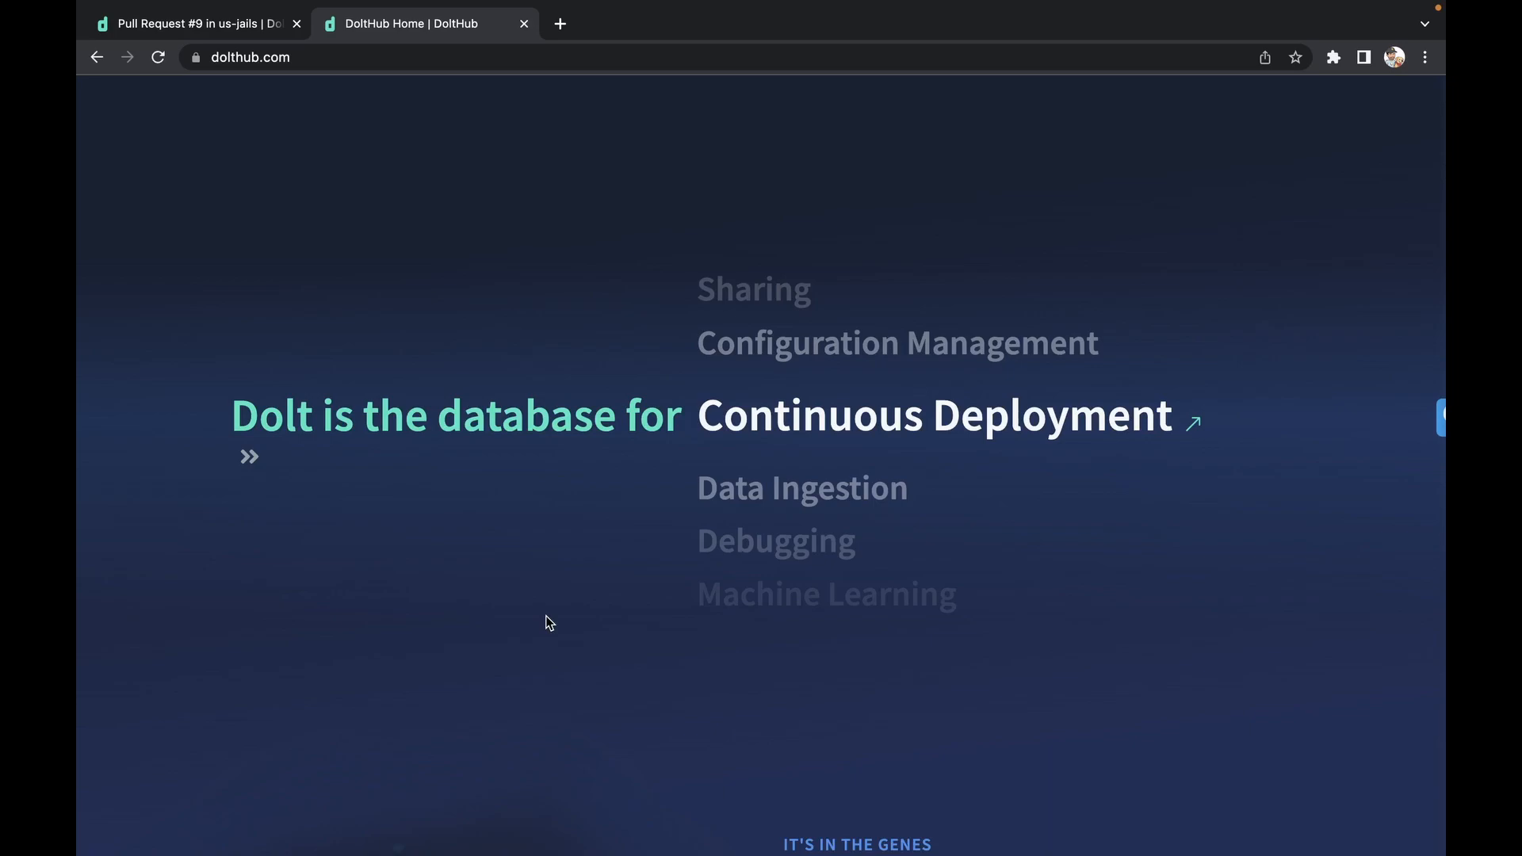
mouse_move(542, 613)
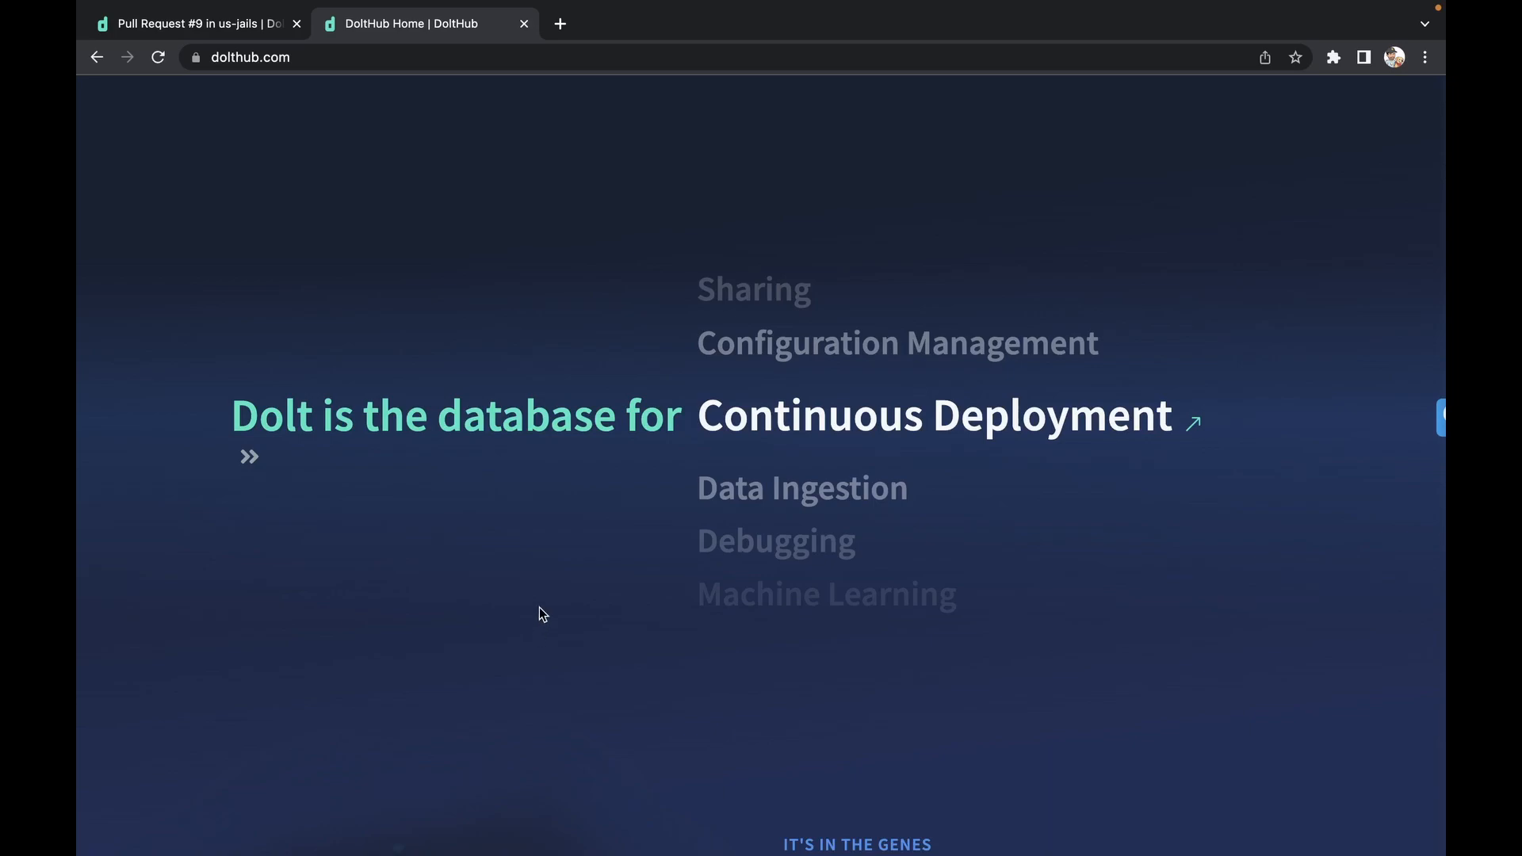